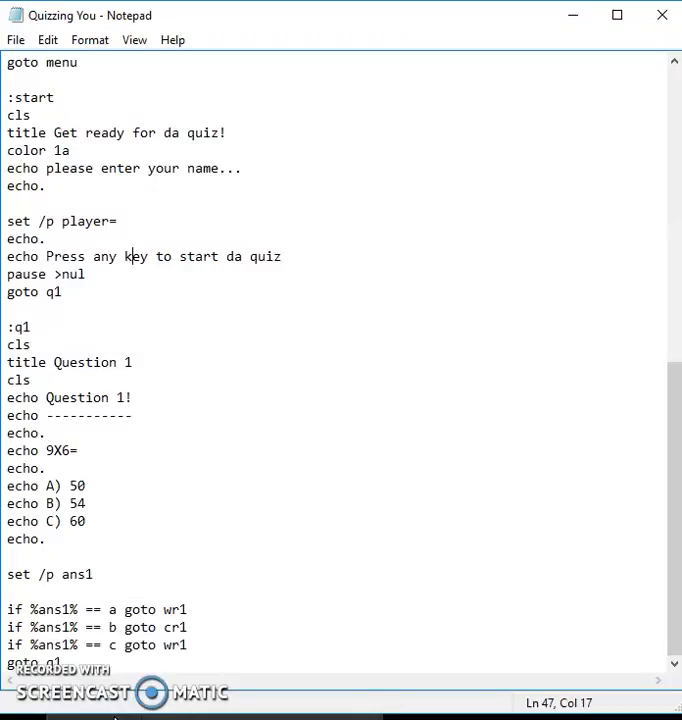
mouse_move(175, 710)
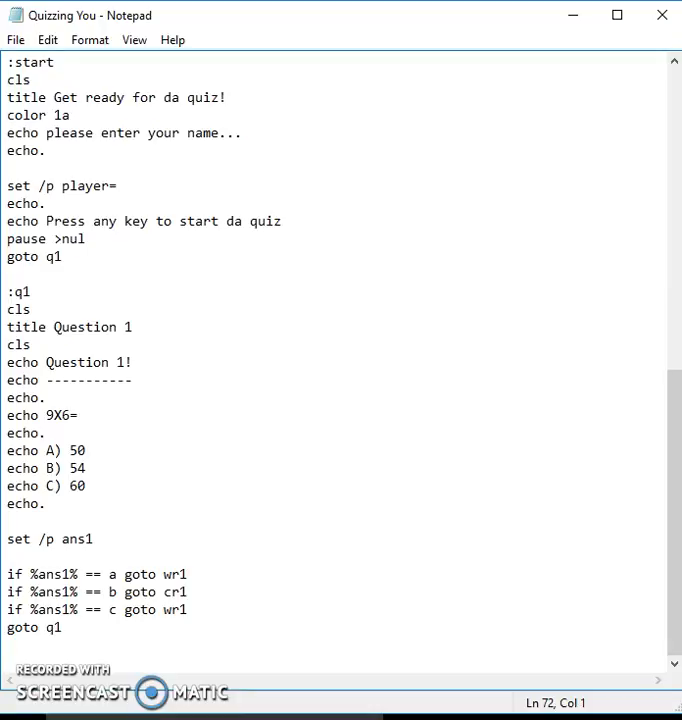
Add a :wr1 label with cls and the title 'You lost dont be sad :('
text(:)
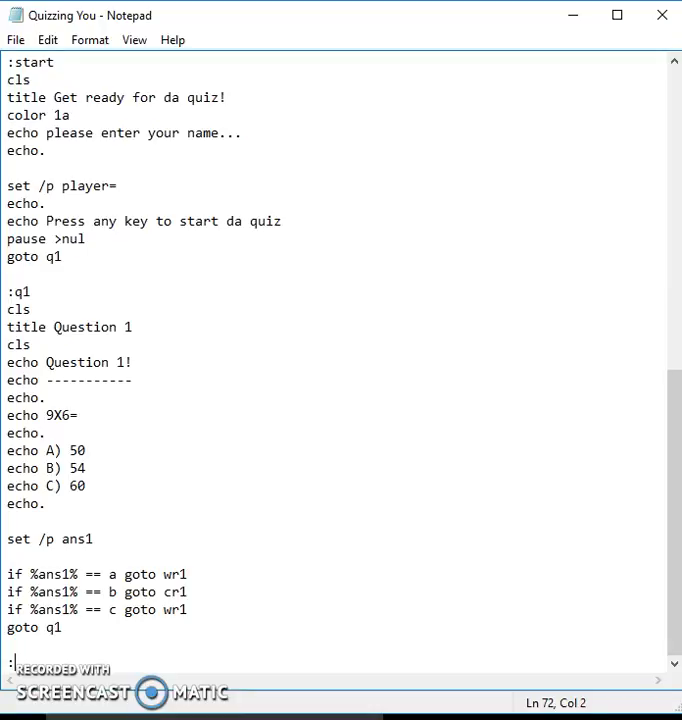
text(wr1)
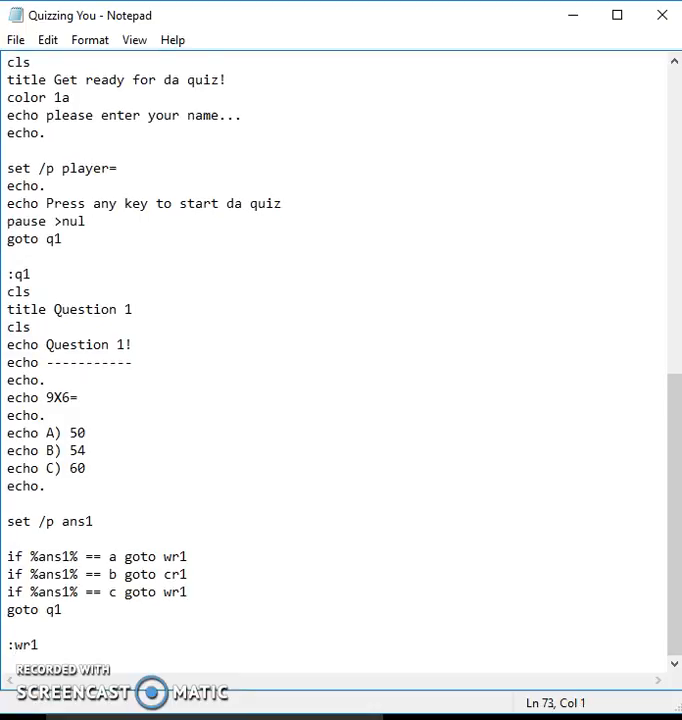
text(cls)
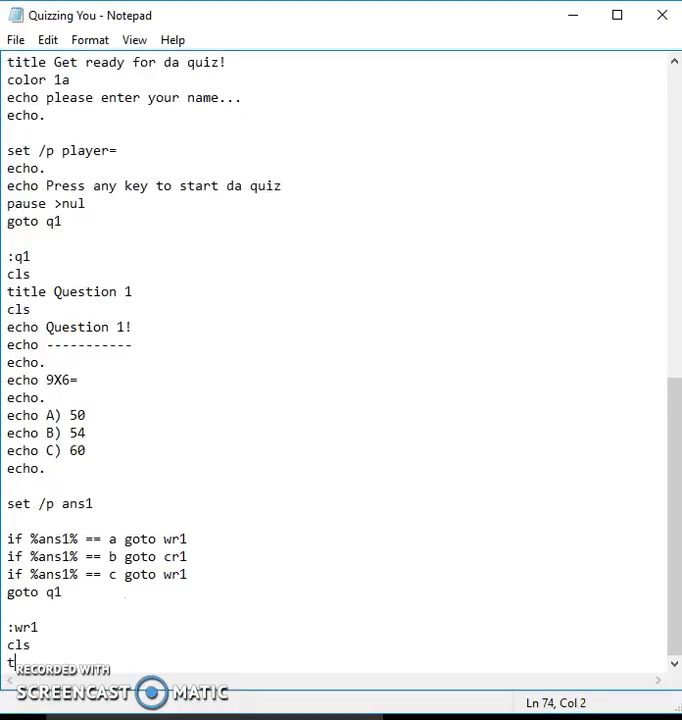
text(itle)
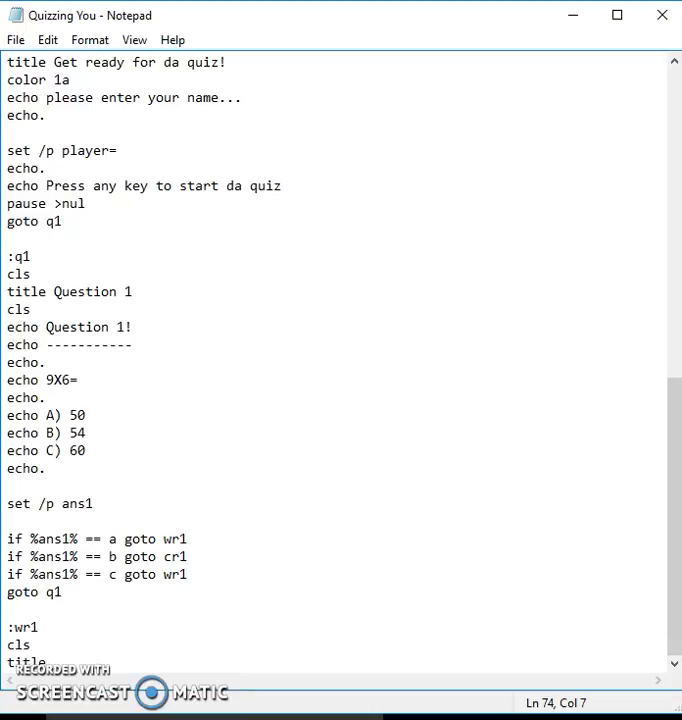
text(Y)
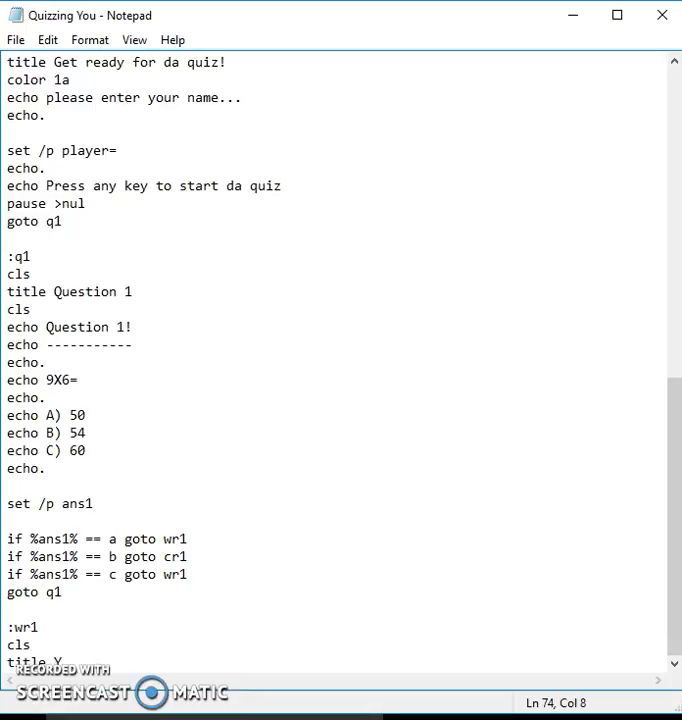
text(ou lost)
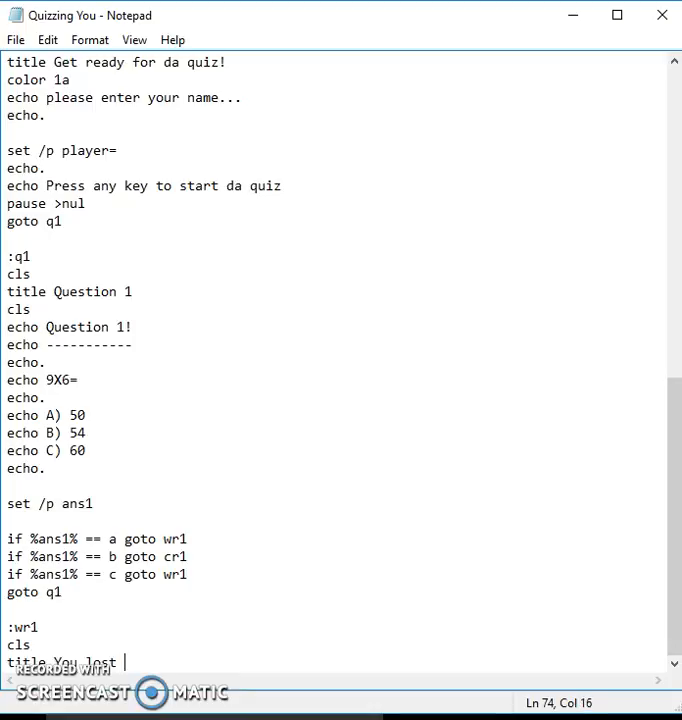
text(dont be)
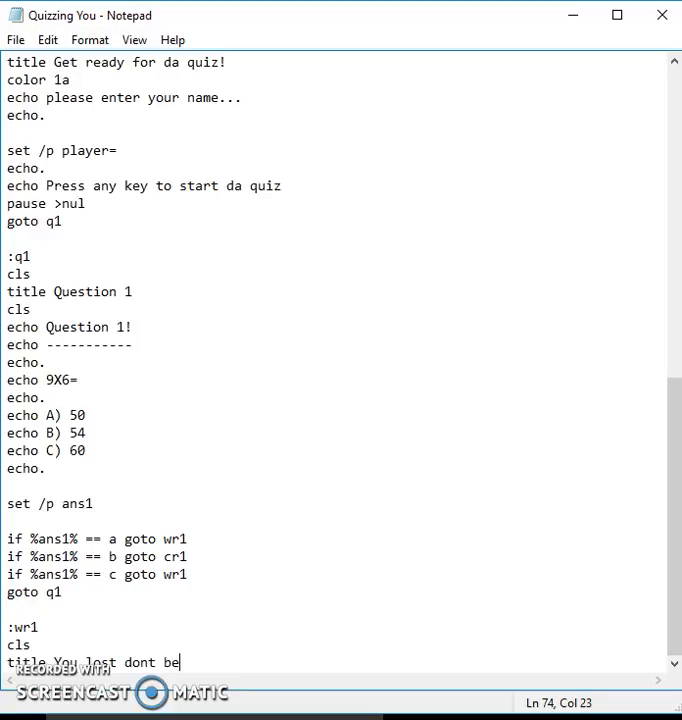
text(sad)
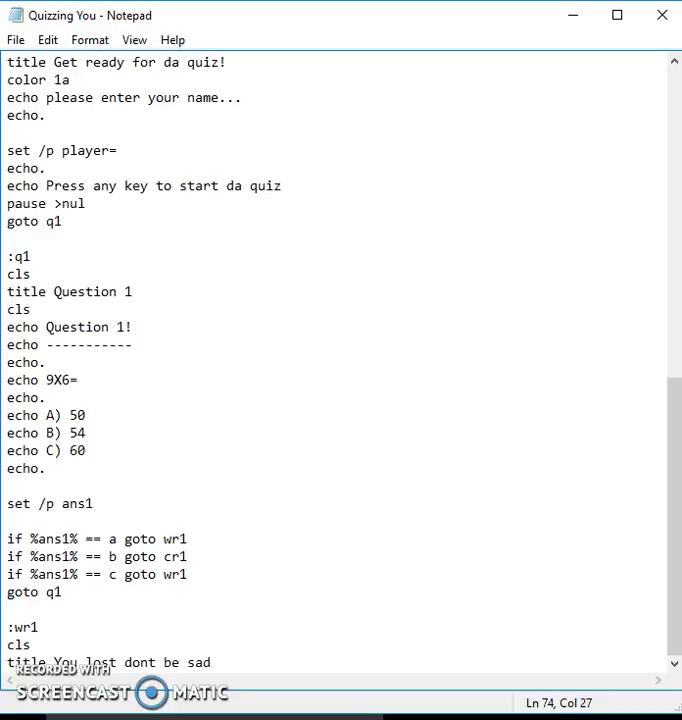
text(:)
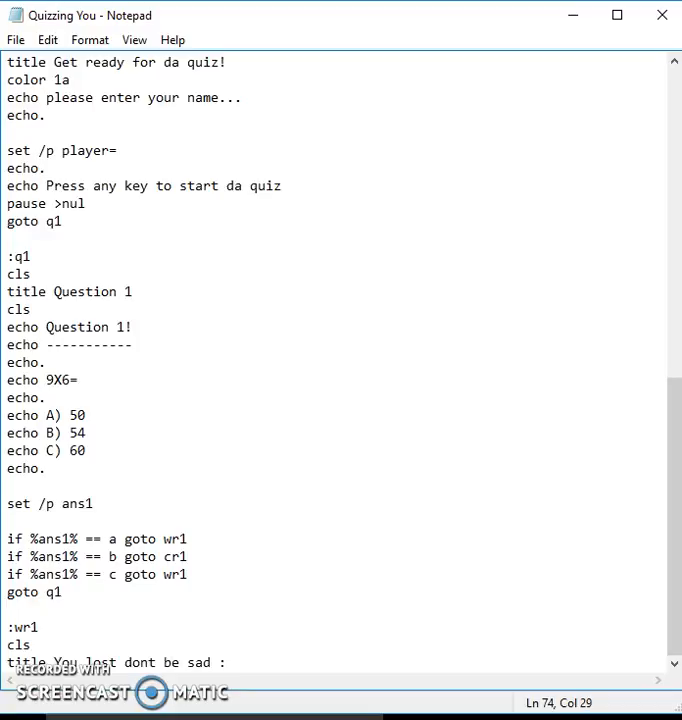
text(()
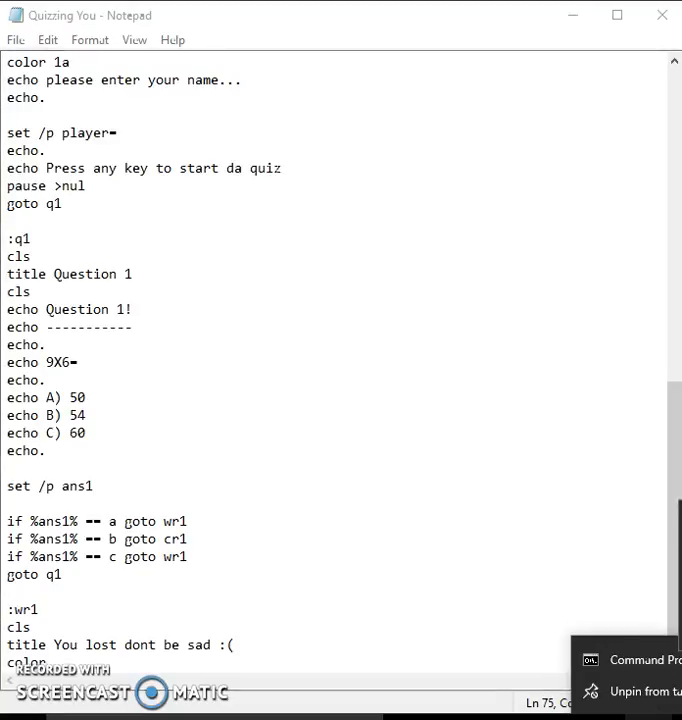
mouse_move(654, 659)
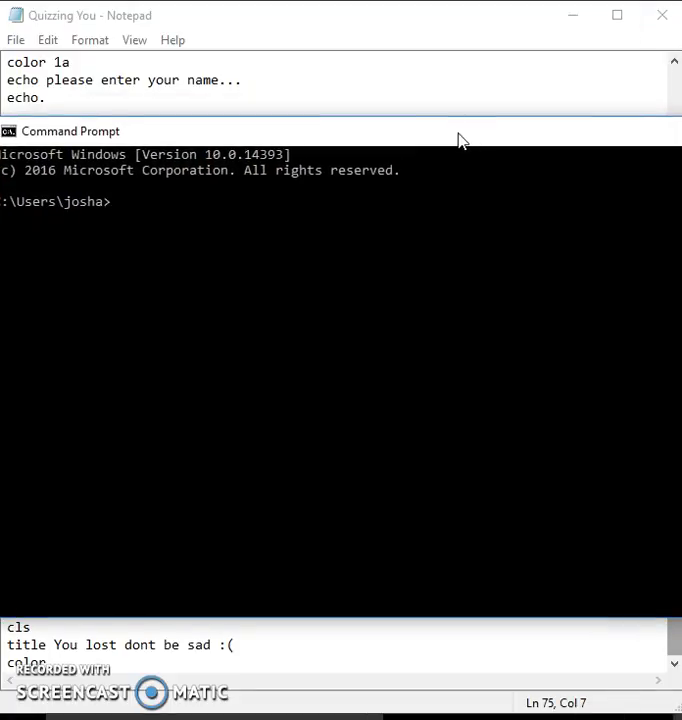
Run the color help command in Command Prompt to list the hex colour codes
text(colorh)
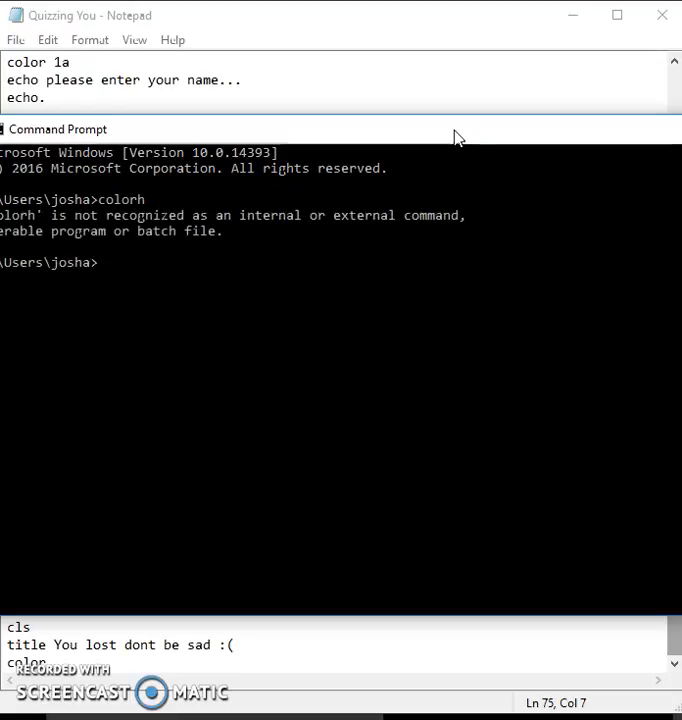
text(color)
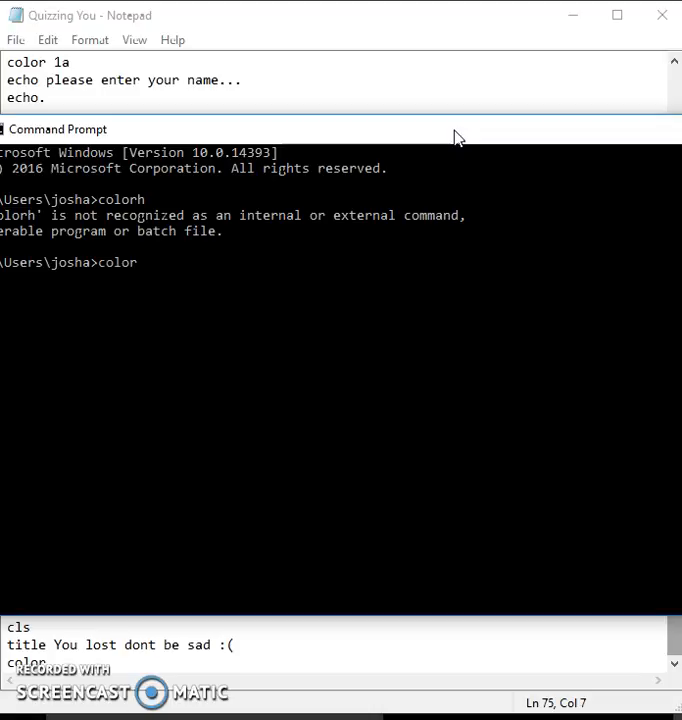
key(Return)
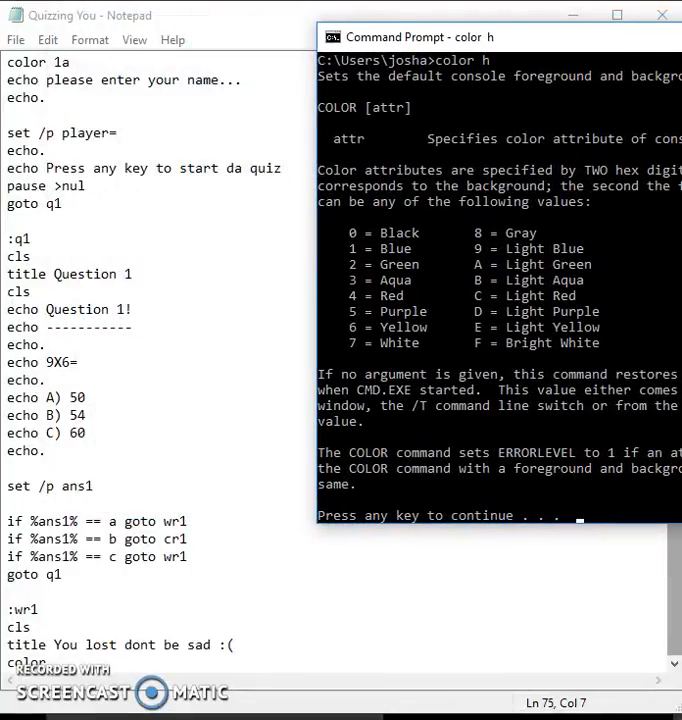
mouse_move(410, 471)
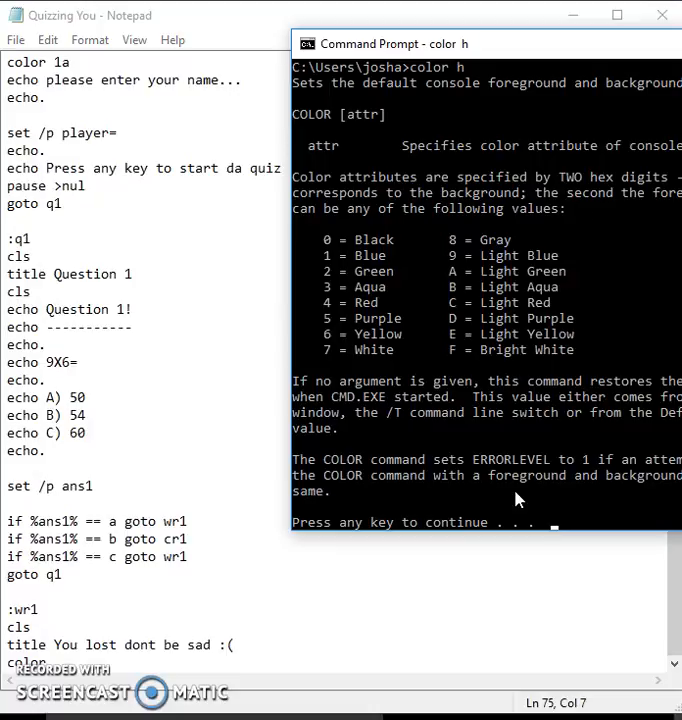
mouse_move(378, 255)
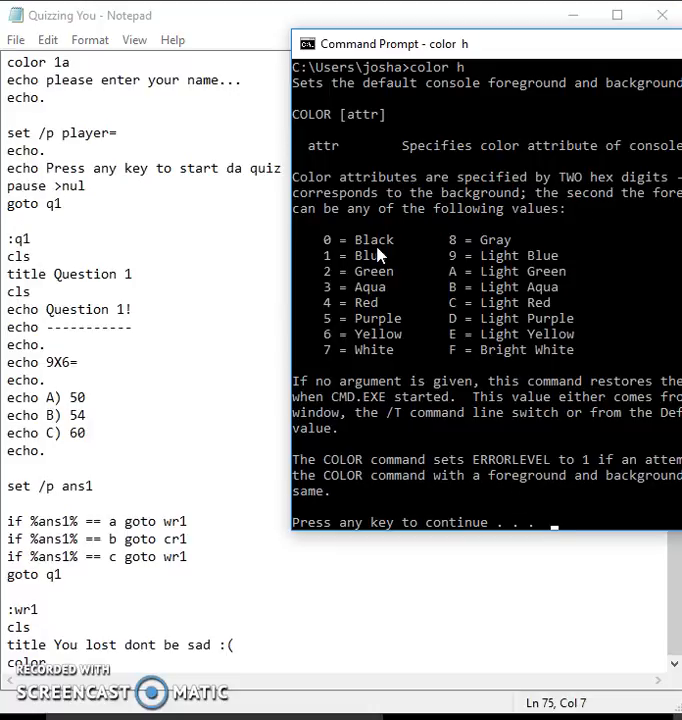
mouse_move(465, 280)
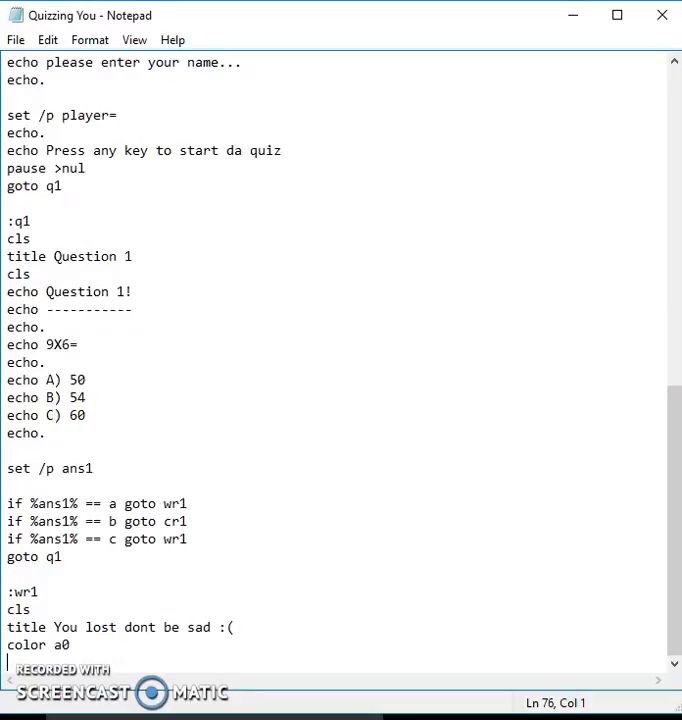
Add color a0, echo 'Do you want to go to the menu Y/N', echo., and set /p
text(cho)
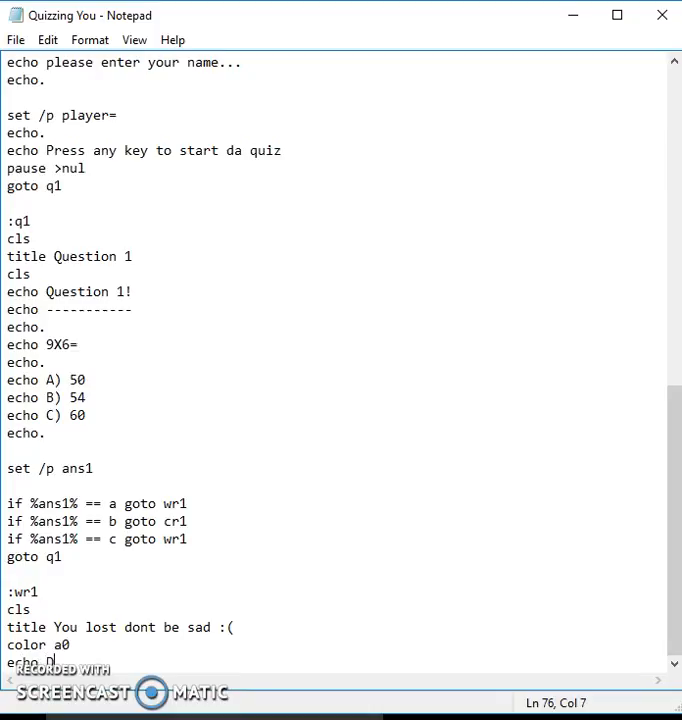
text(Do you)
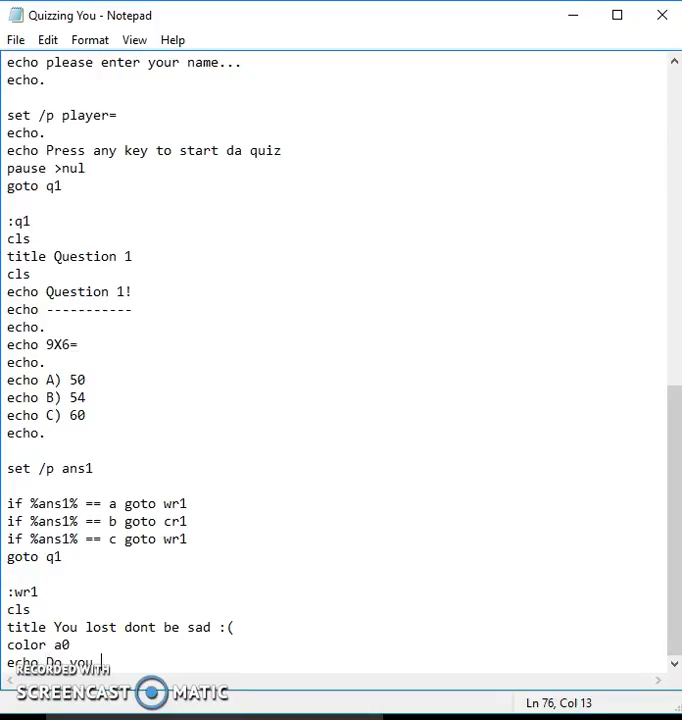
text(want to)
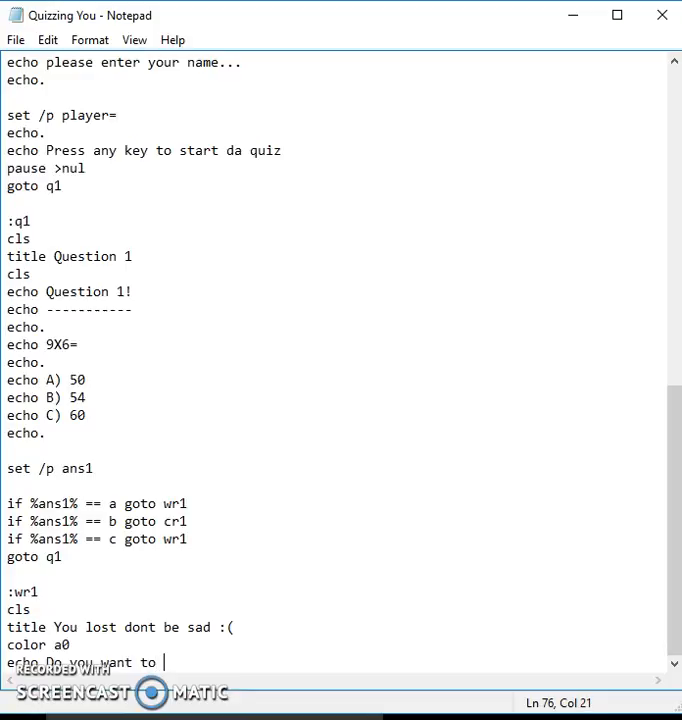
text(go)
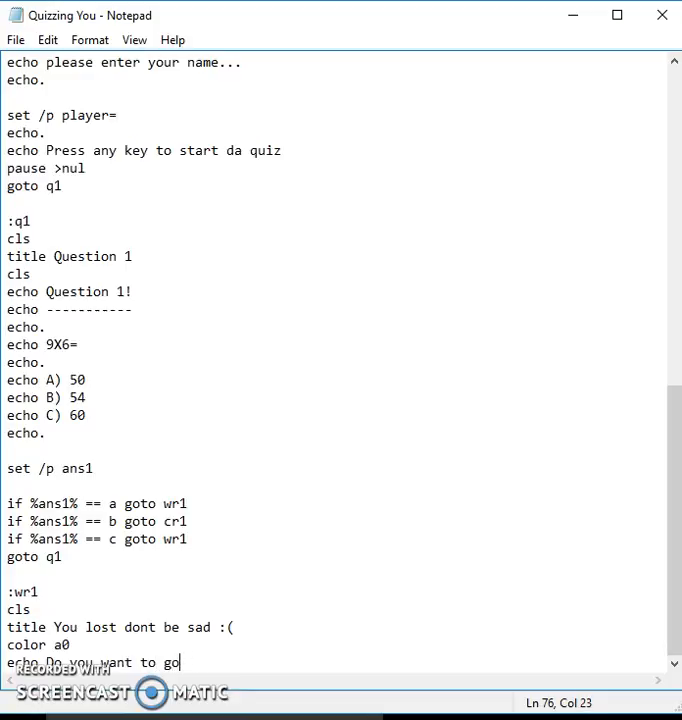
text(to the)
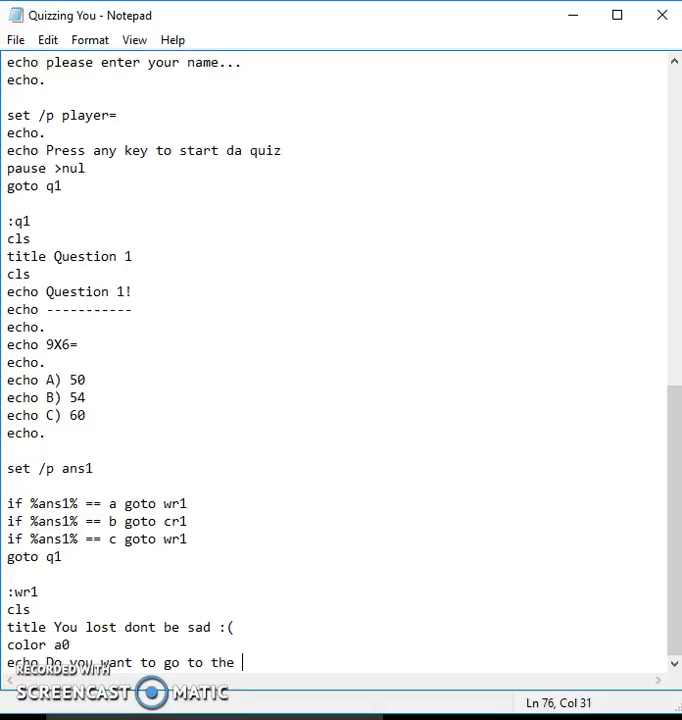
text(meny)
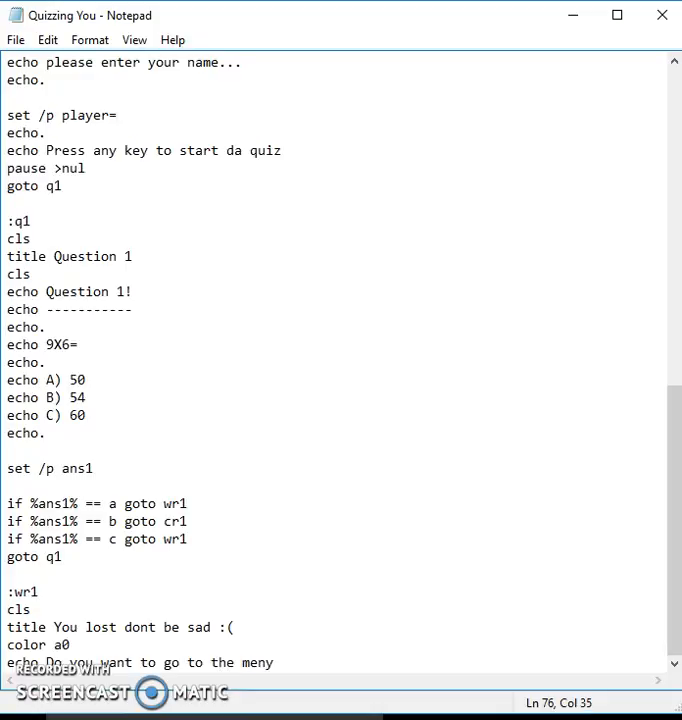
text(u Y/)
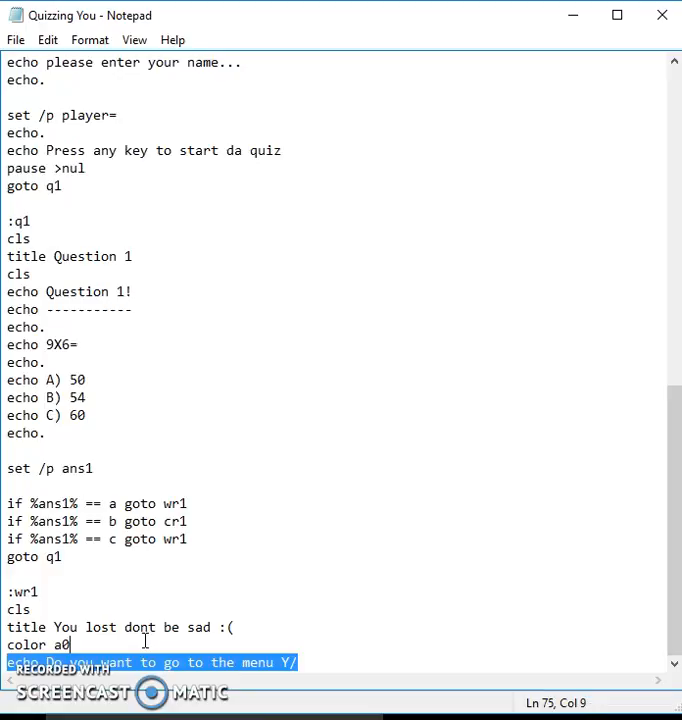
mouse_move(308, 661)
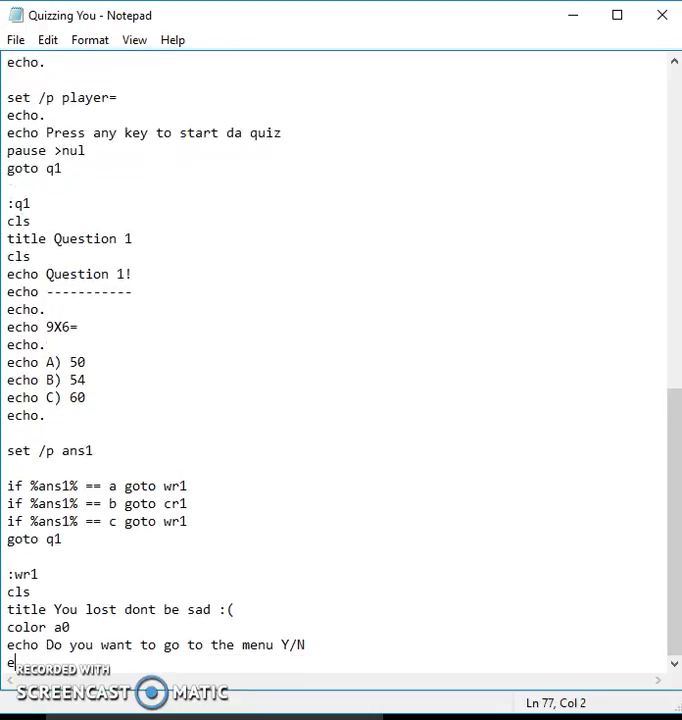
text(cho.)
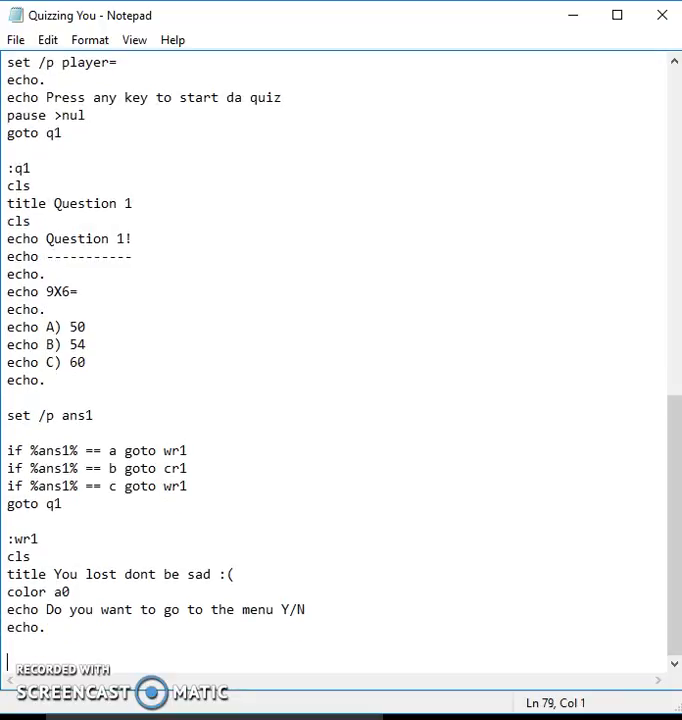
text(set)
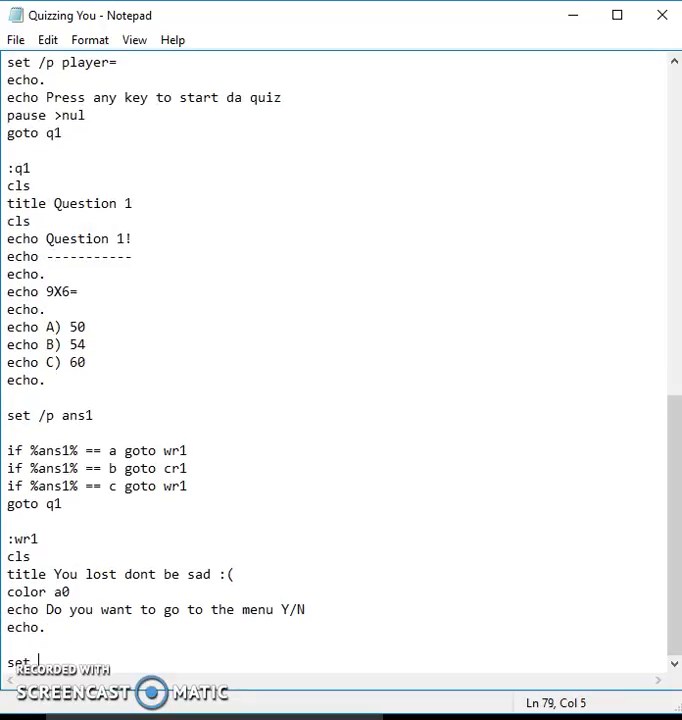
text(/p to)
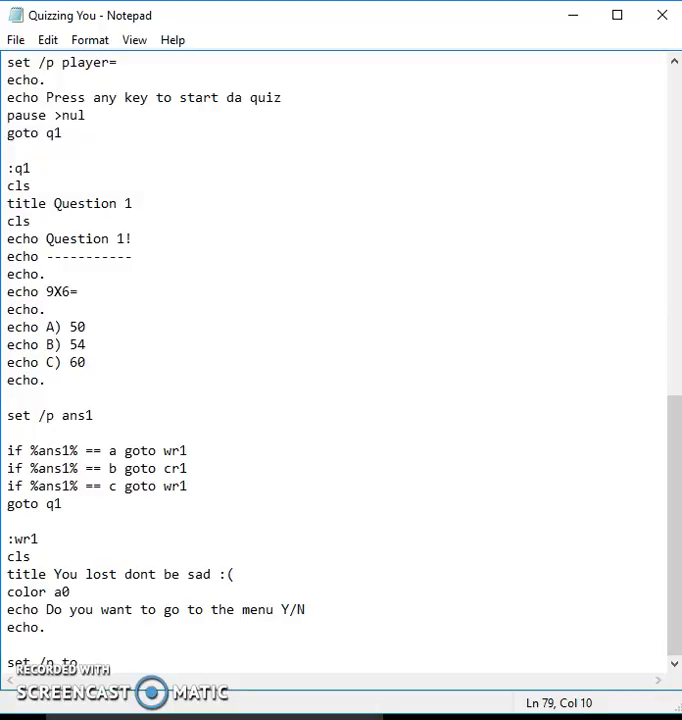
Add the check 'if %to% == y goto menu' to the wr1 section
scroll(down, 3)
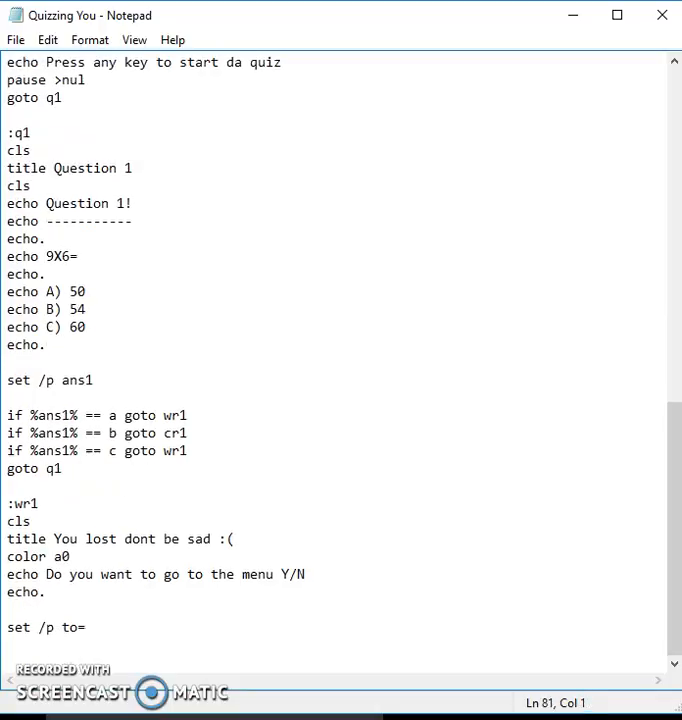
text(5)
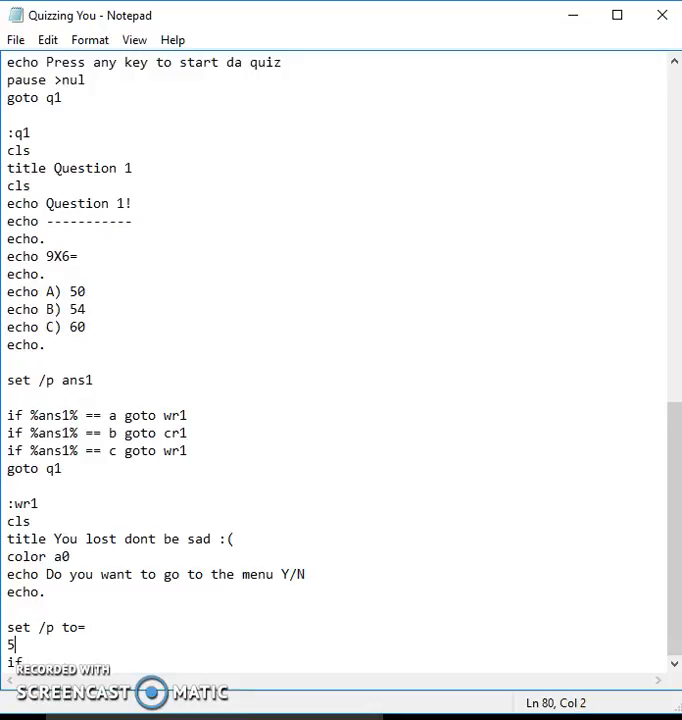
key(Backspace)
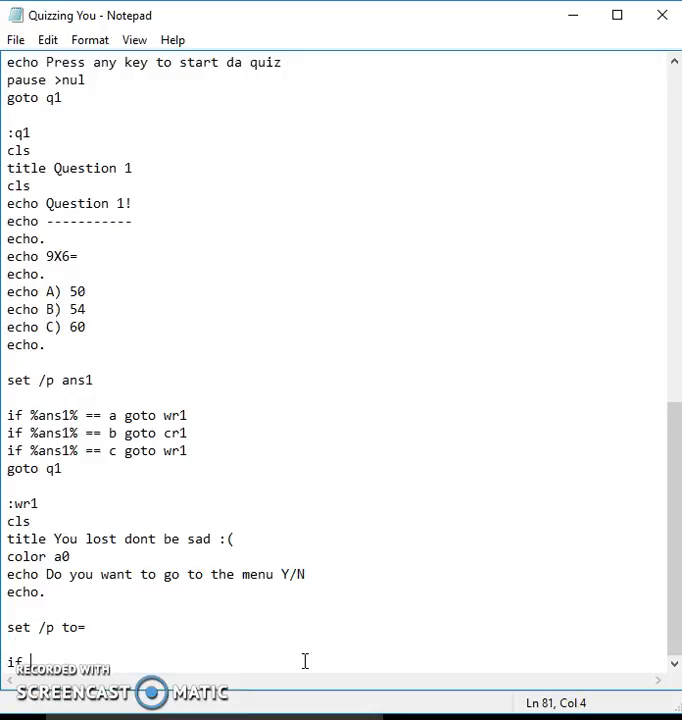
text(%to% == 1 got)
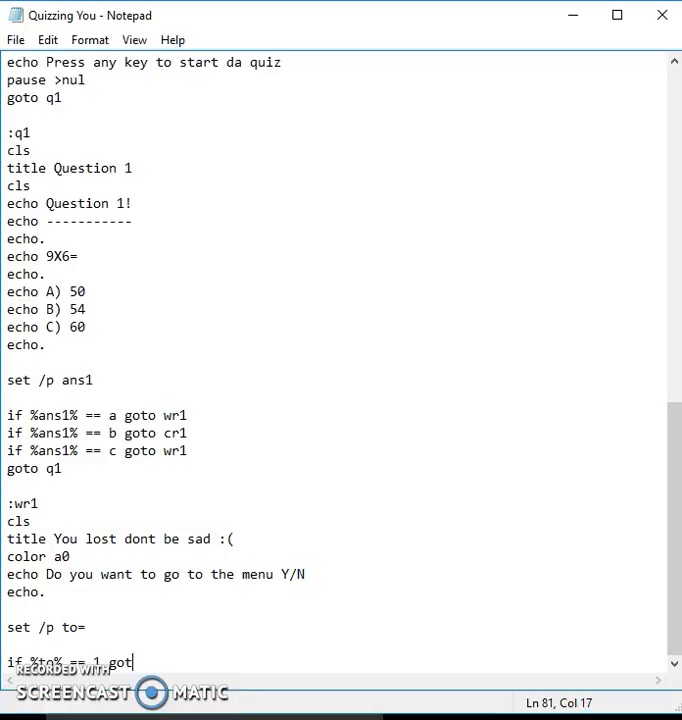
text(o me)
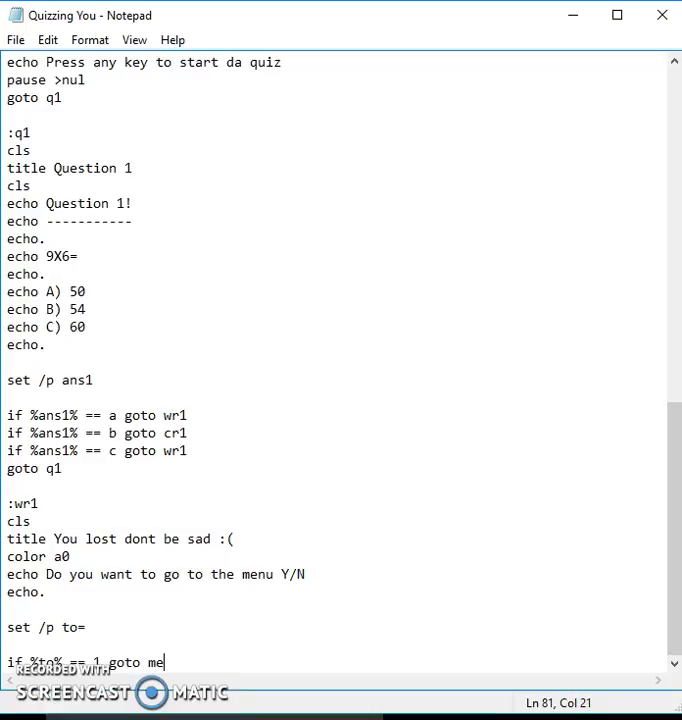
text(nu)
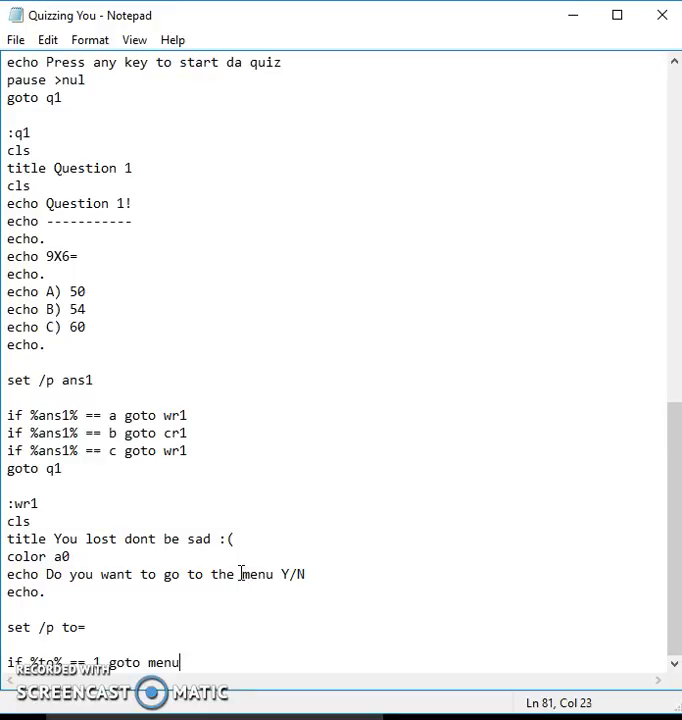
key(backspace)
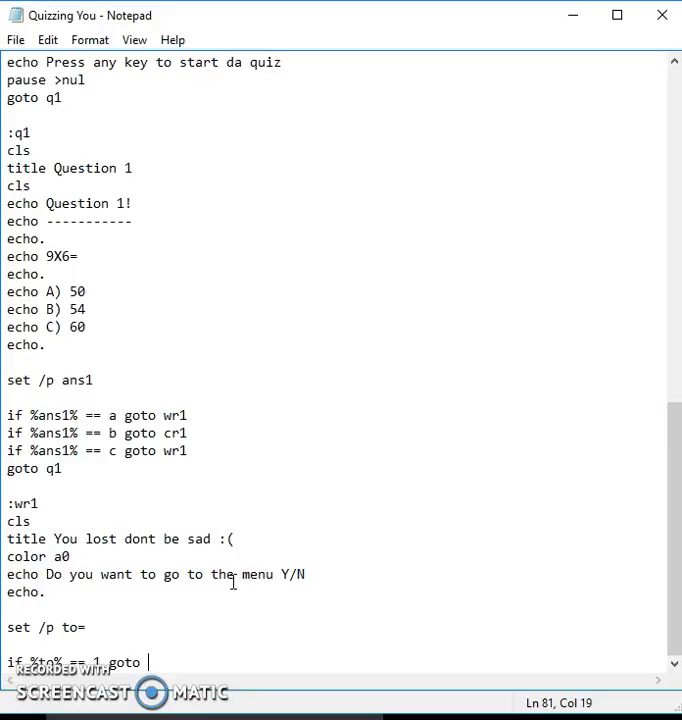
text(menu)
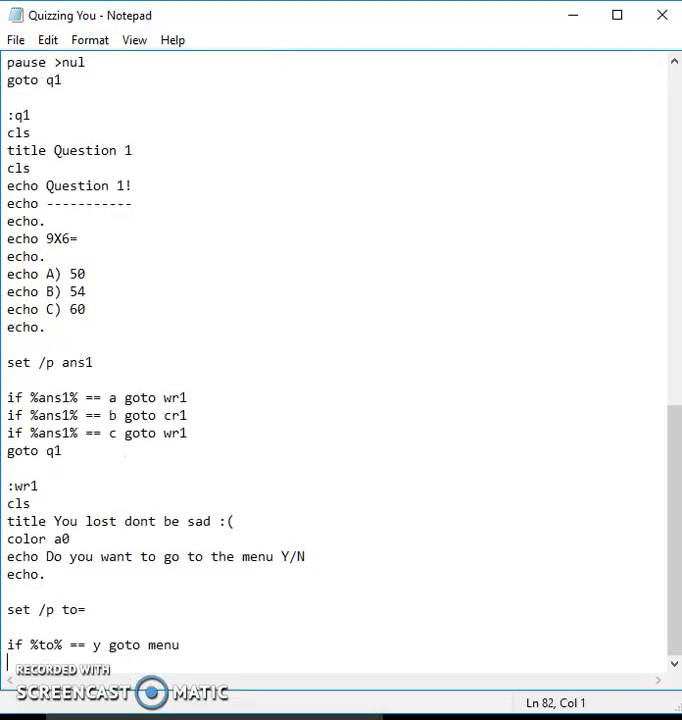
Add the check 'if %to% == n exit' below the menu line
text(if %to% ==)
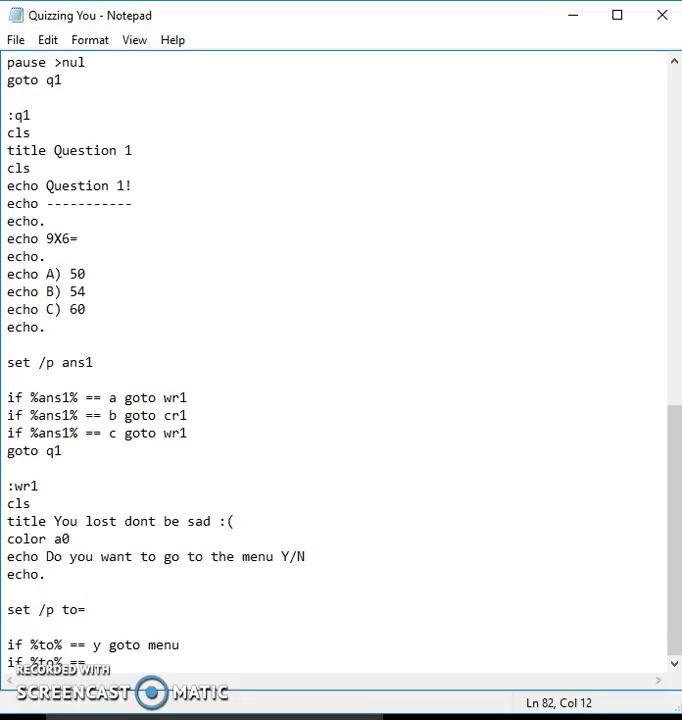
text(n)
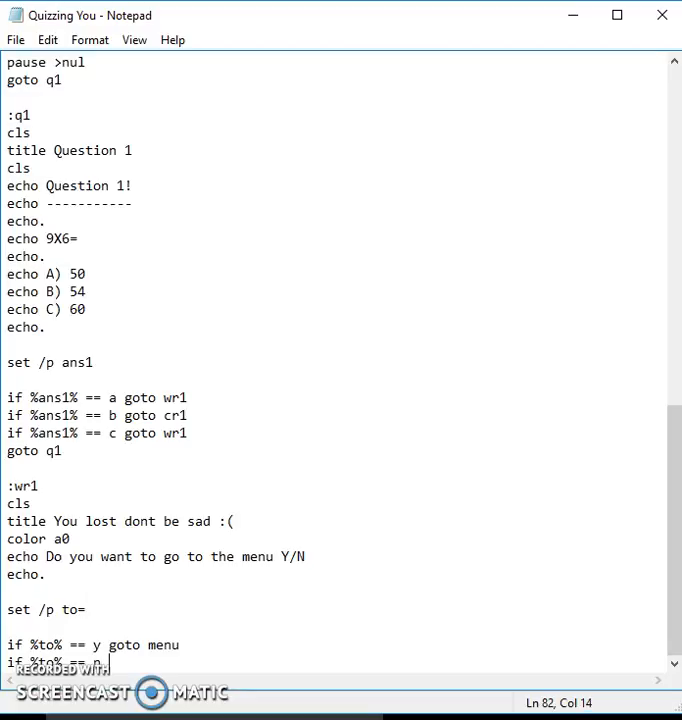
text(exit)
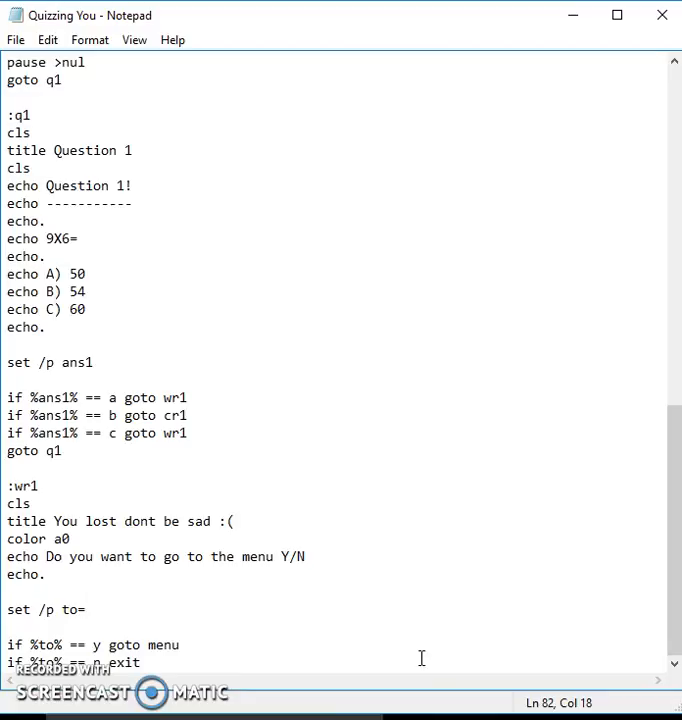
scroll(down, 3)
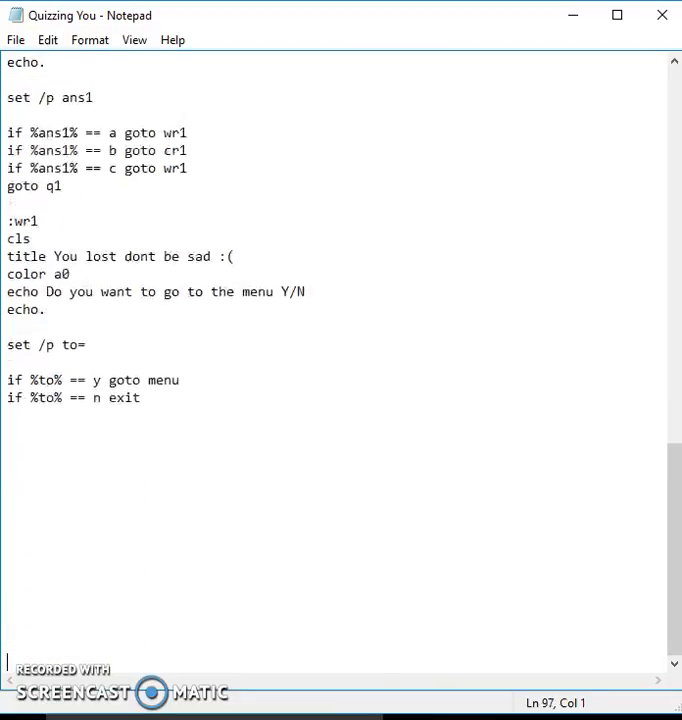
scroll(down, 3)
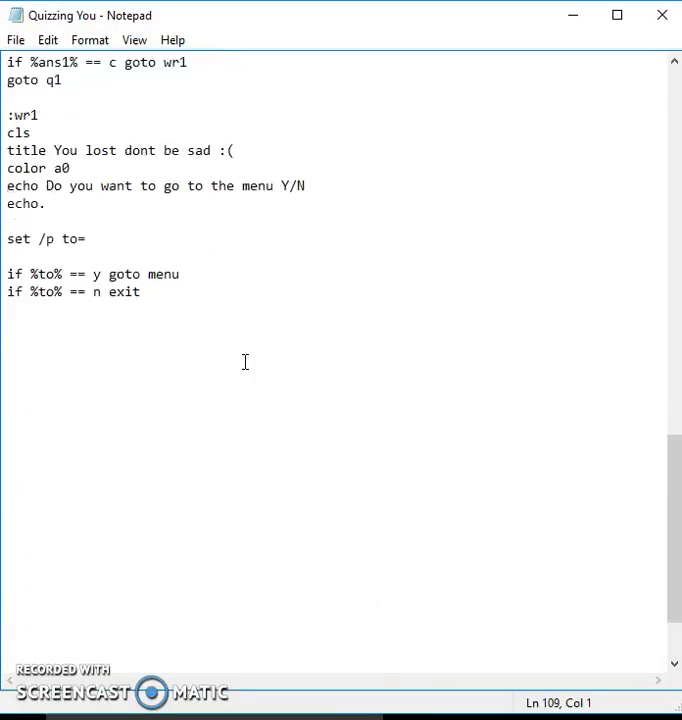
Add 'if %ans1% == a goto wr1' and a :cr1 label
text(if %ans1% == a goto wr1)
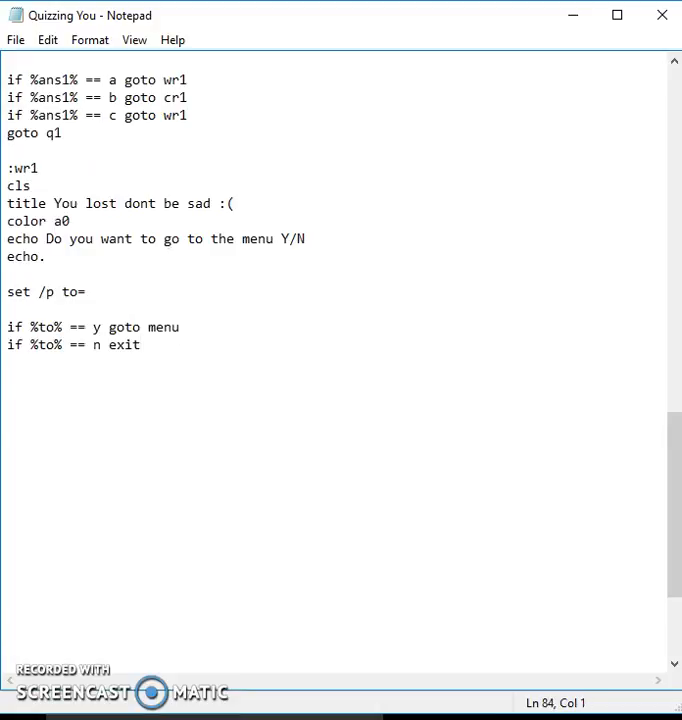
text(:)
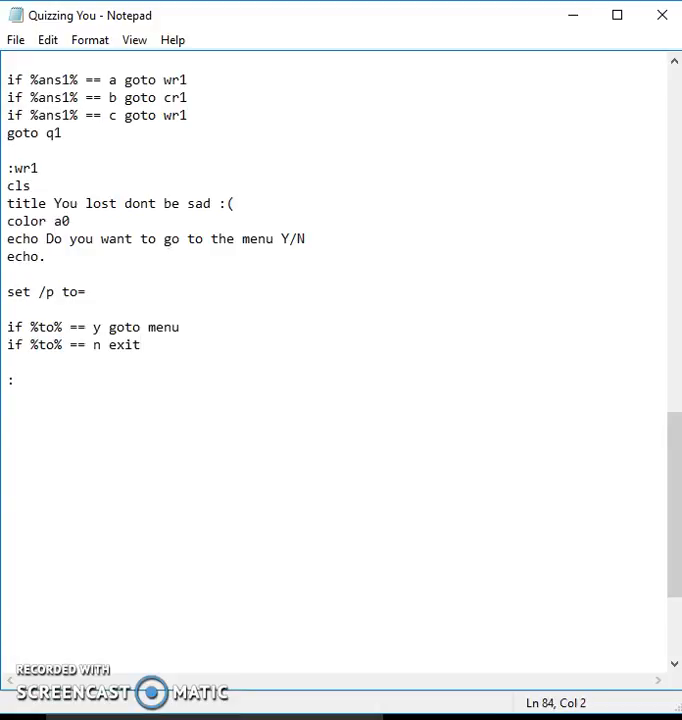
text(cr1)
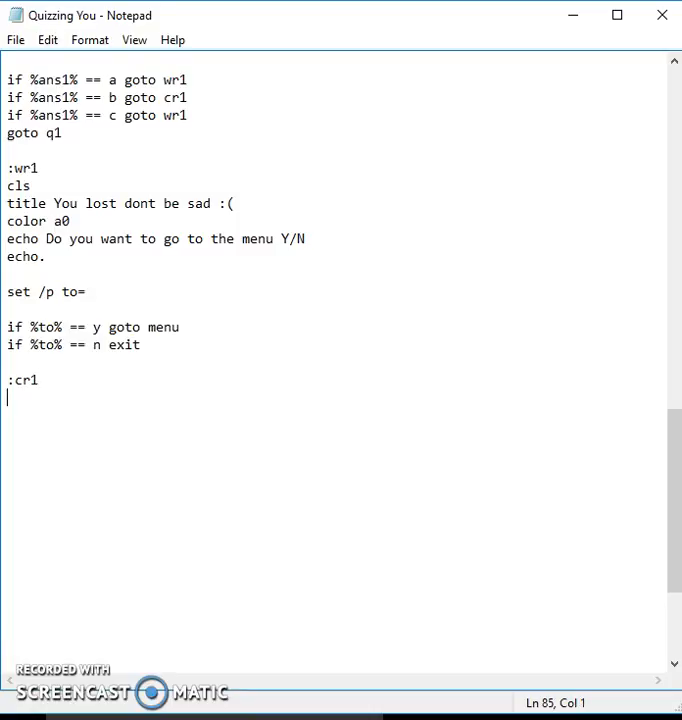
Give cr1 a cls line and the title 'You r a awseome person'
text(cls)
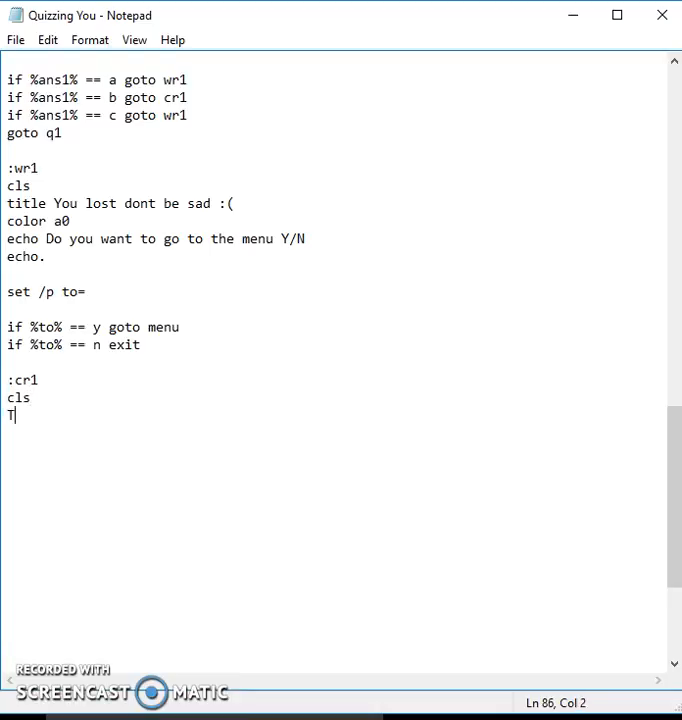
text(i)
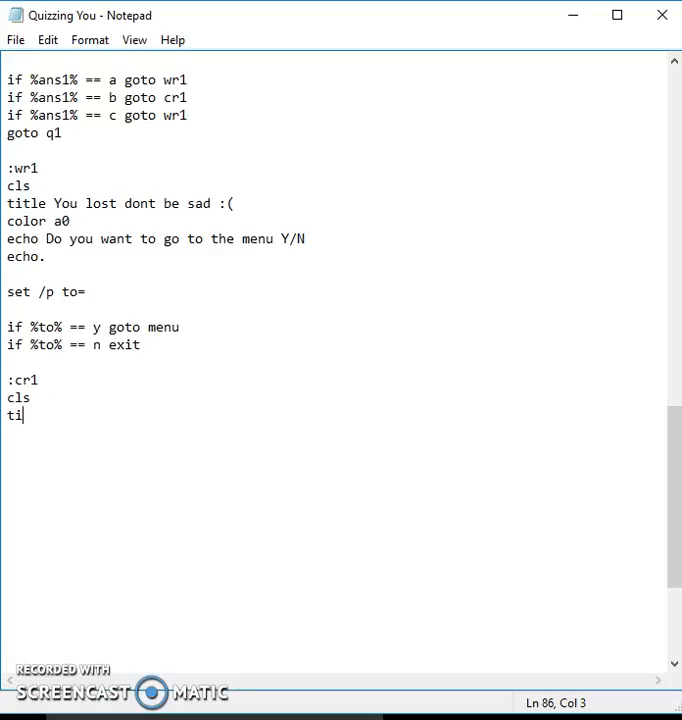
text(tle)
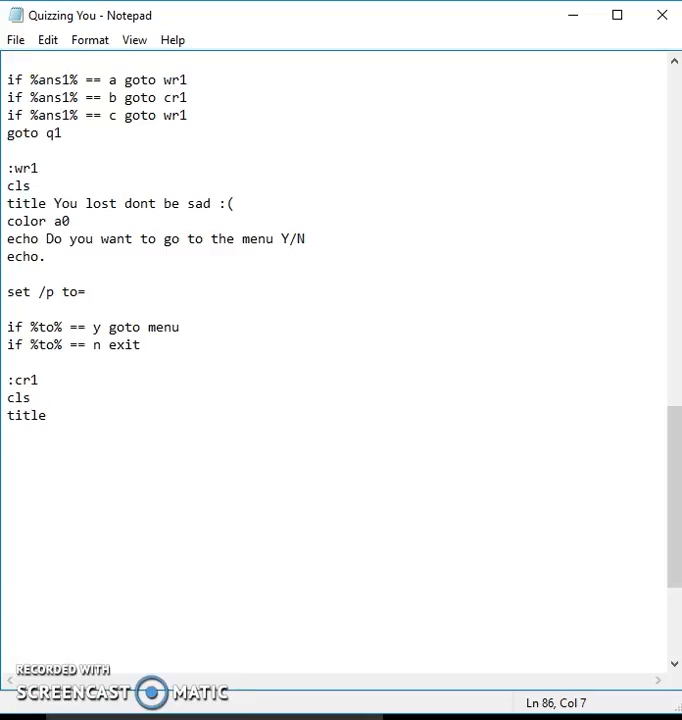
text(Yo)
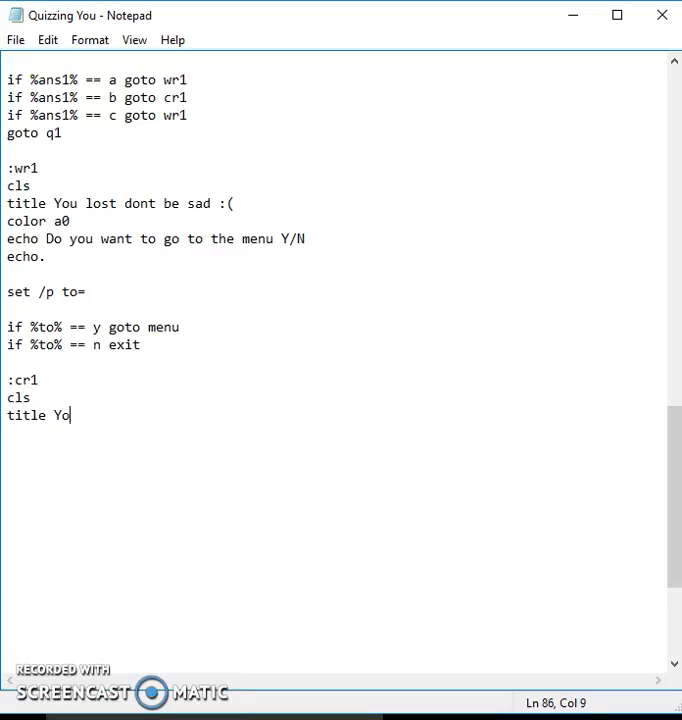
text(u r)
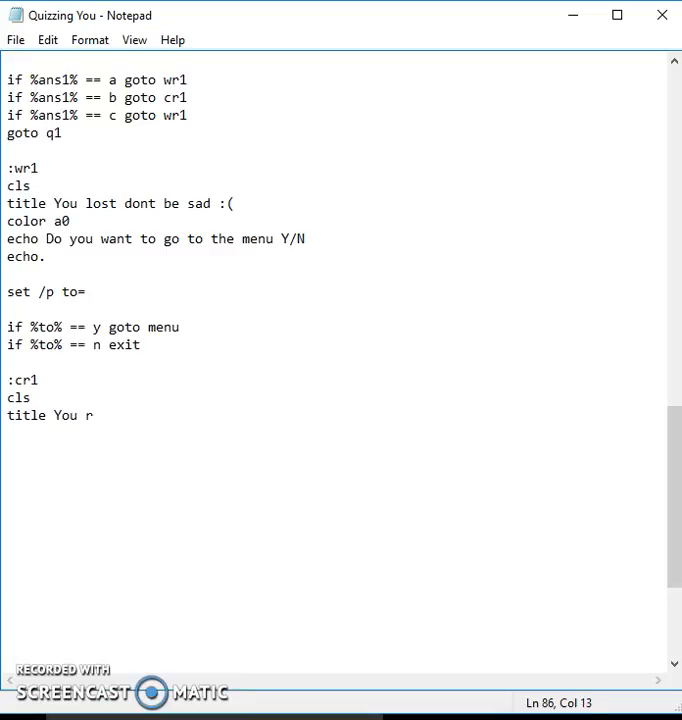
text(a awseome)
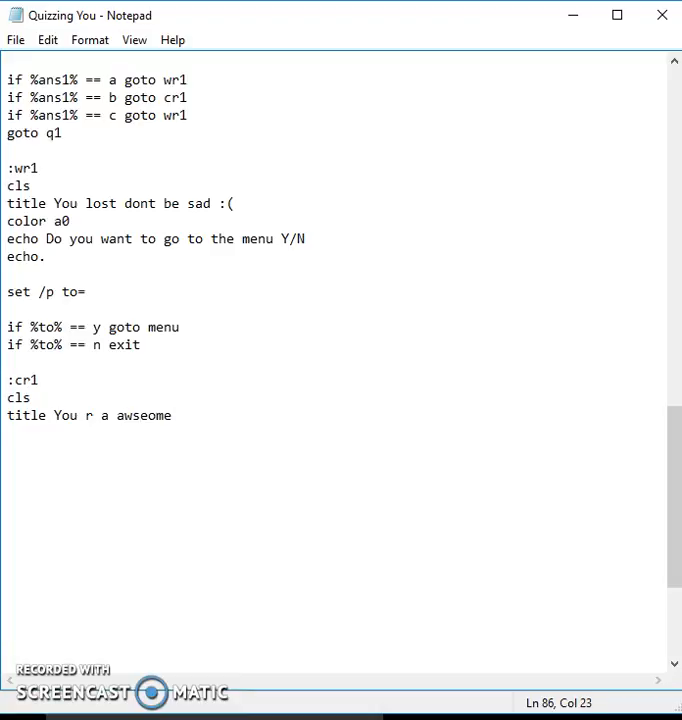
text(per)
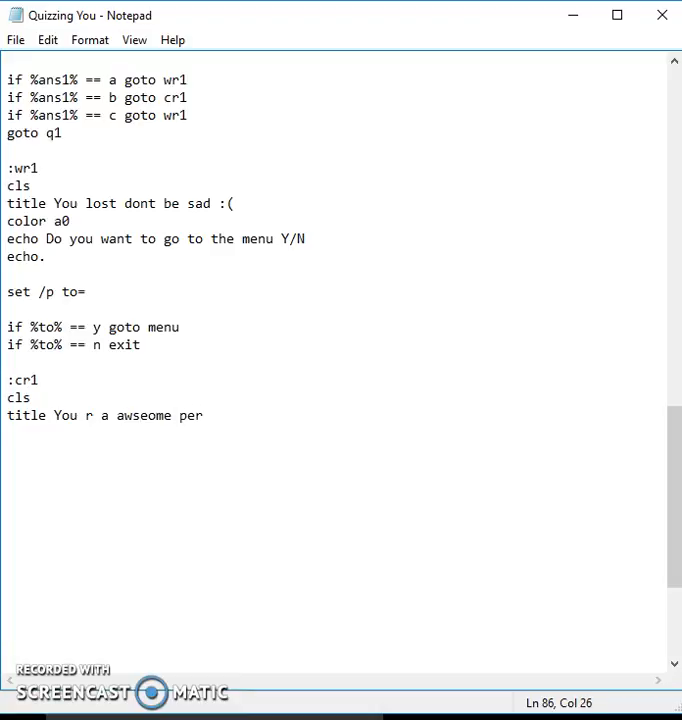
text(son)
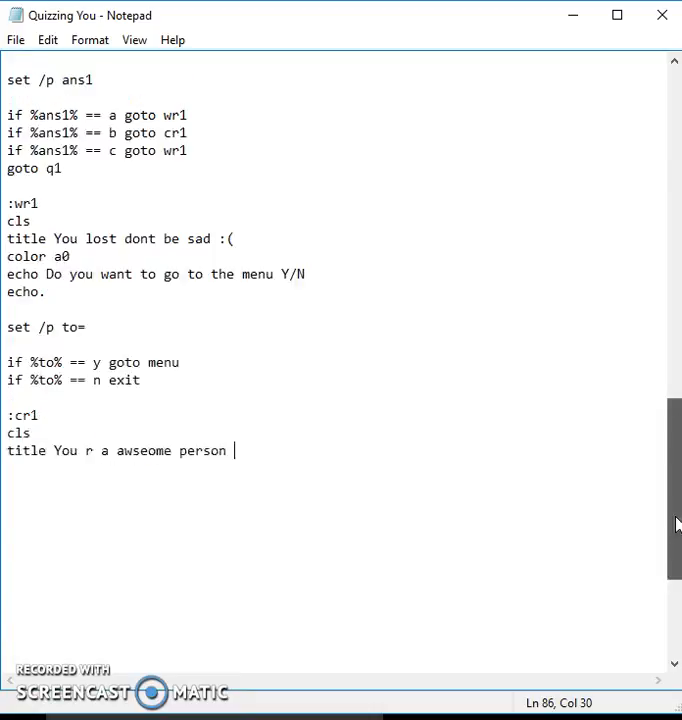
Insert %player% into the wr1 title: 'You lost dont be sad %player% :('
scroll(up, 3)
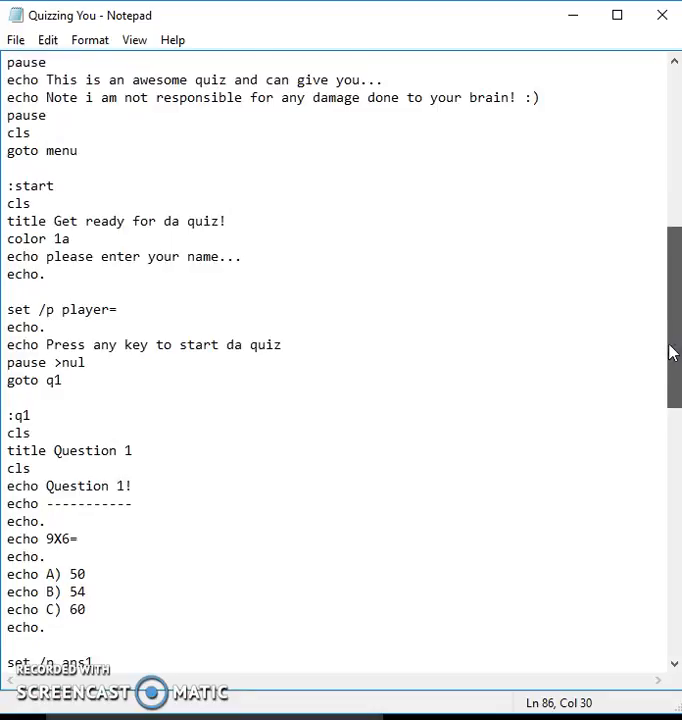
scroll(down, 3)
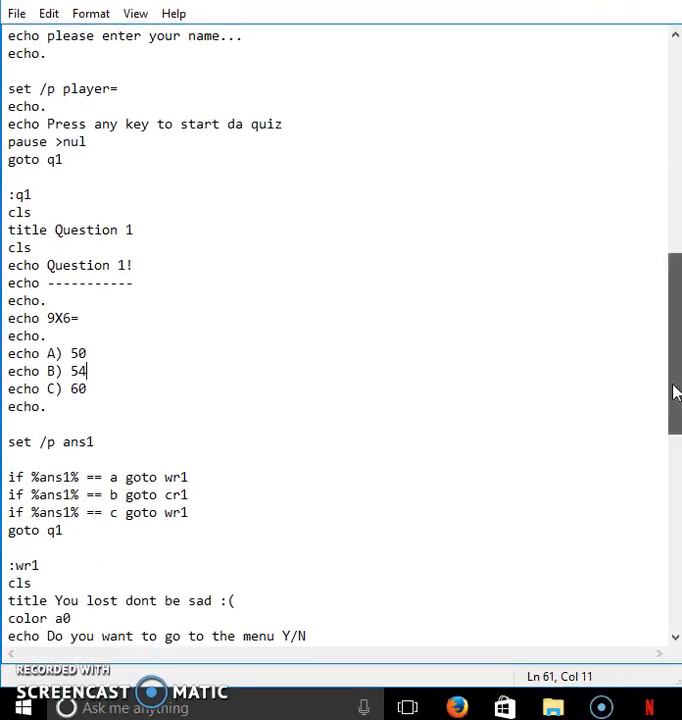
scroll(up, 3)
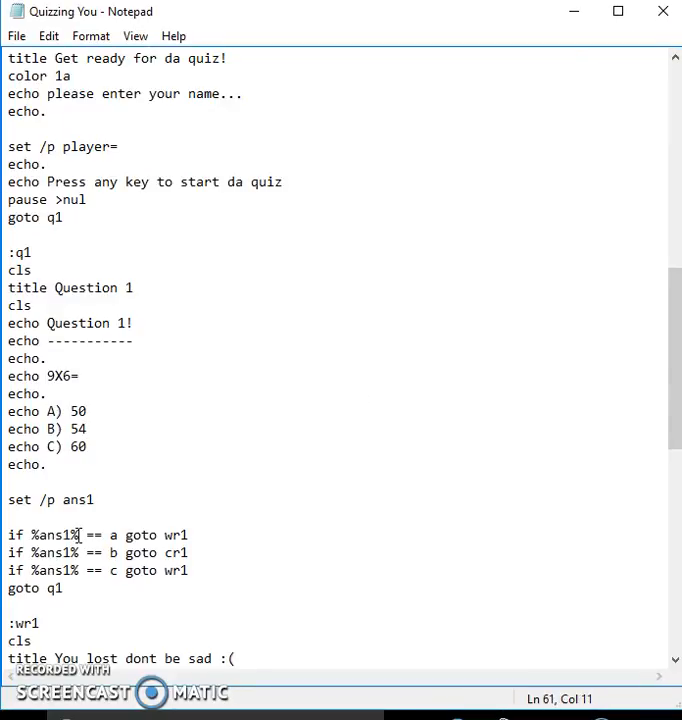
mouse_move(675, 398)
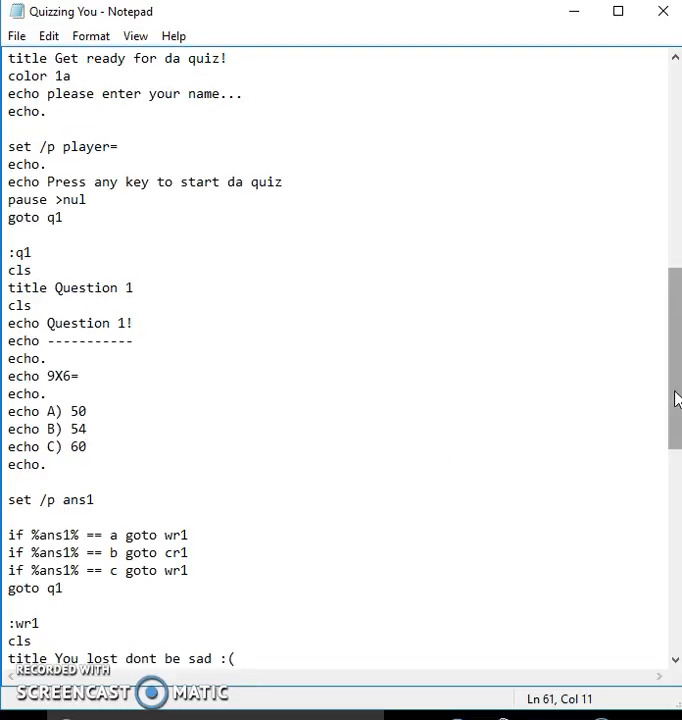
scroll(down, 3)
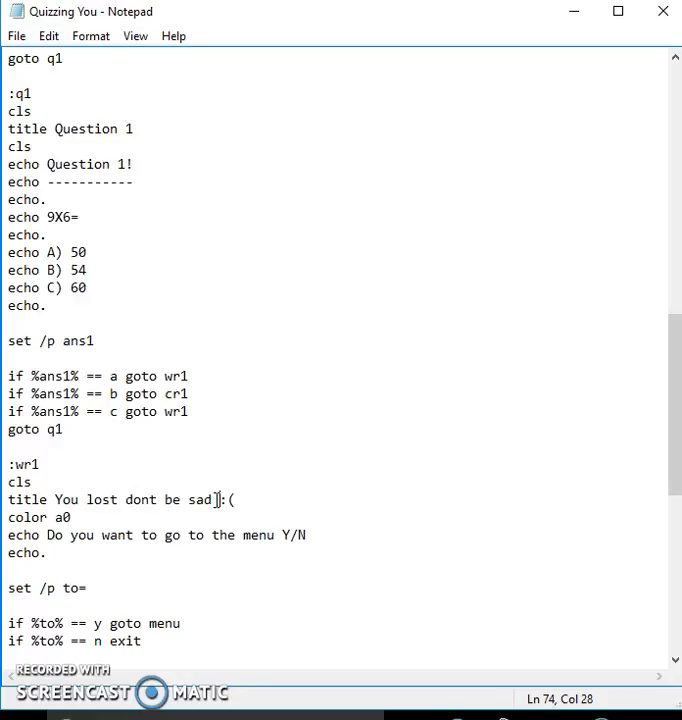
text(%p)
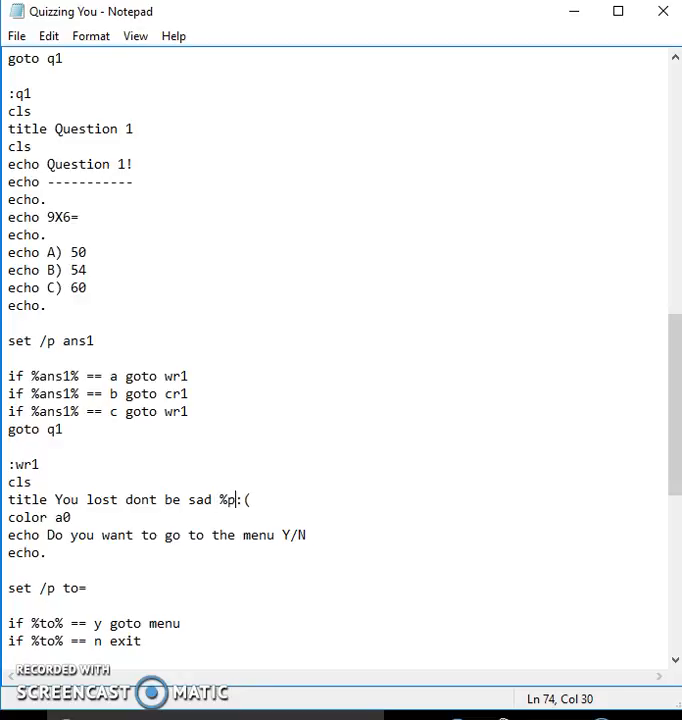
text(layer%)
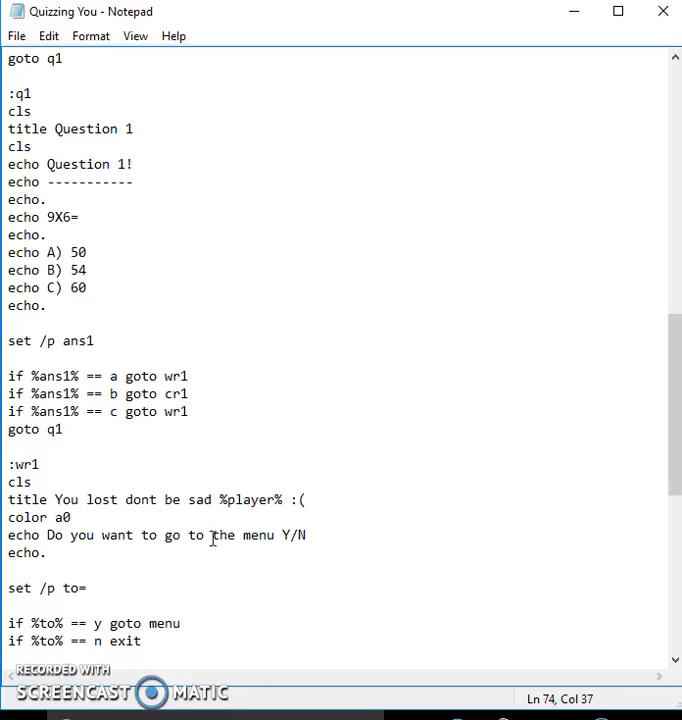
scroll(down, 3)
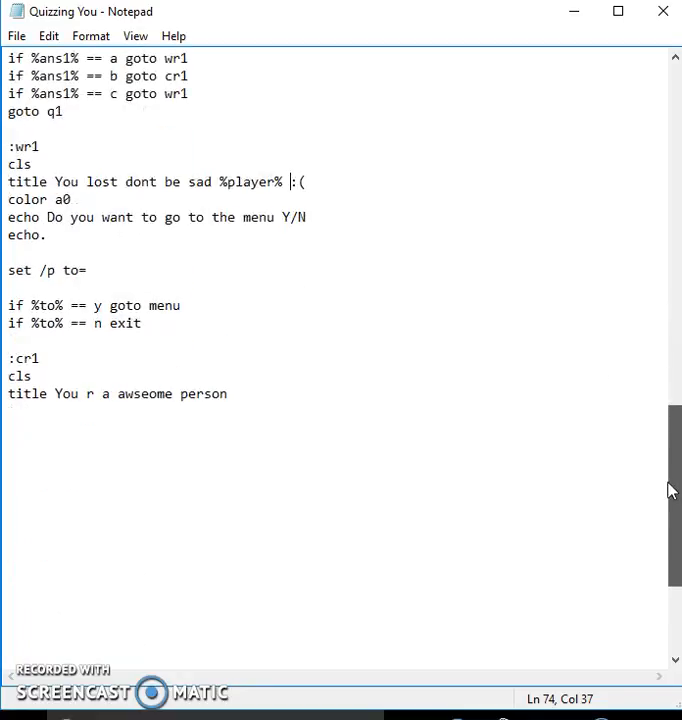
Append %player% to the cr1 title and add a color 4a line
click(231, 393)
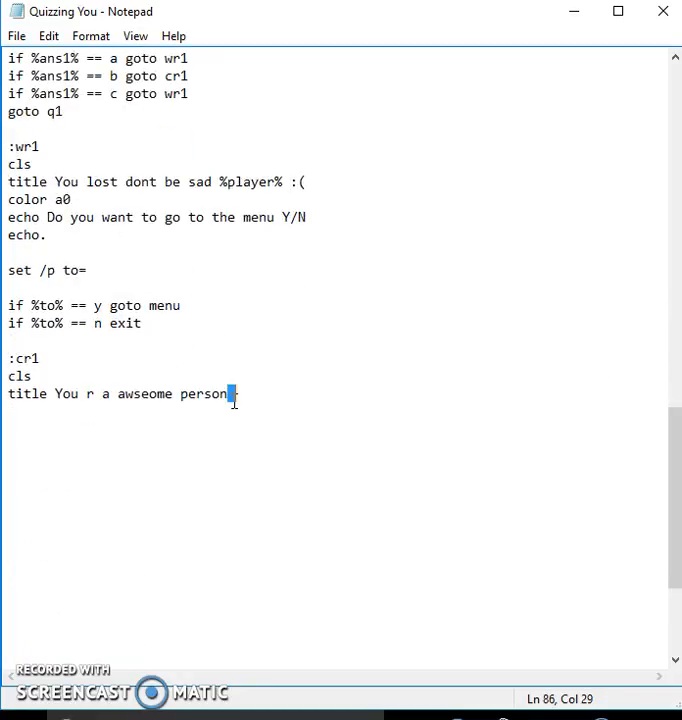
text(%)
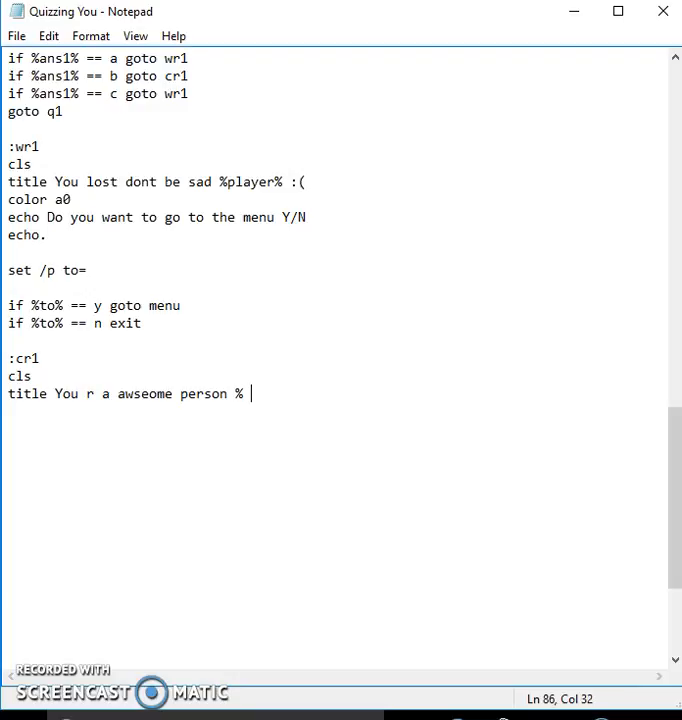
text(player%)
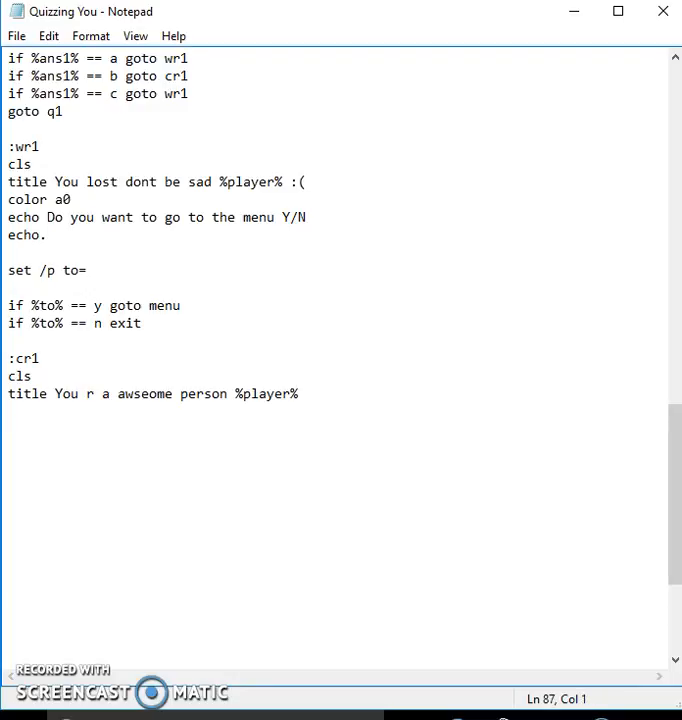
text(colo)
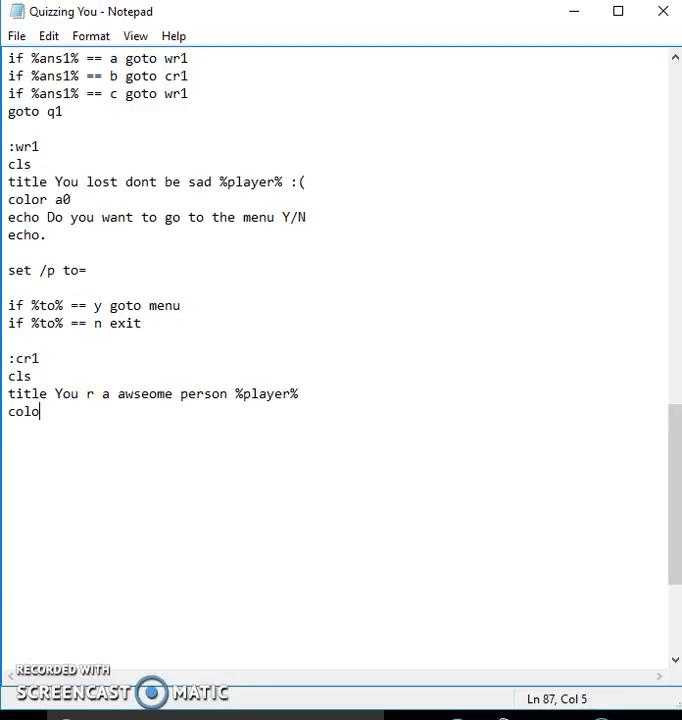
text(r)
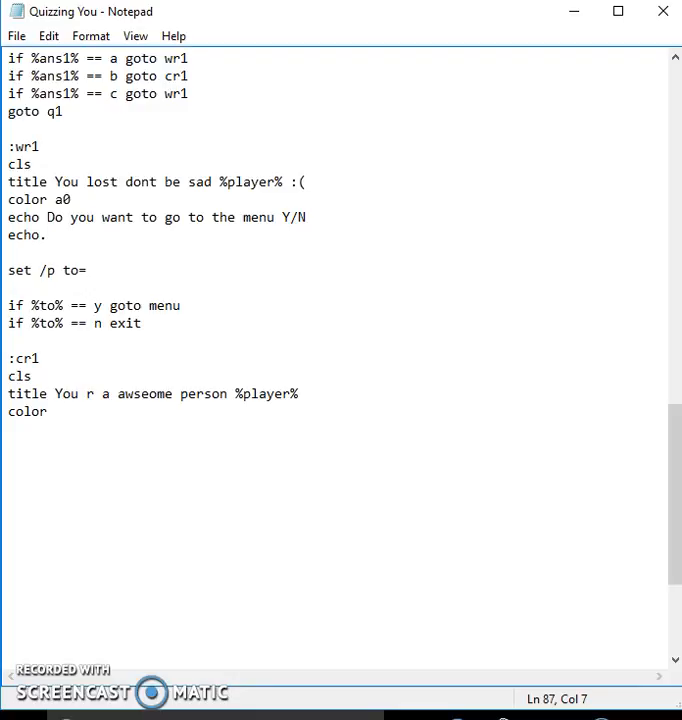
text(4)
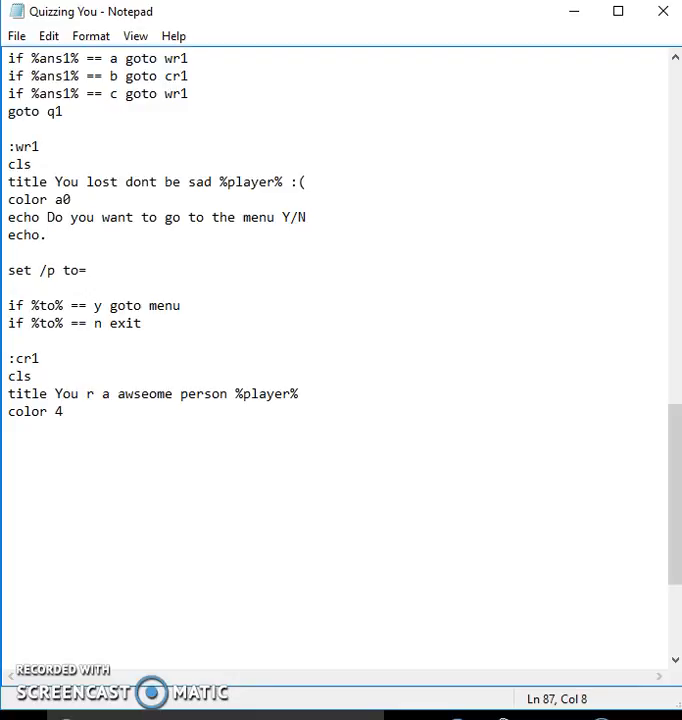
text(a)
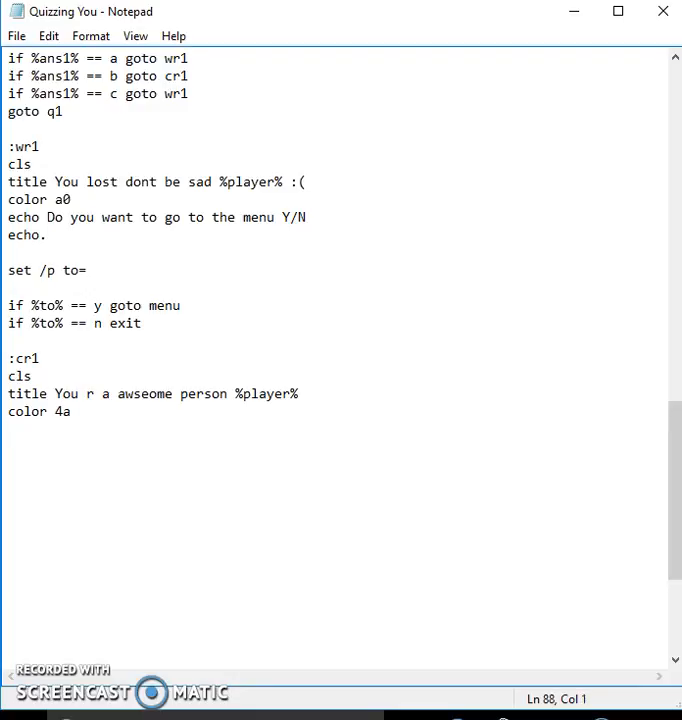
Add echo 'Do You want to go to Question 2 yes or no Y/N'
text(echo)
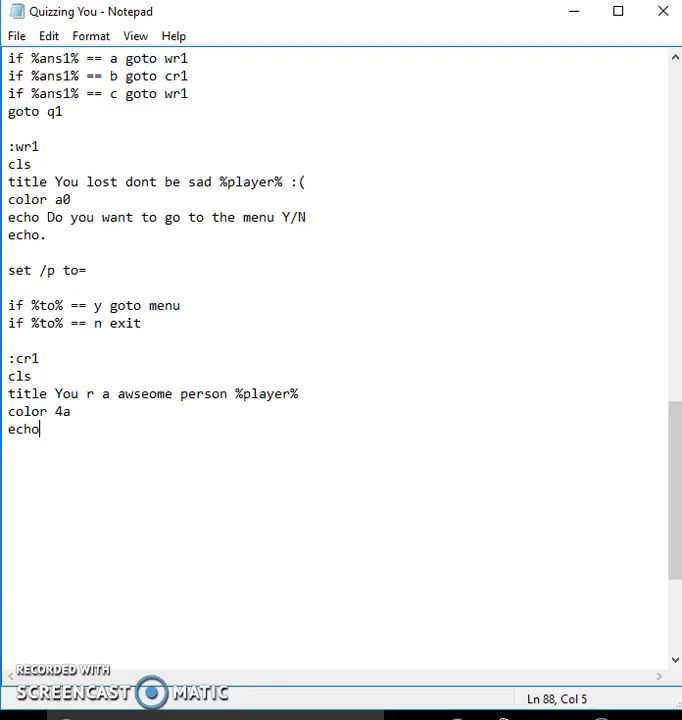
text(" ")
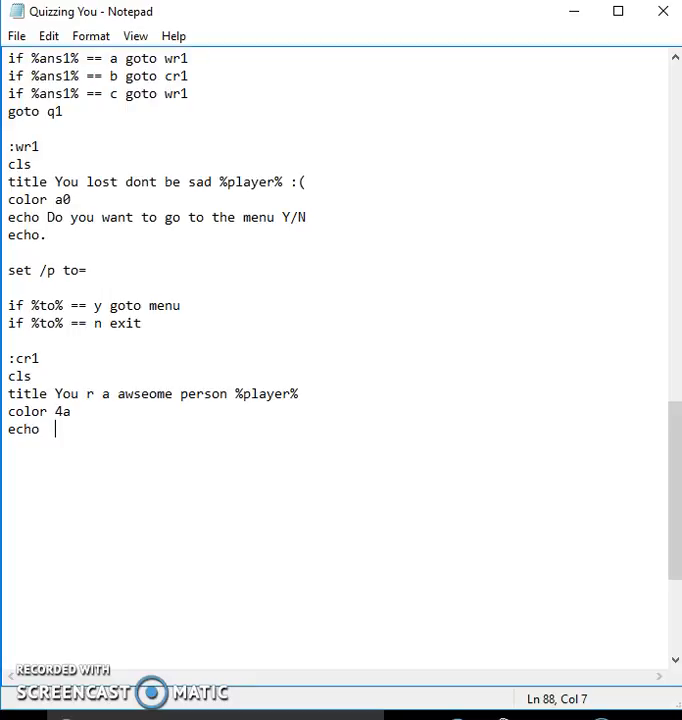
text(Do)
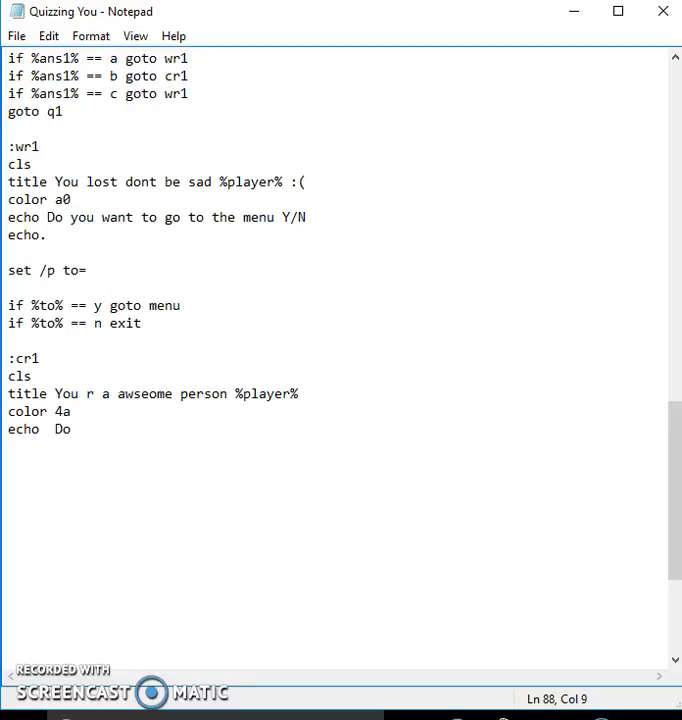
text(You)
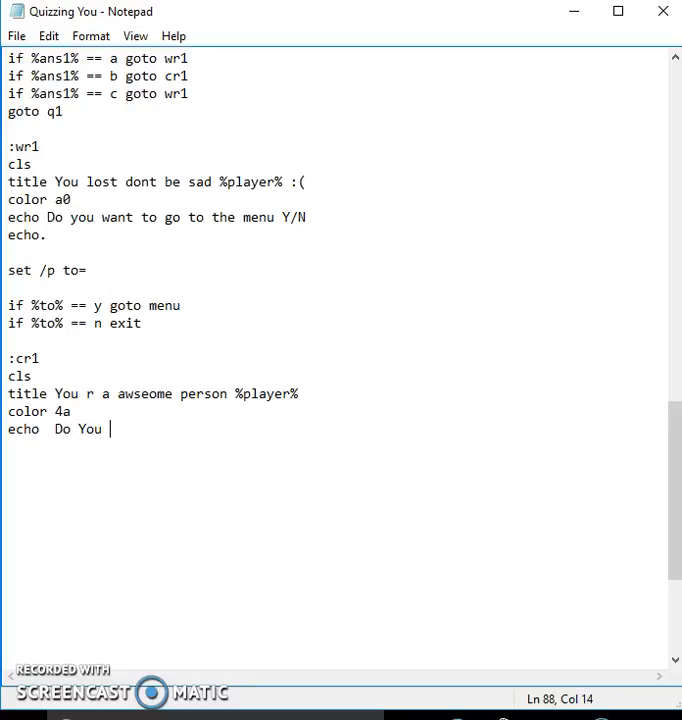
text(want to go)
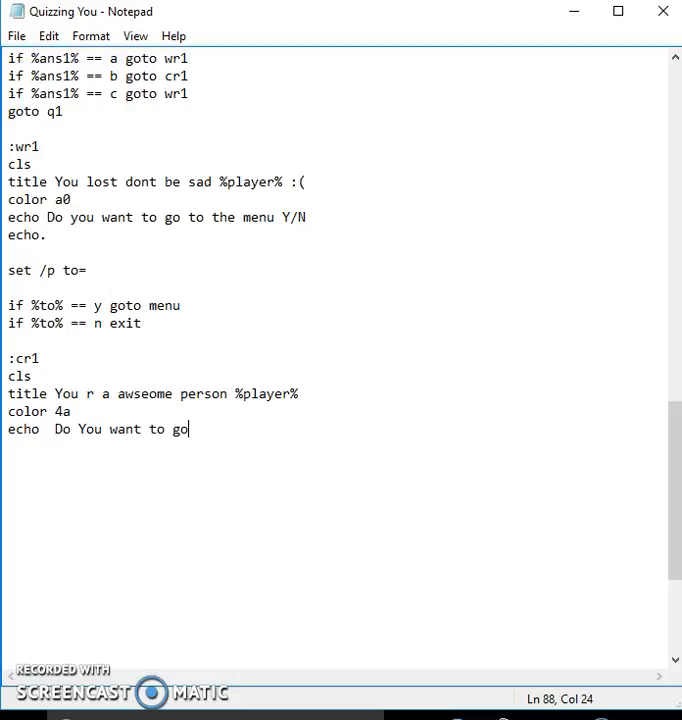
text(to)
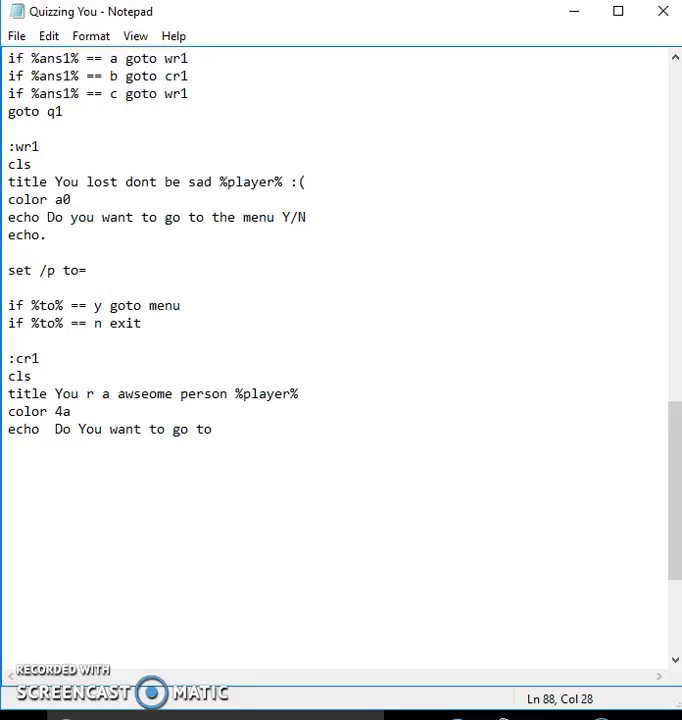
text(Ques)
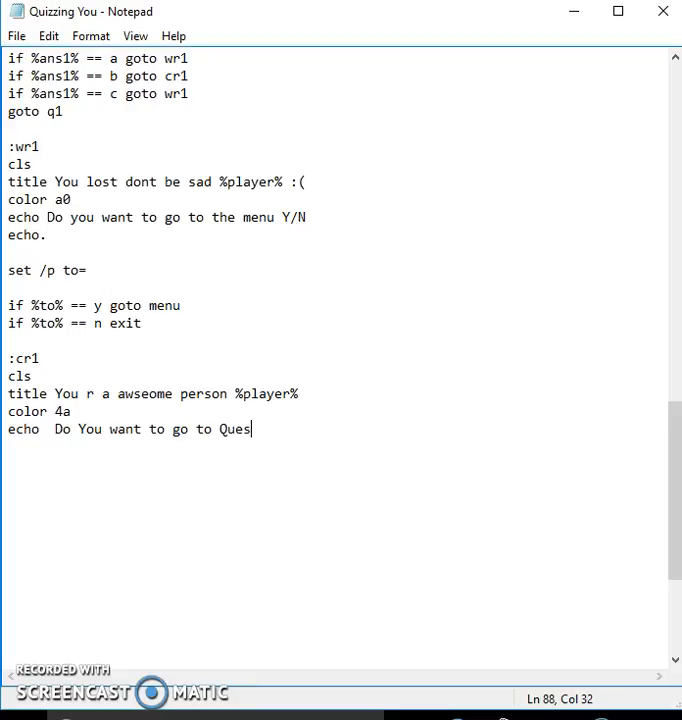
text(tion 2)
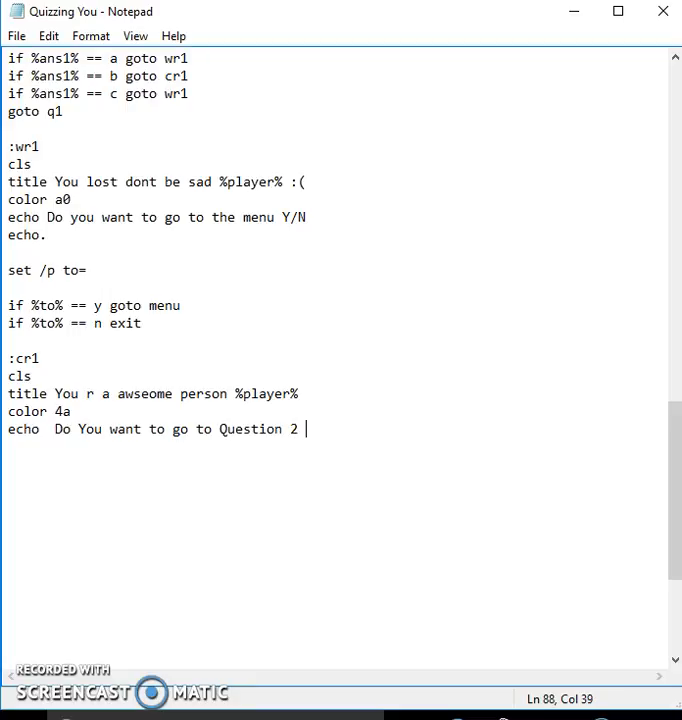
text(yes o)
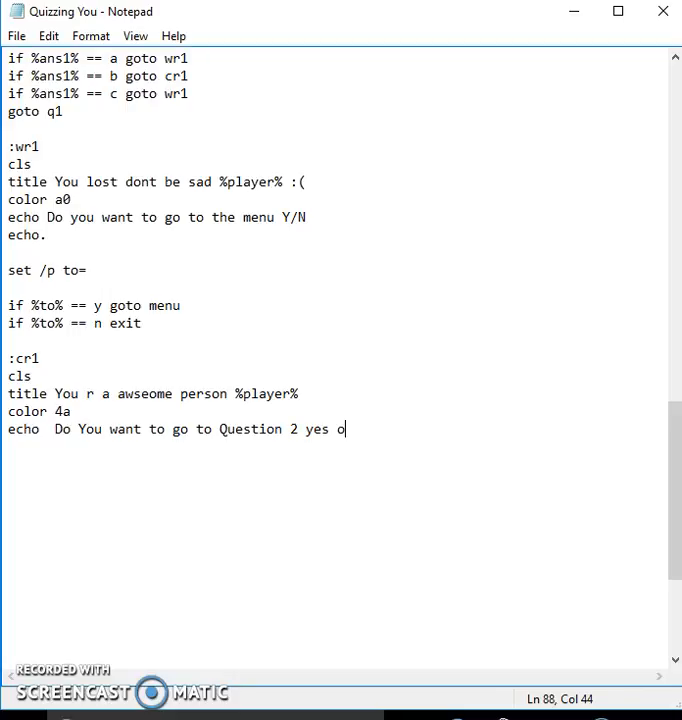
text(rn)
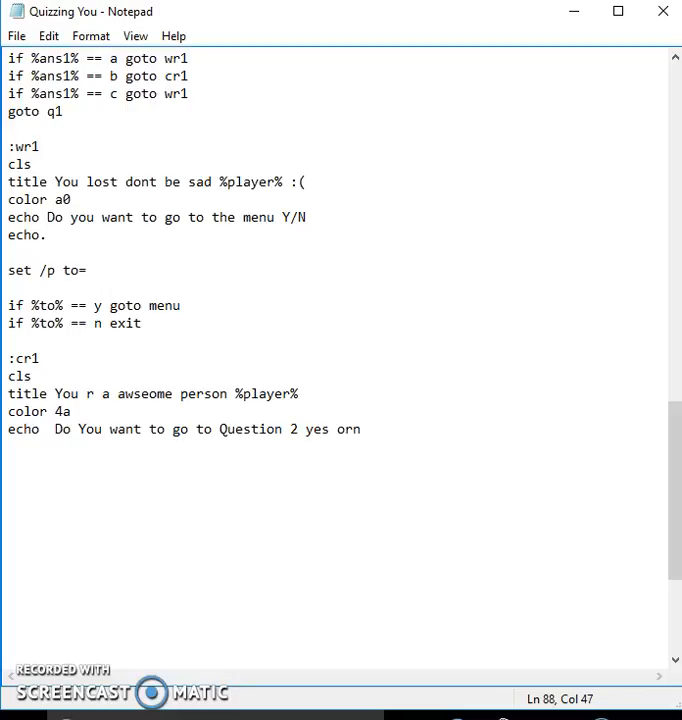
text(Y/N)
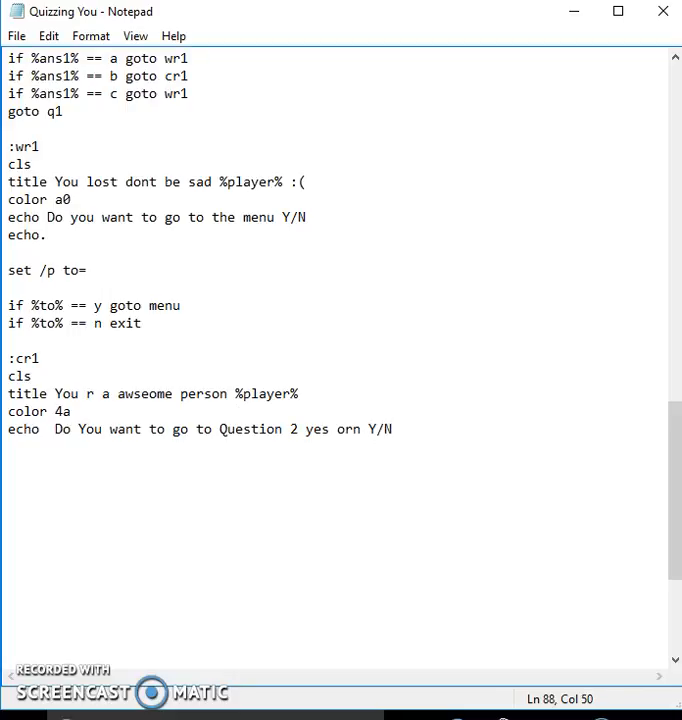
mouse_move(330, 450)
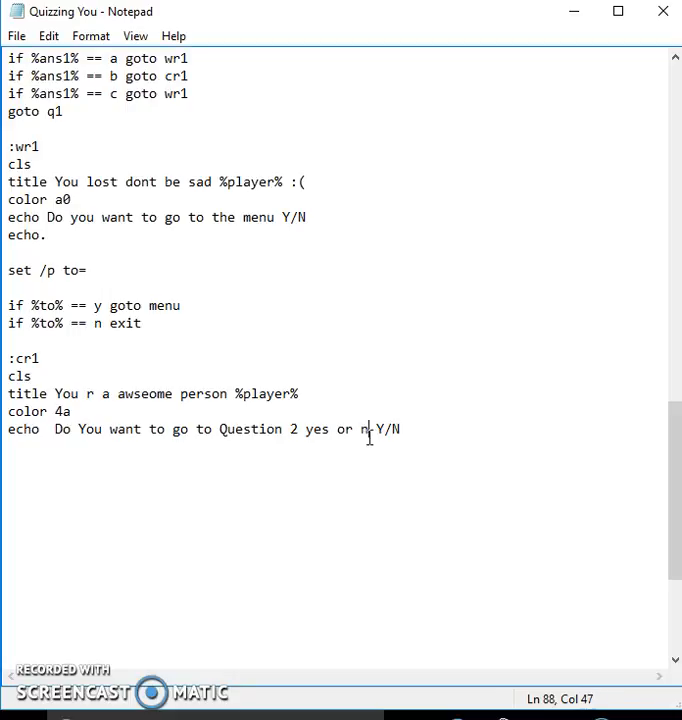
text(o)
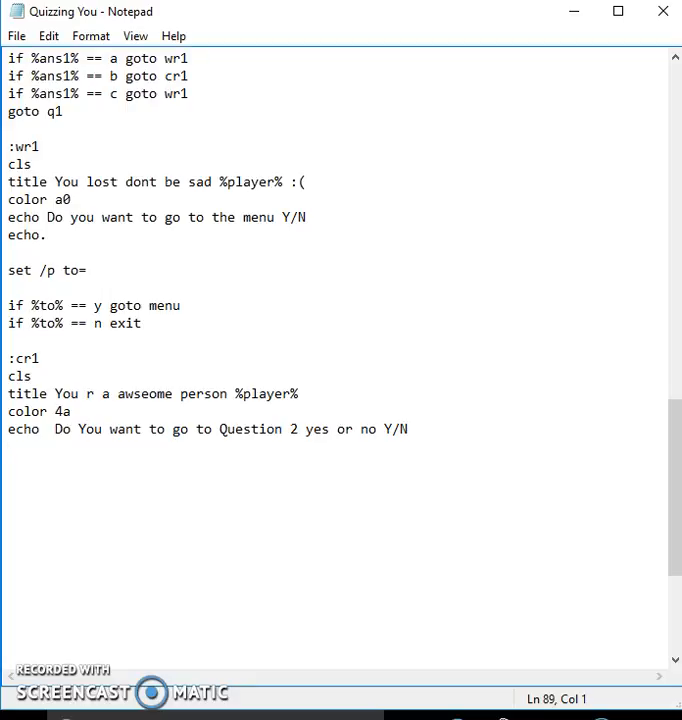
Add echo., a 'set /p To=' prompt, and 'if %to% == y goto menu' to cr1
text(echo.)
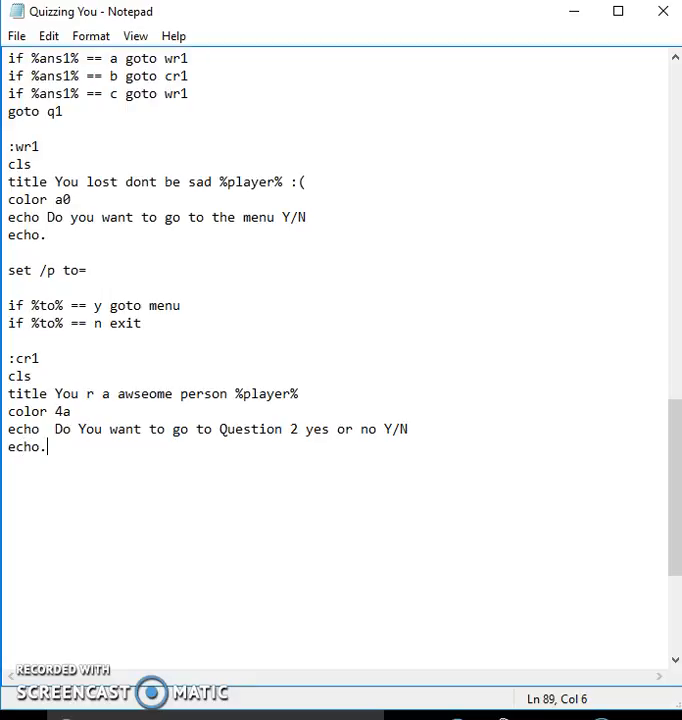
key(enter)
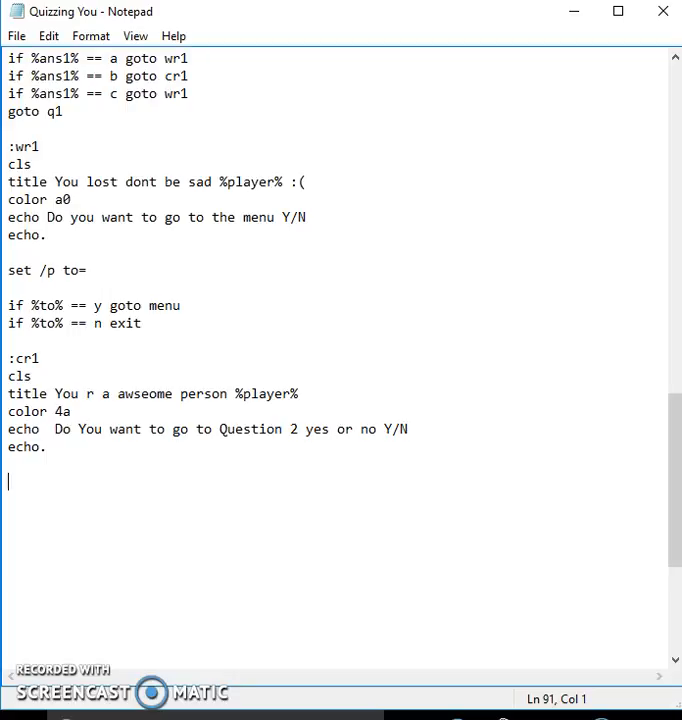
text(set /p)
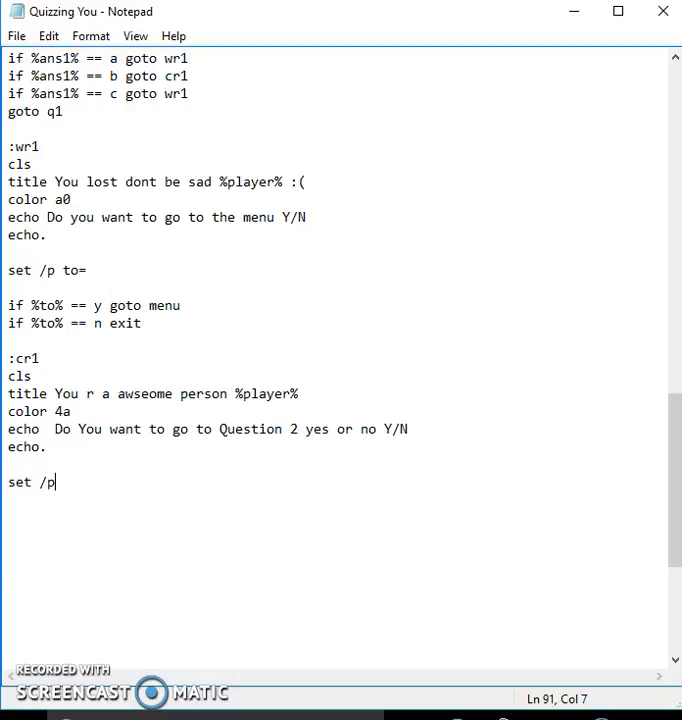
click(425, 429)
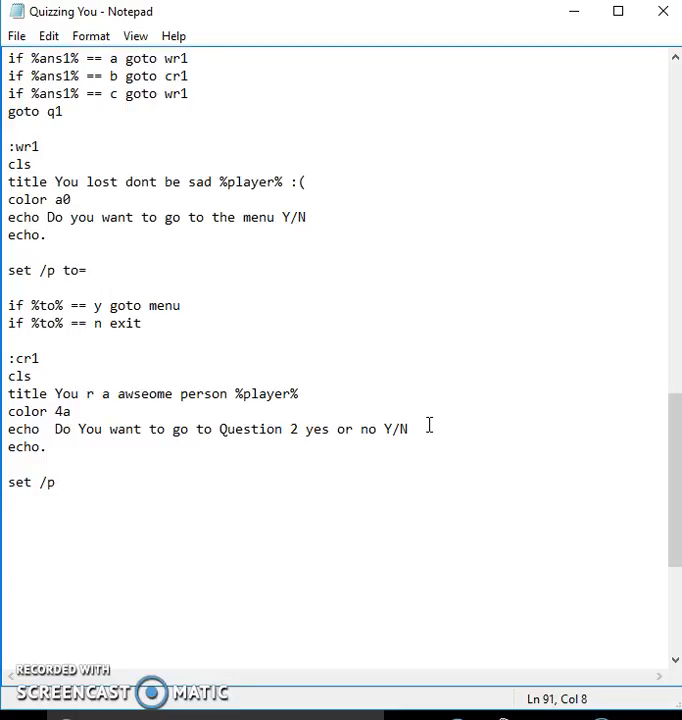
text(To)
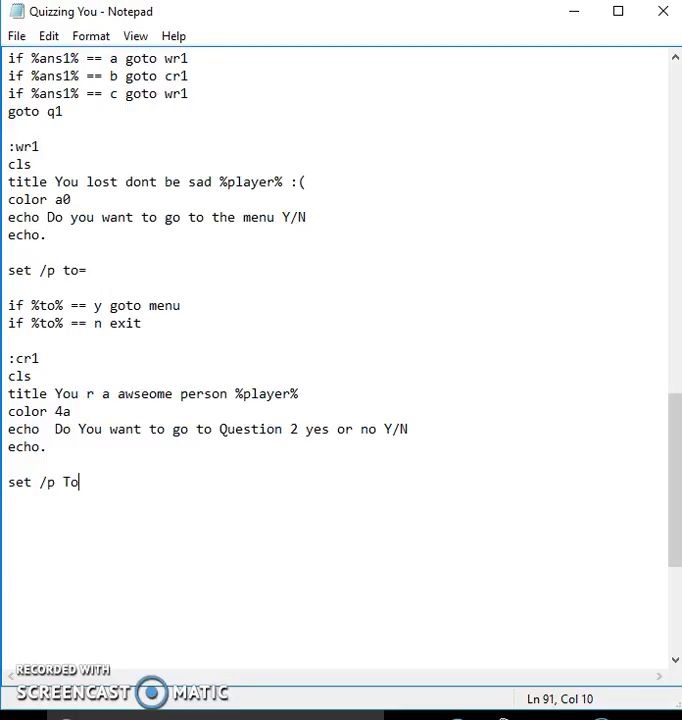
key(enter)
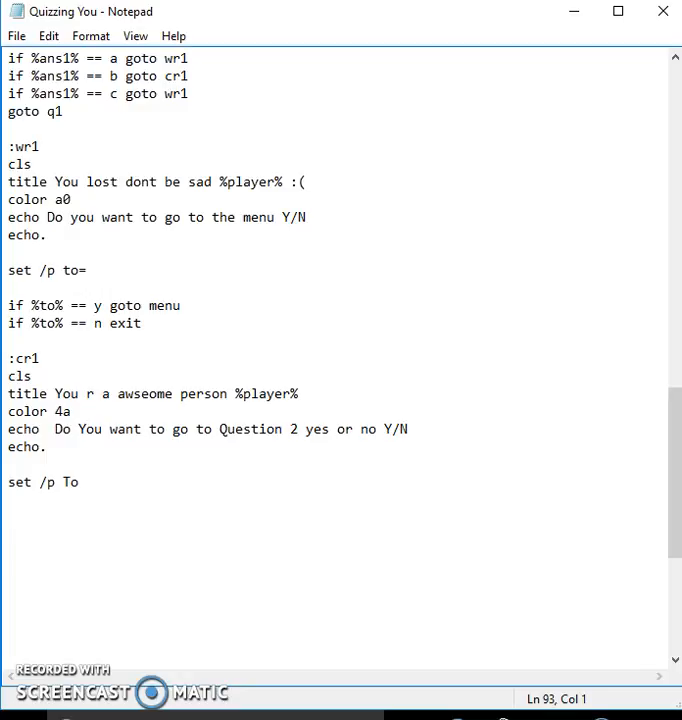
text(if %to% == y goto menu)
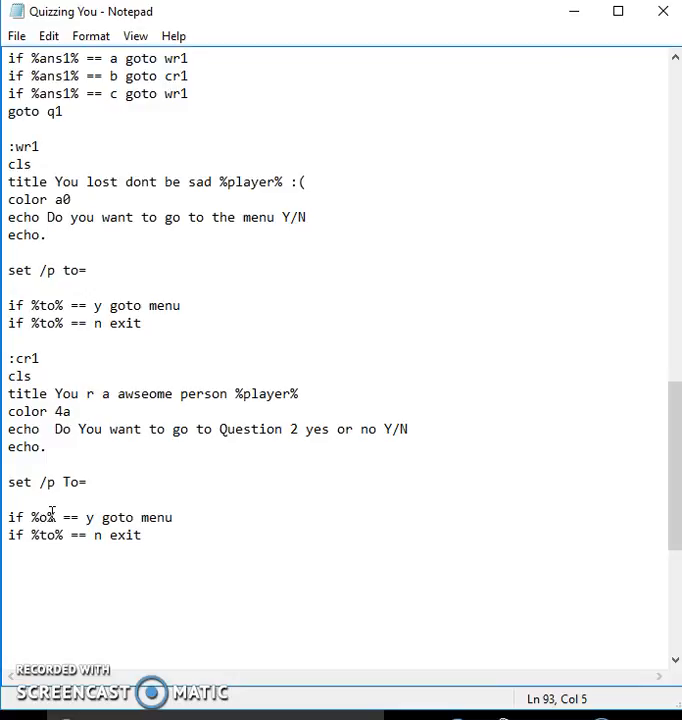
text(T)
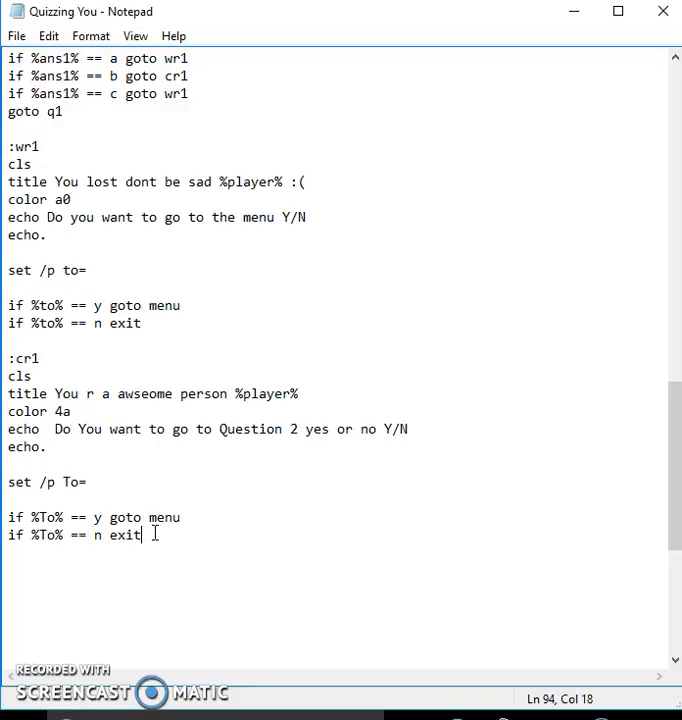
mouse_move(630, 410)
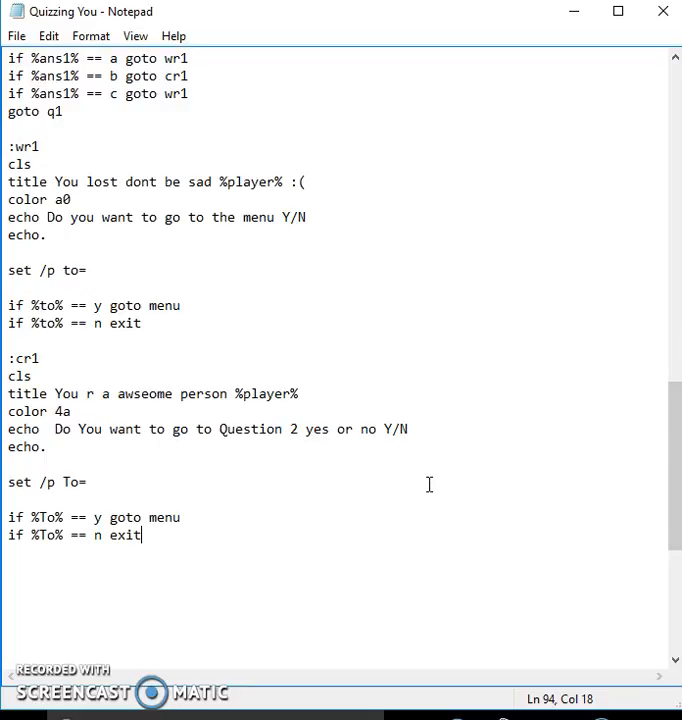
mouse_move(207, 517)
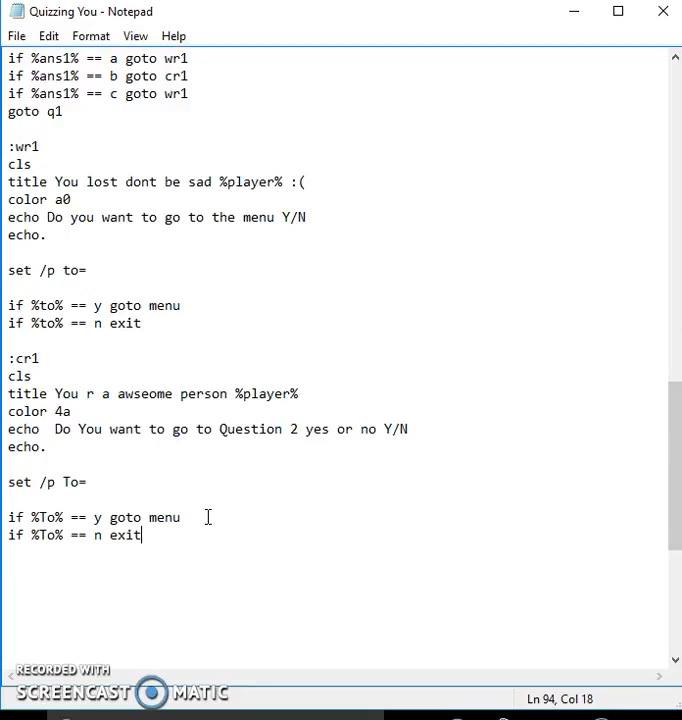
Replace 'menu' with 'q2' in cr1's 'if %To% == y goto' line
double_click(164, 517)
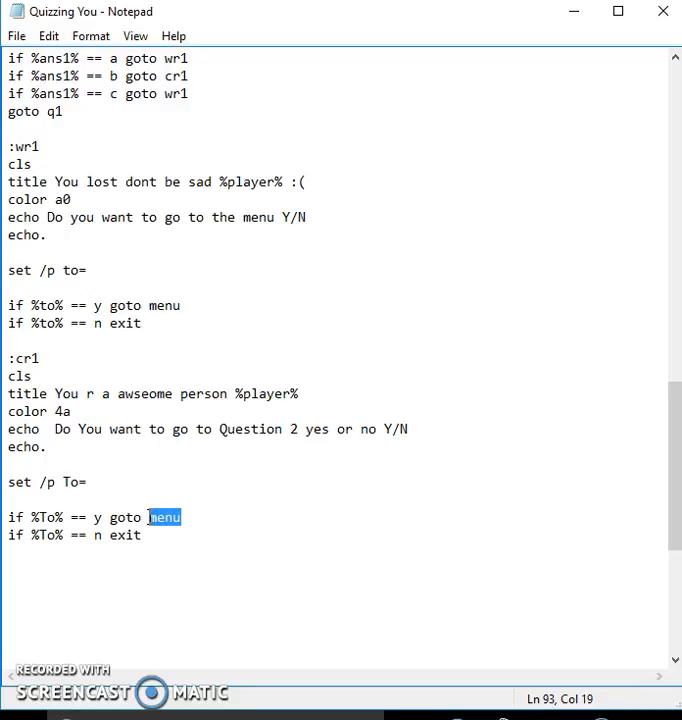
text(Q@)
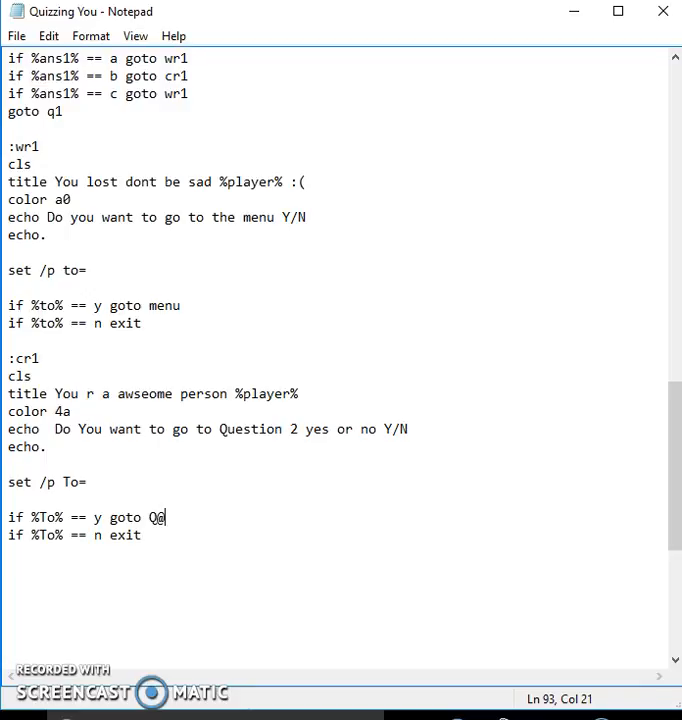
text(q2)
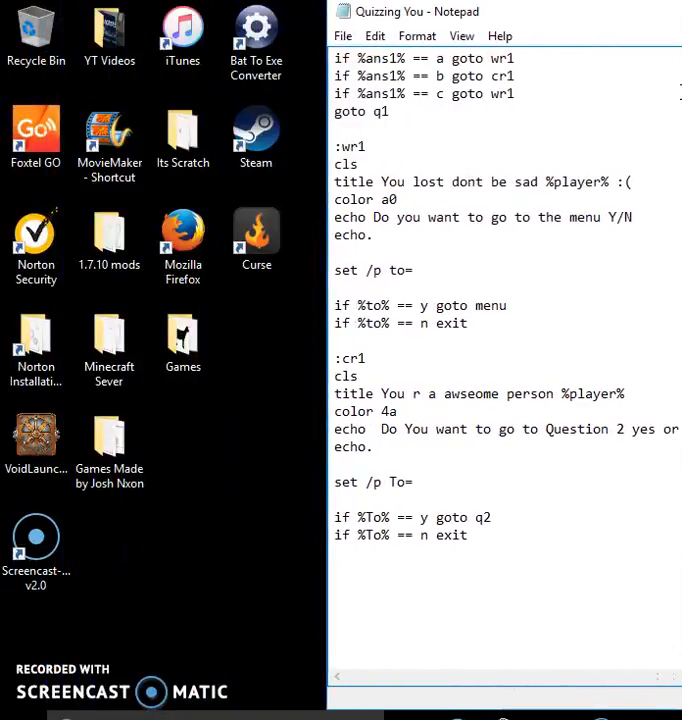
click(613, 14)
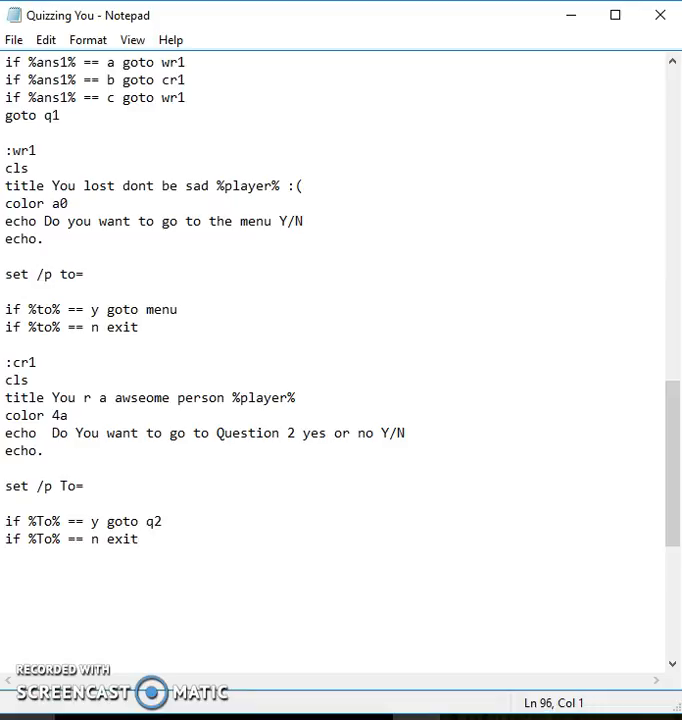
Add a :q2 label followed by a cls line
text(:)
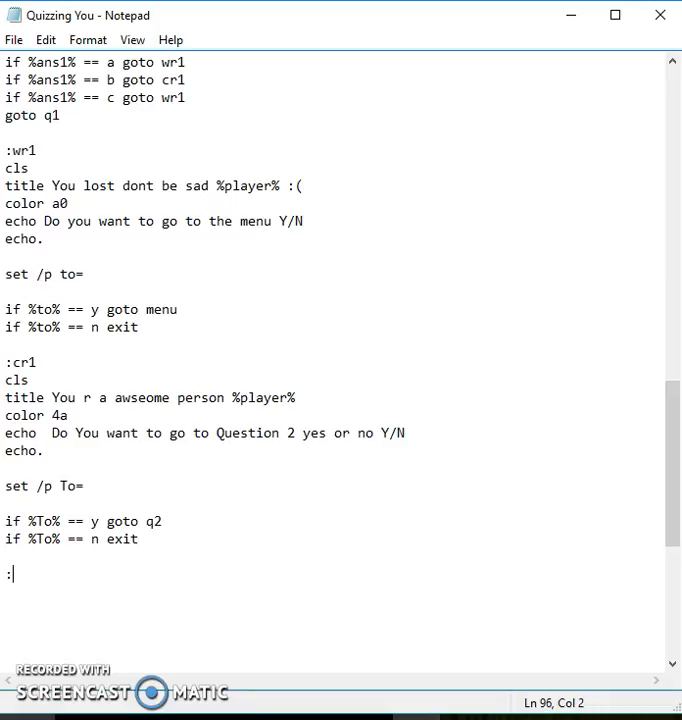
text(q2)
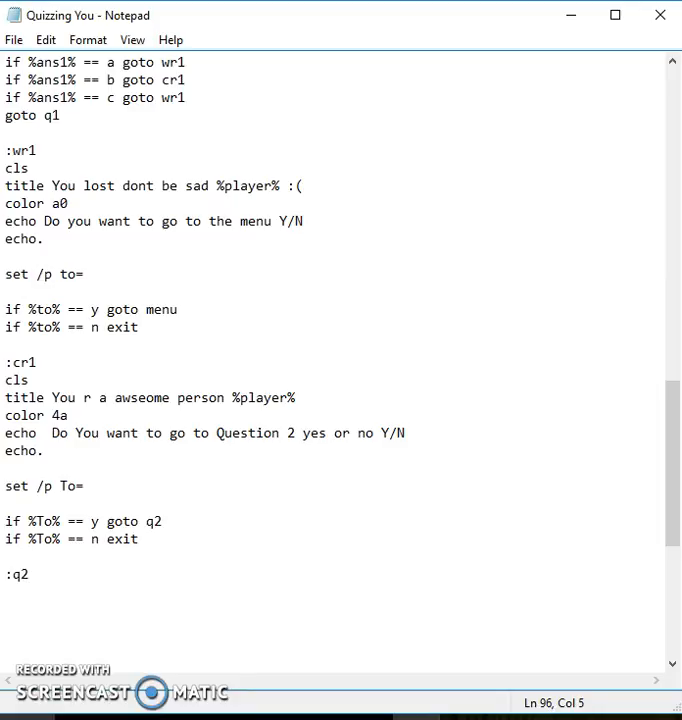
key(enter)
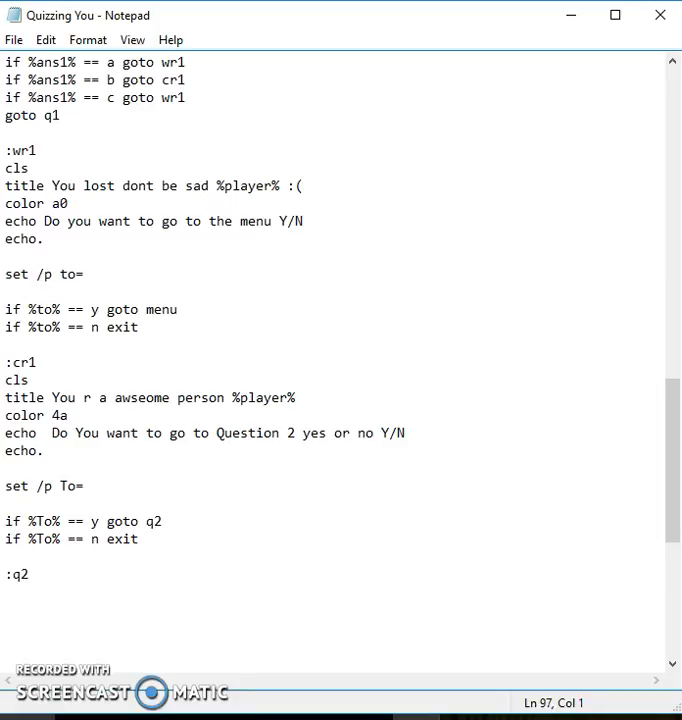
text(cls)
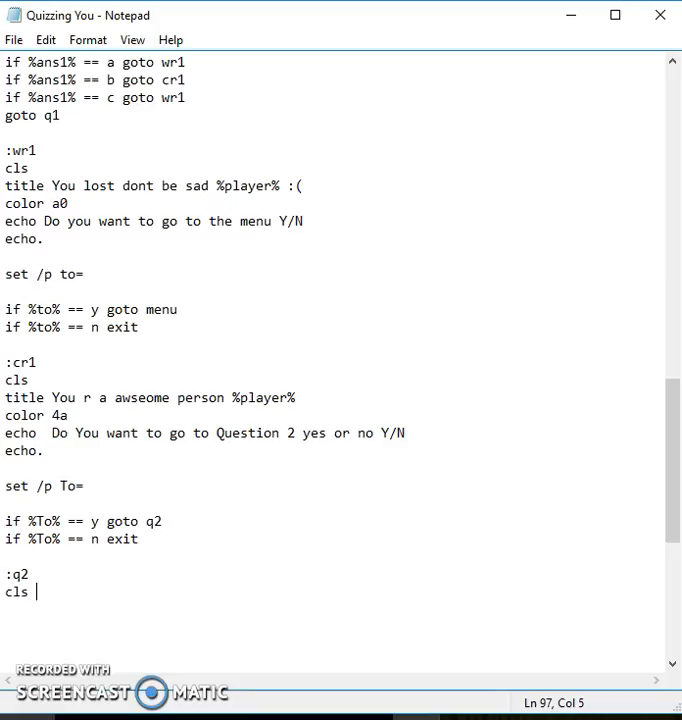
Give q2 the title 'Question 2' and color 0a
click(138, 539)
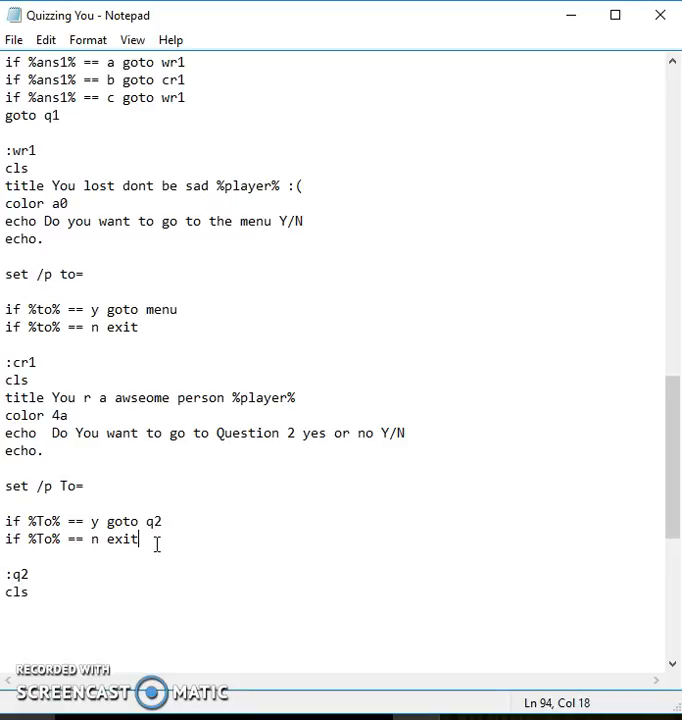
text(title)
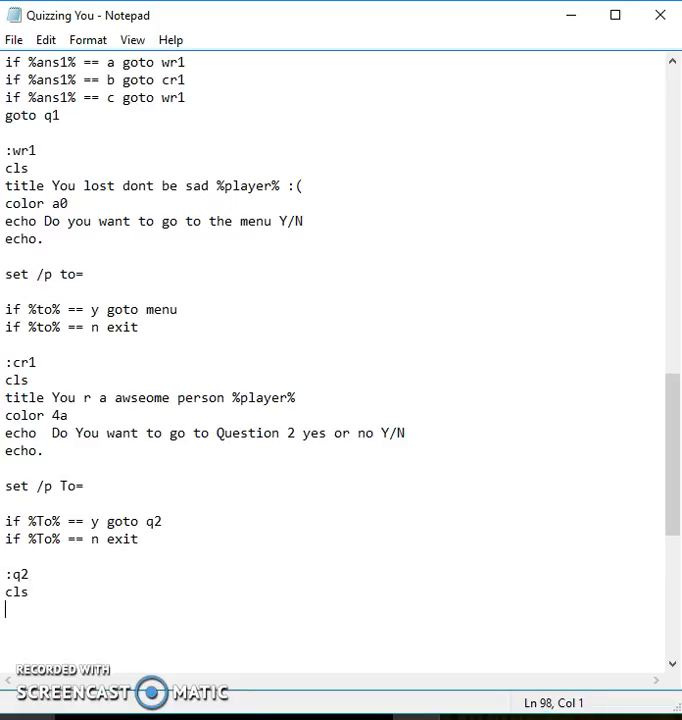
text(title)
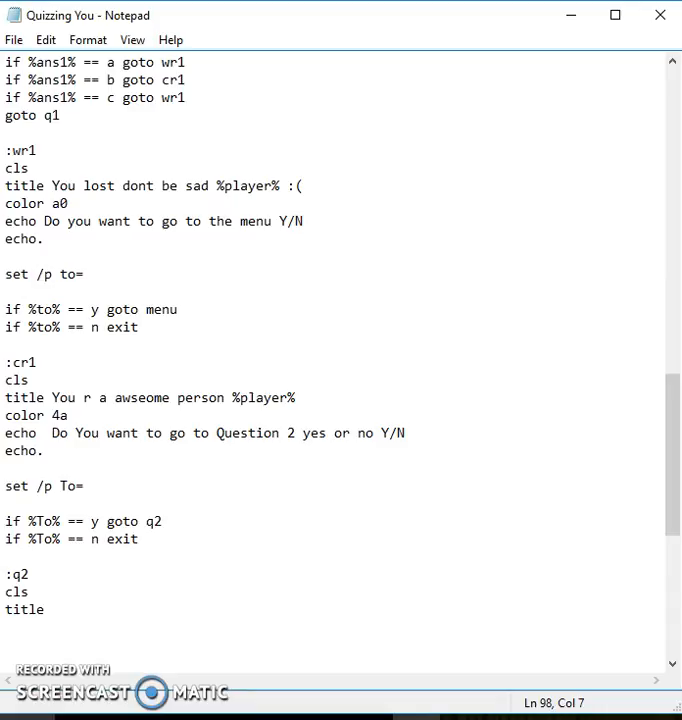
text(Qu)
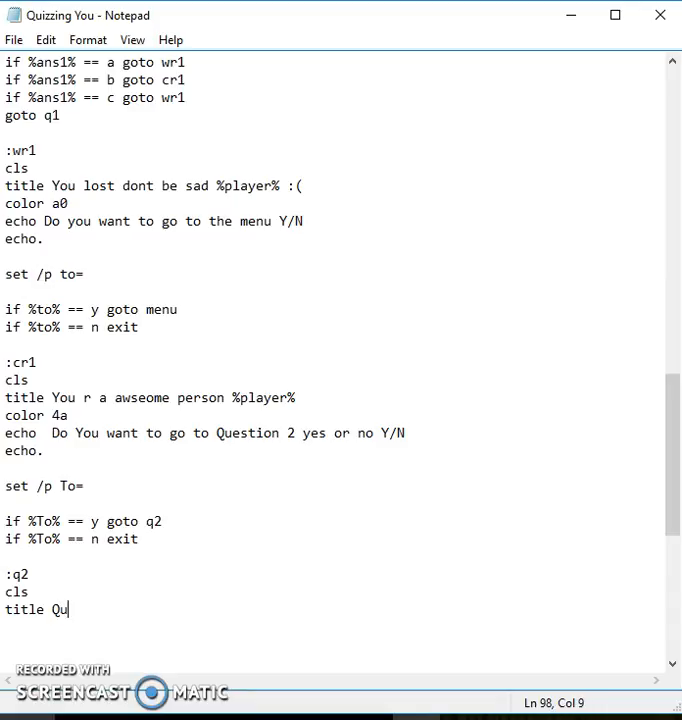
text(estion 2)
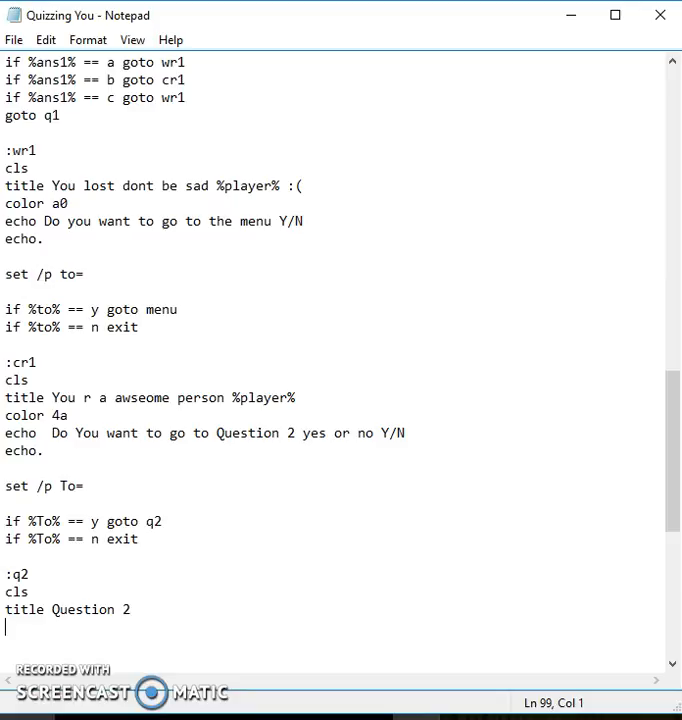
text(coloor)
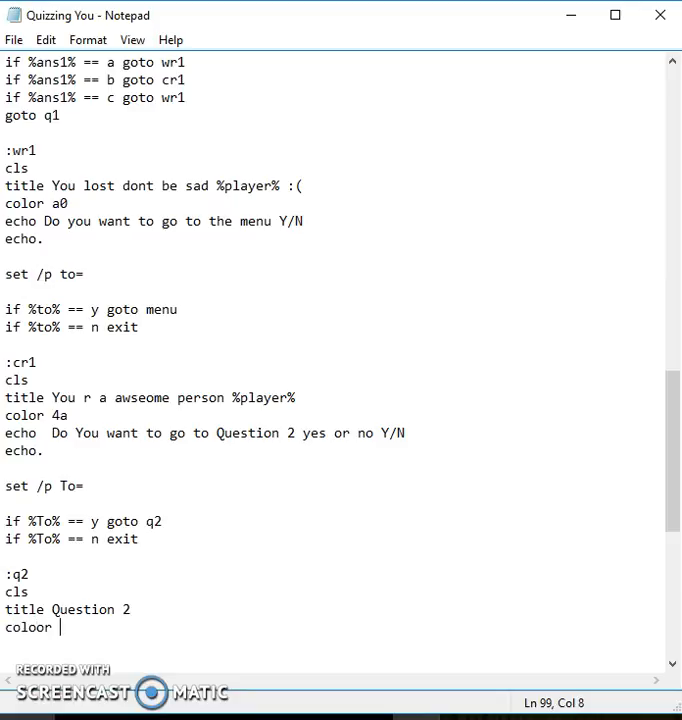
key(Backspace)
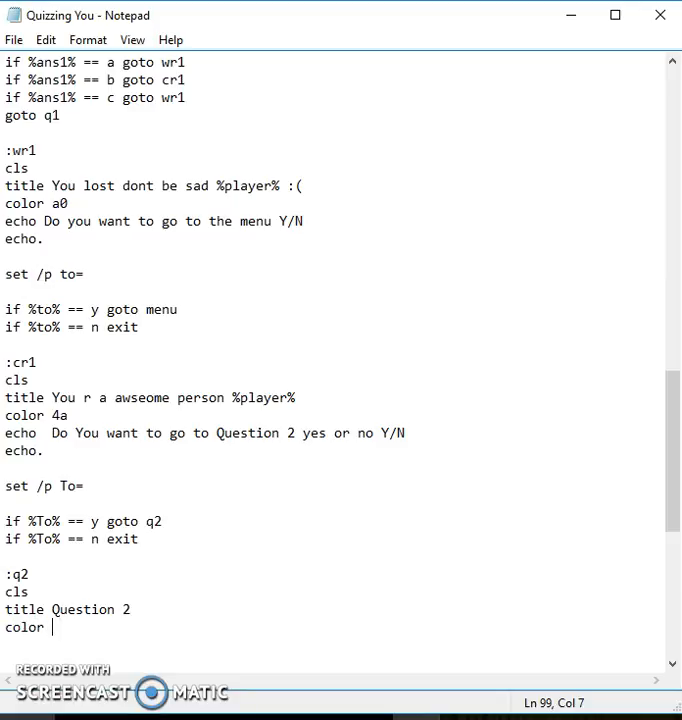
text(0a)
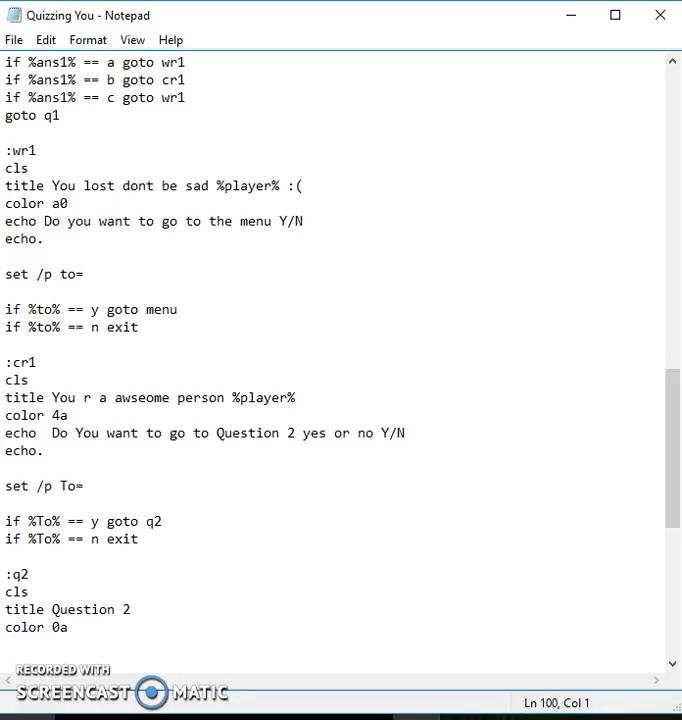
Add the question 2 prompt line 'echo What is 46 + 1894'
key(enter)
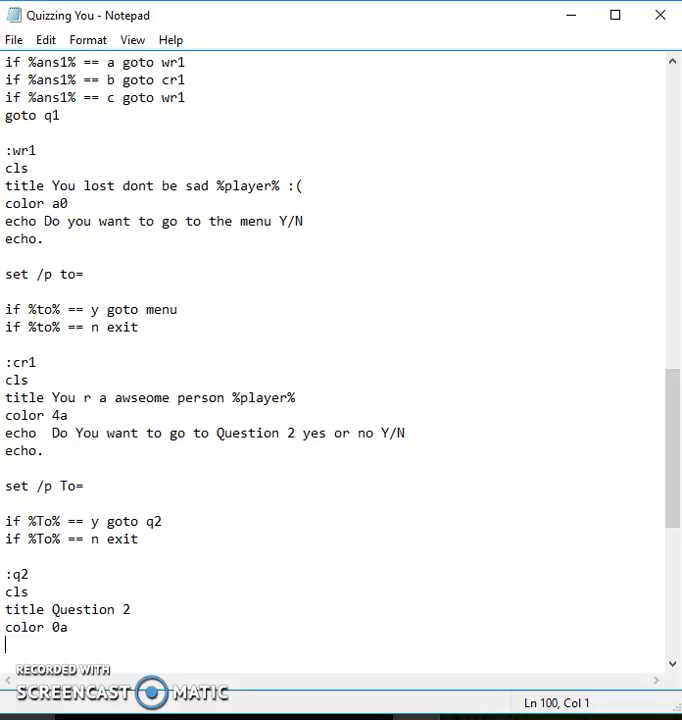
text(echo)
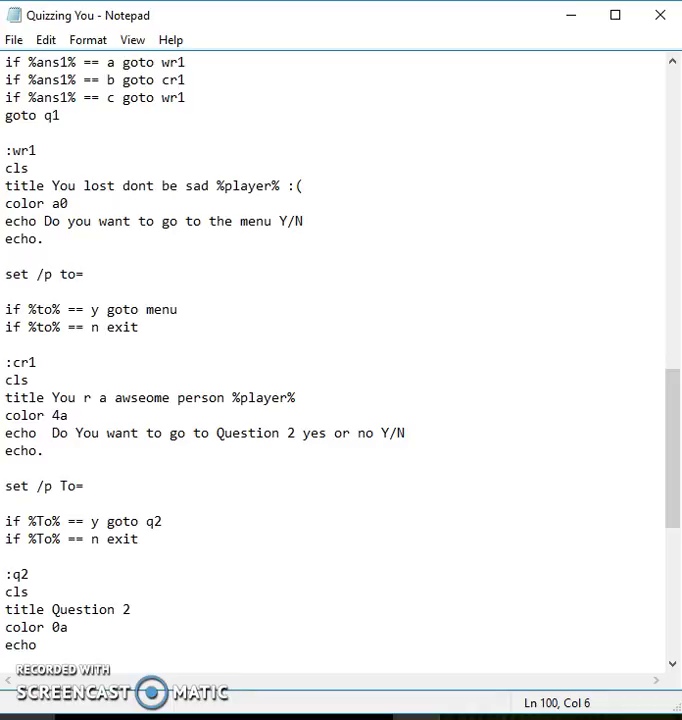
text(What is)
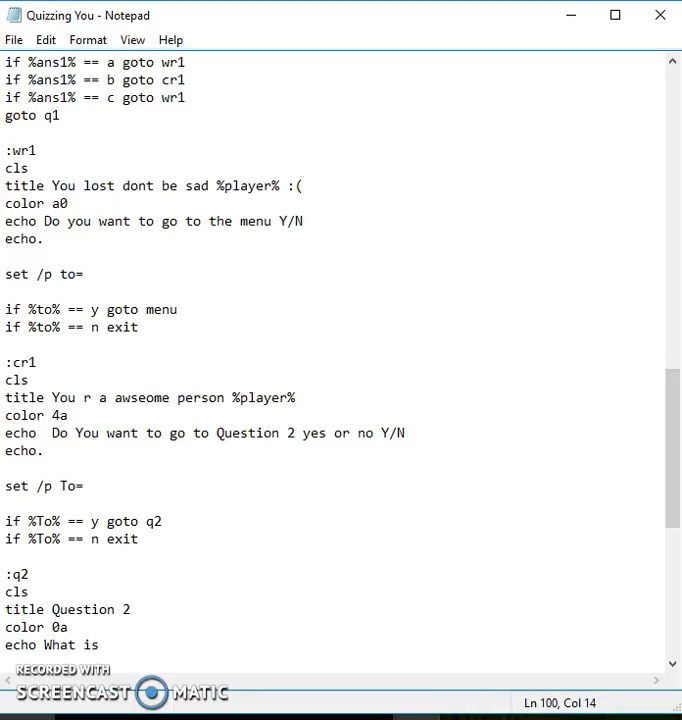
text(46)
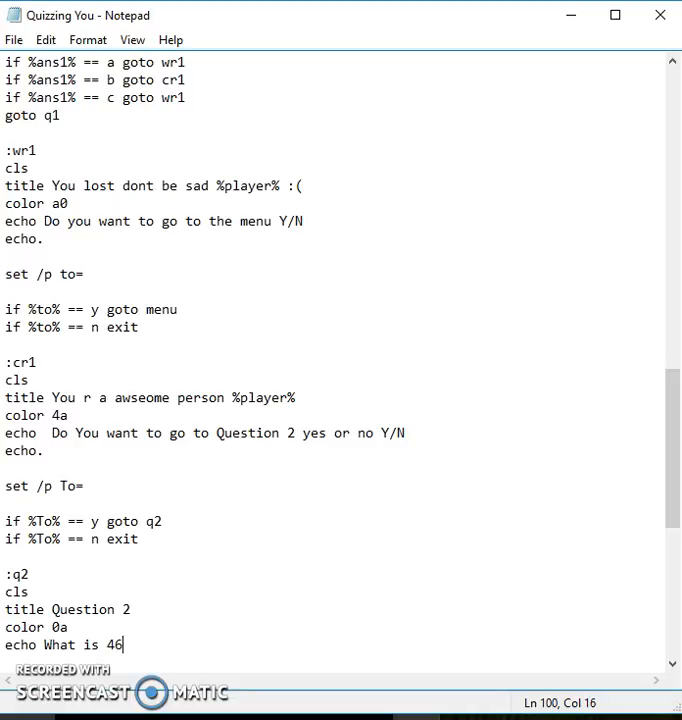
text(+)
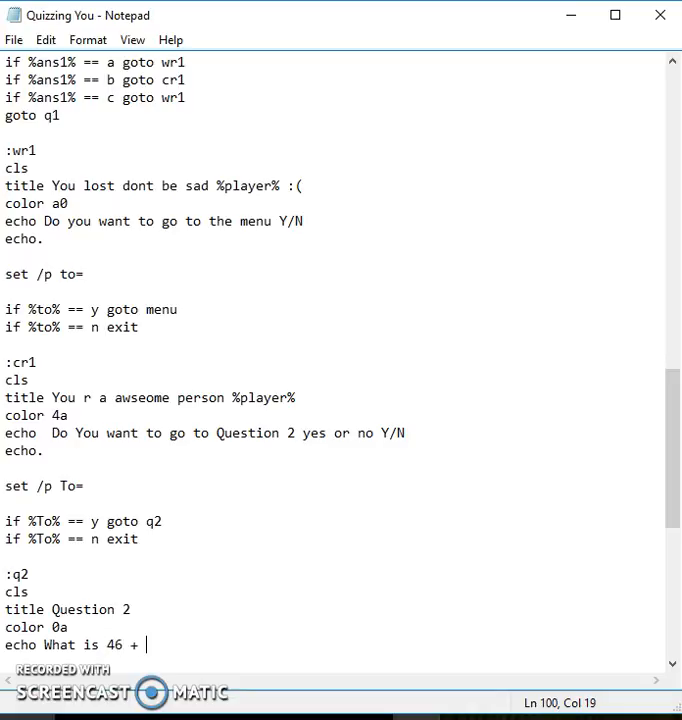
text(1)
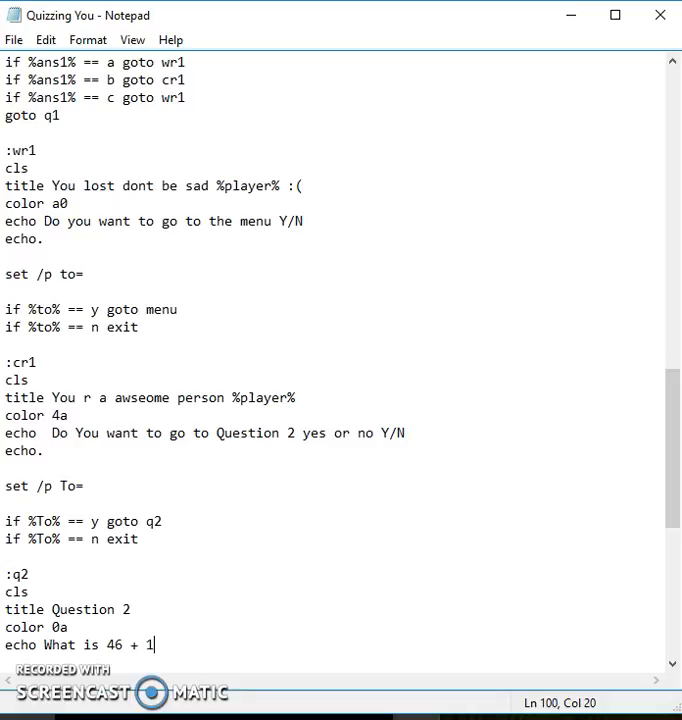
text(89)
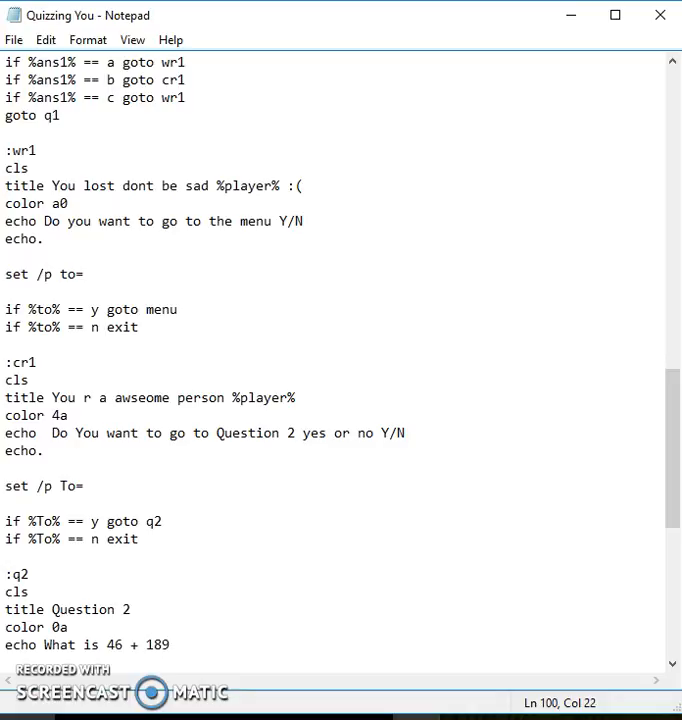
text(4)
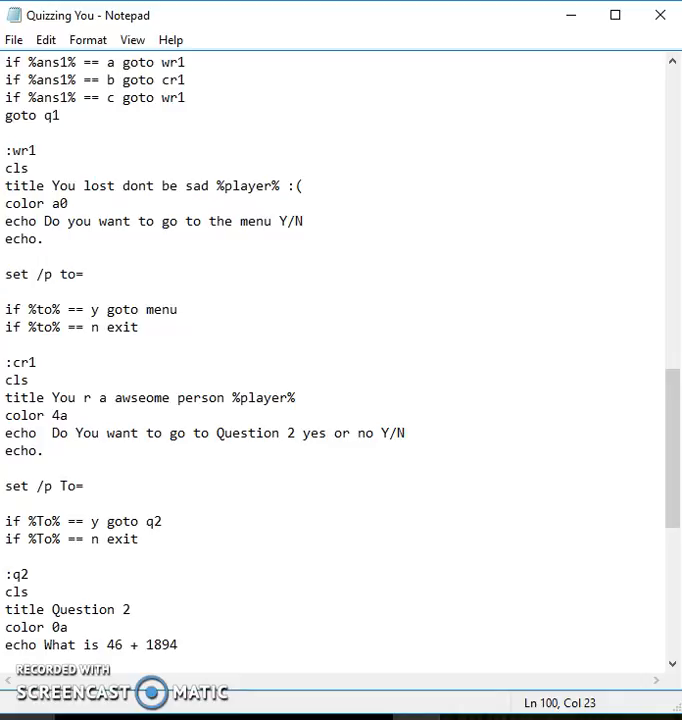
key(enter)
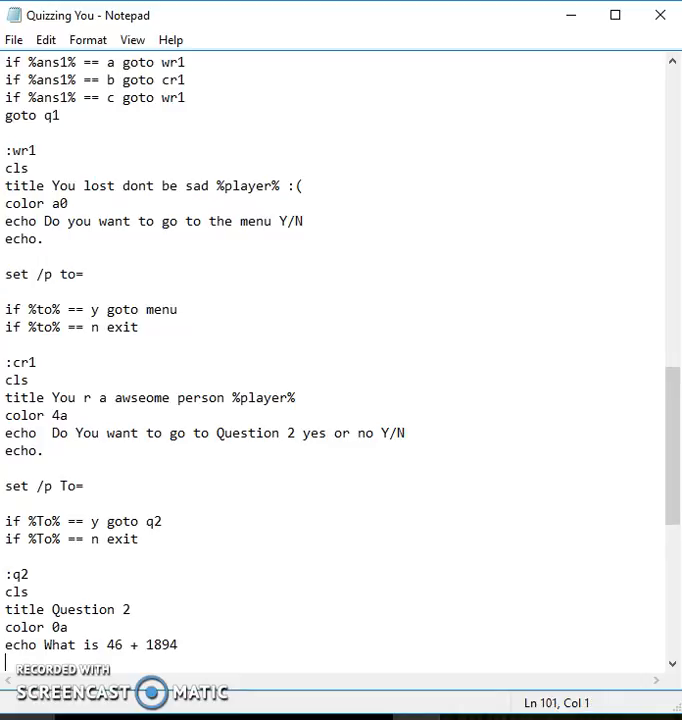
List the answer choices 1) 1940, 2) 1945 and 3) 1939 below the prompt
text(echo.)
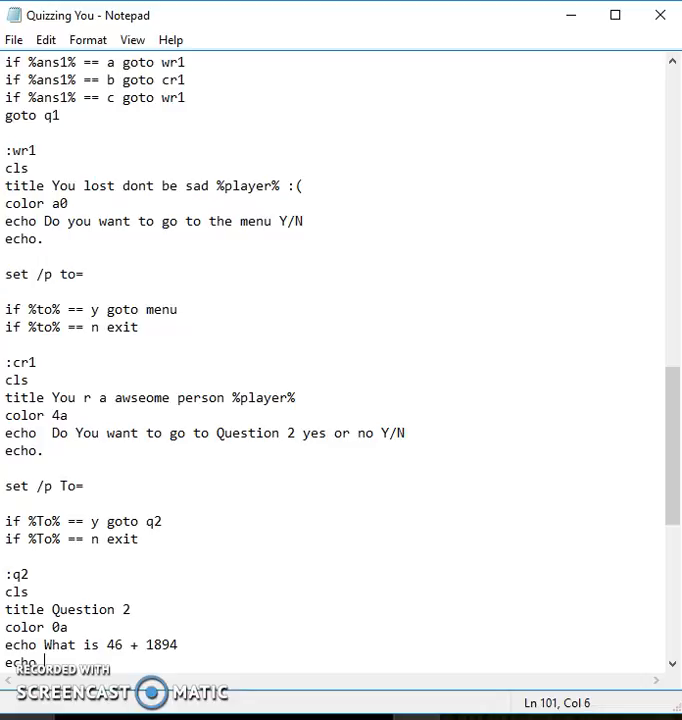
key(Super)
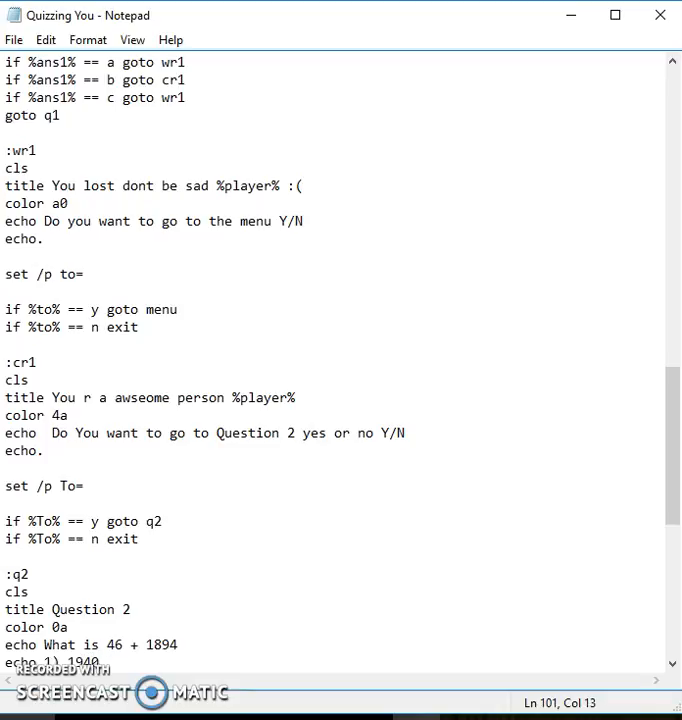
scroll(down, 3)
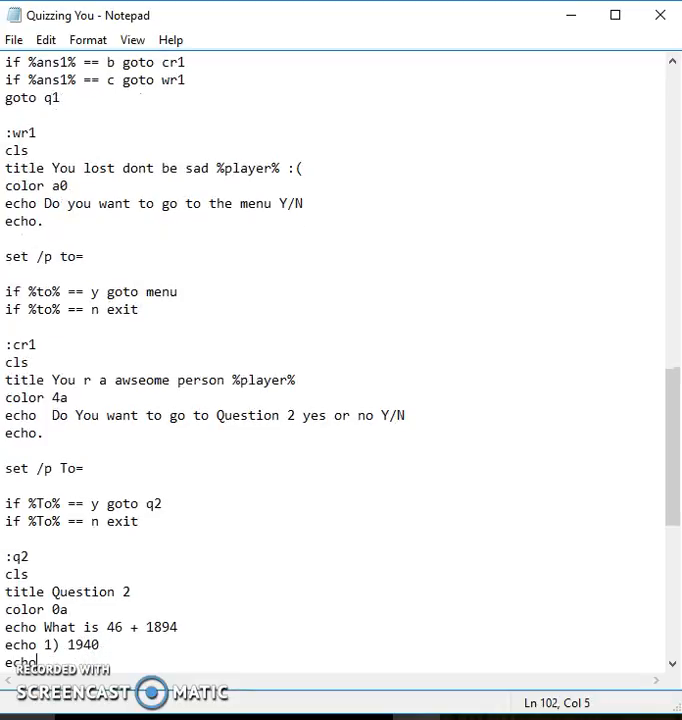
text(2) 19)
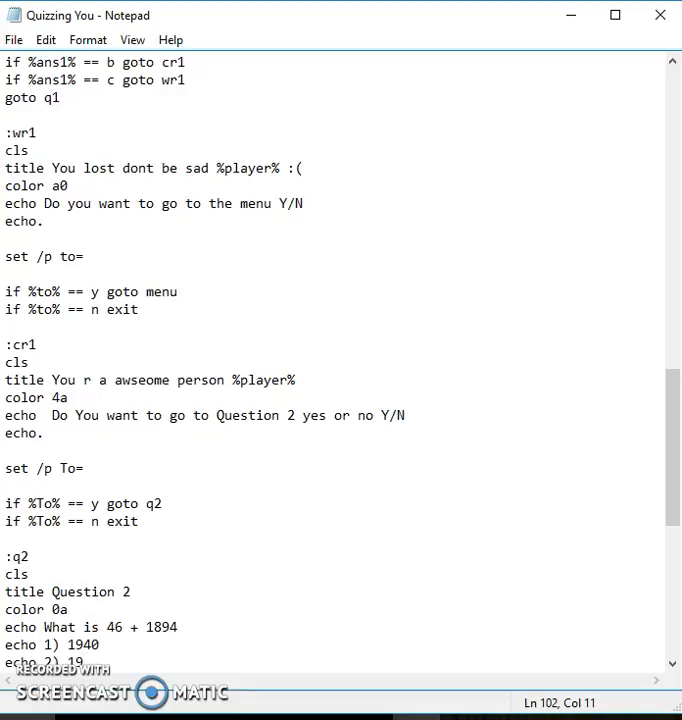
scroll(down, 3)
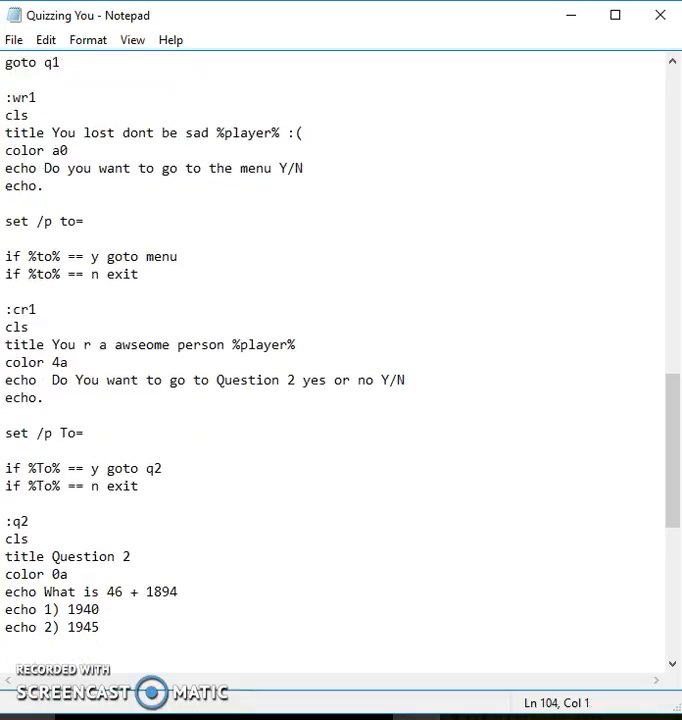
text(echo)
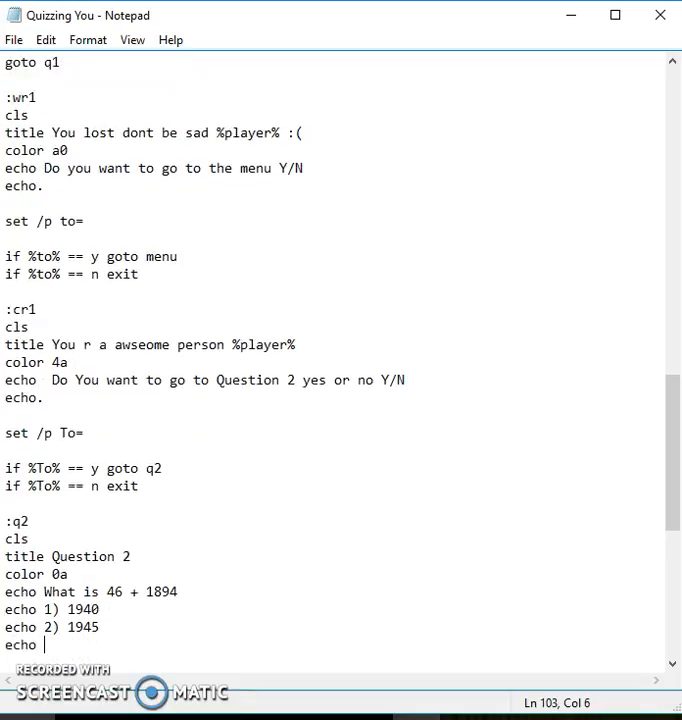
text(3))
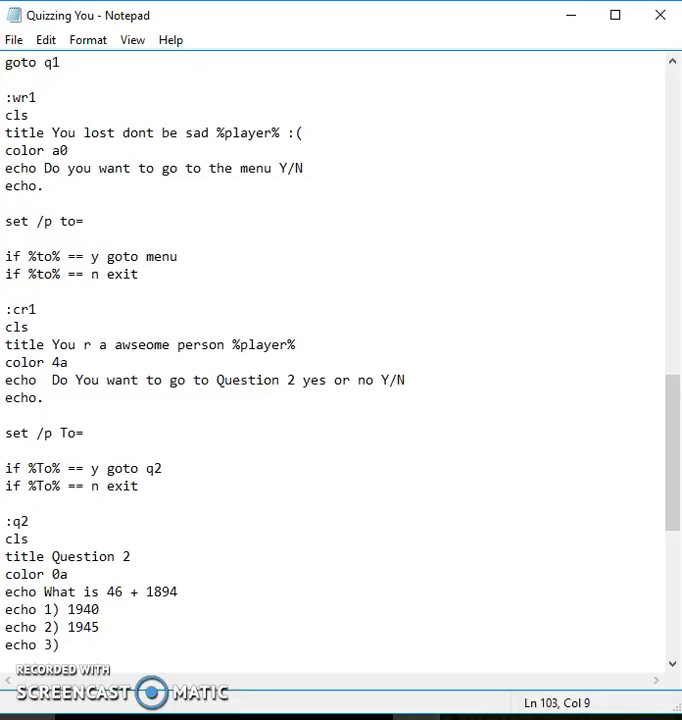
text(19)
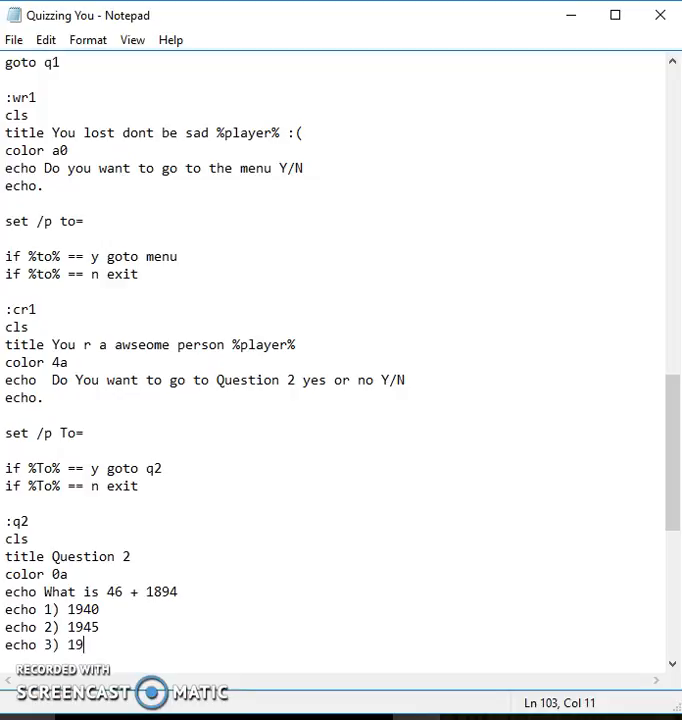
text(39)
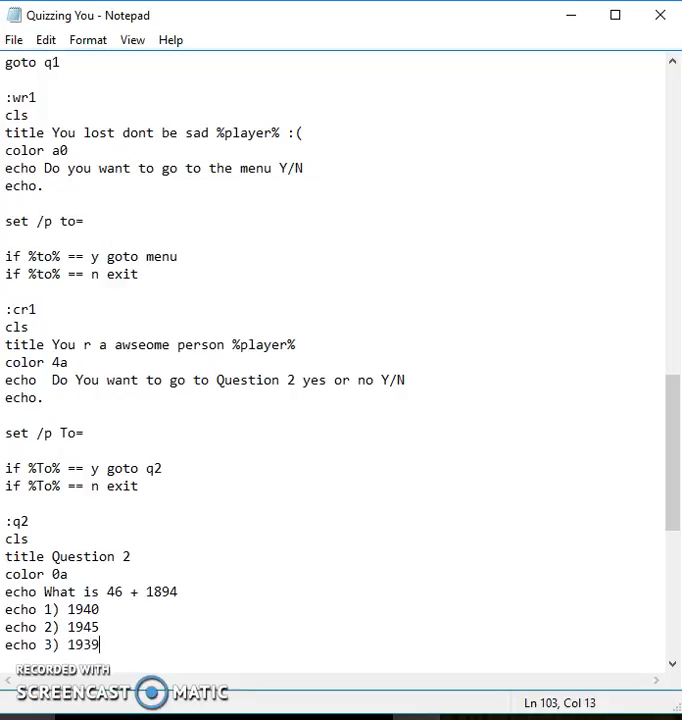
key(enter)
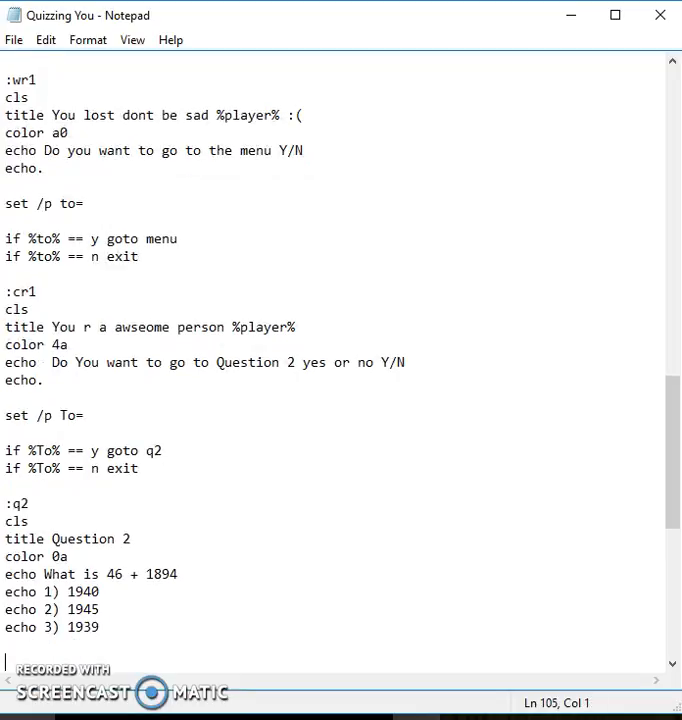
Add 'set /p q2=' and 'if %q2% == 1 goto cr1' below the answer choices
text(set /p q2=)
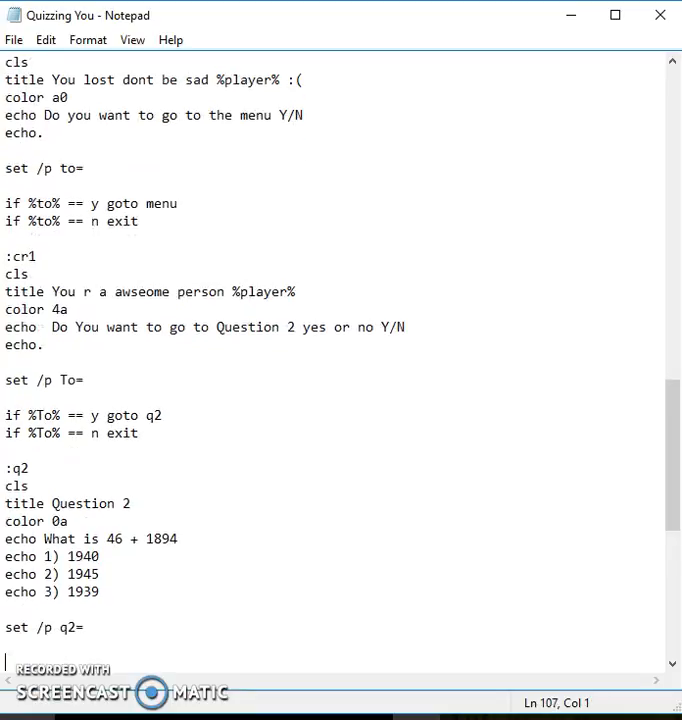
text(if)
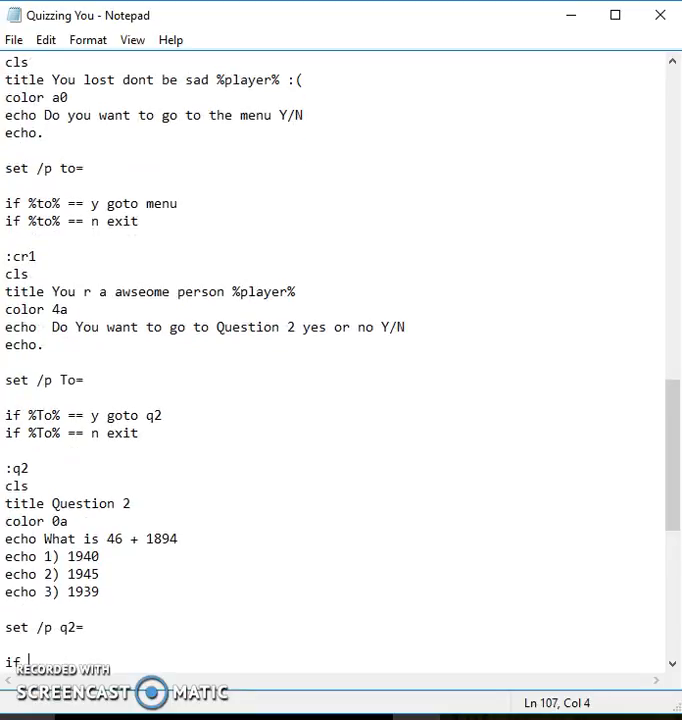
text(%q2% == 1)
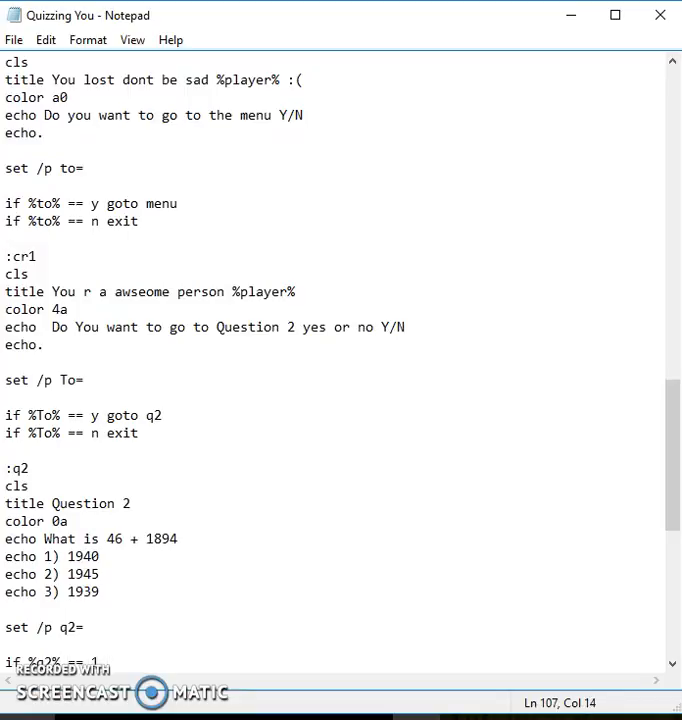
text(goto)
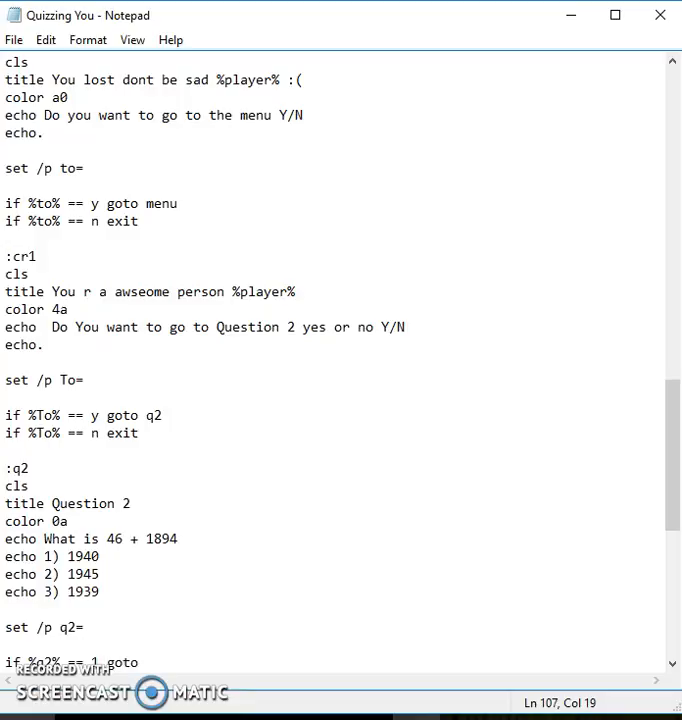
text(cr1)
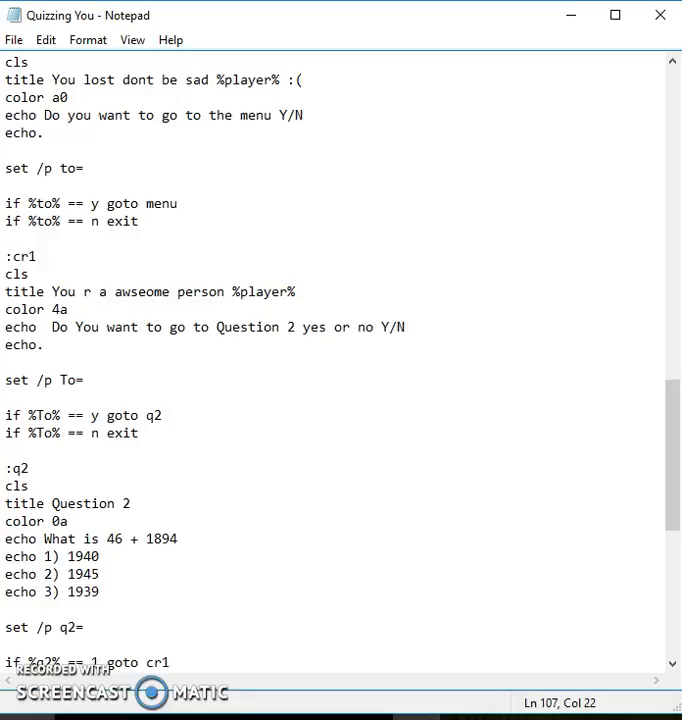
Change the cr1 prompt to 'the next Question' and question 2's answer-1 jump to cr2
click(294, 327)
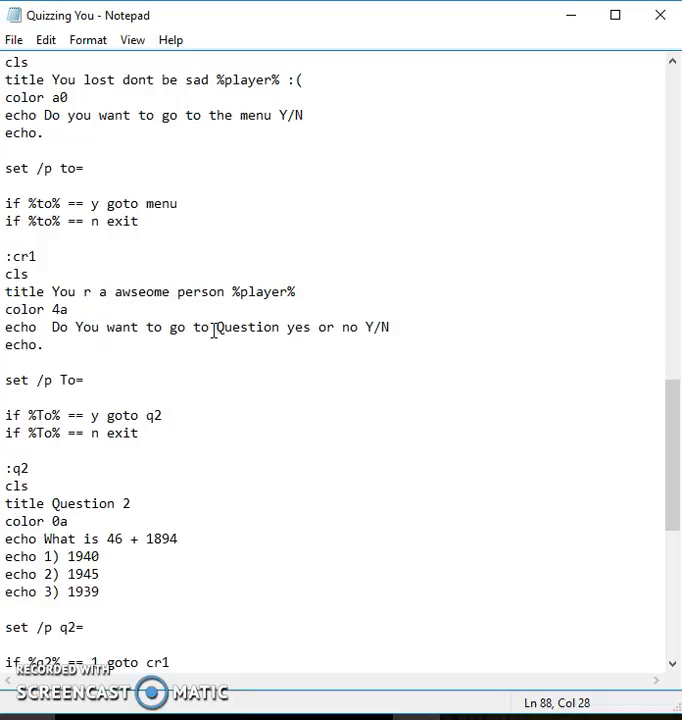
text(the ne)
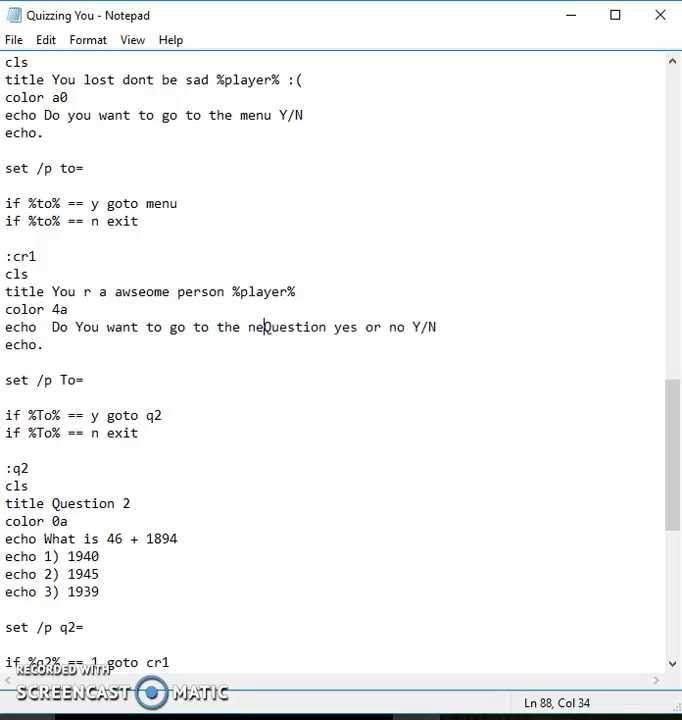
text(next)
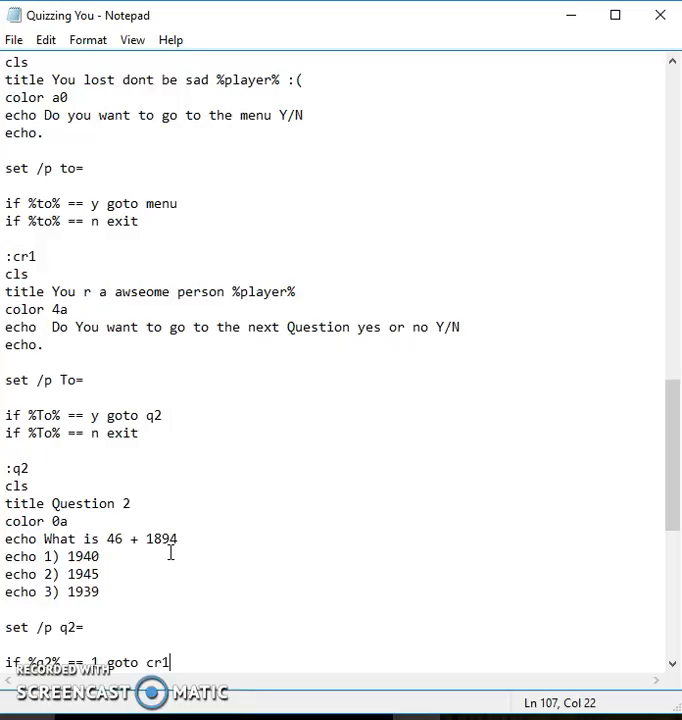
text(2)
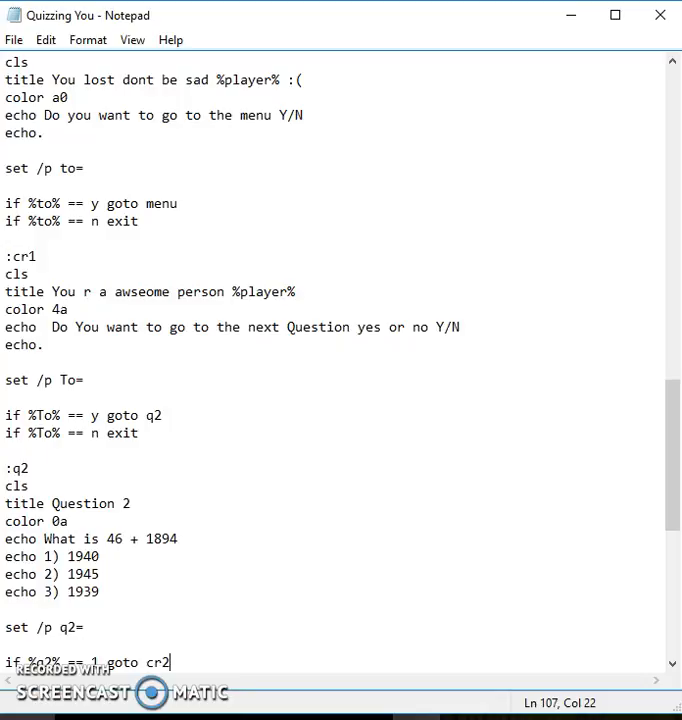
Add 'if %q2% == 2 goto wr1' and 'if %q2% == 3 goto wr1' lines
key(enter)
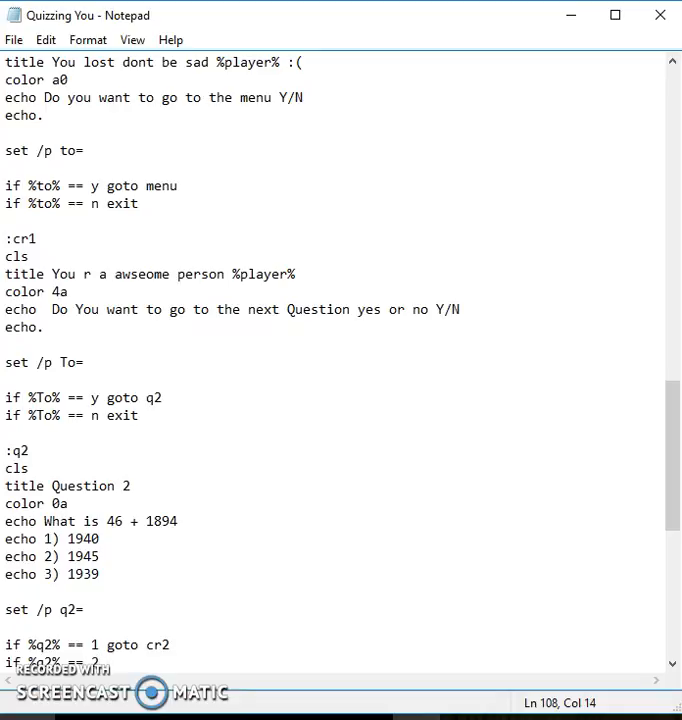
text(goto)
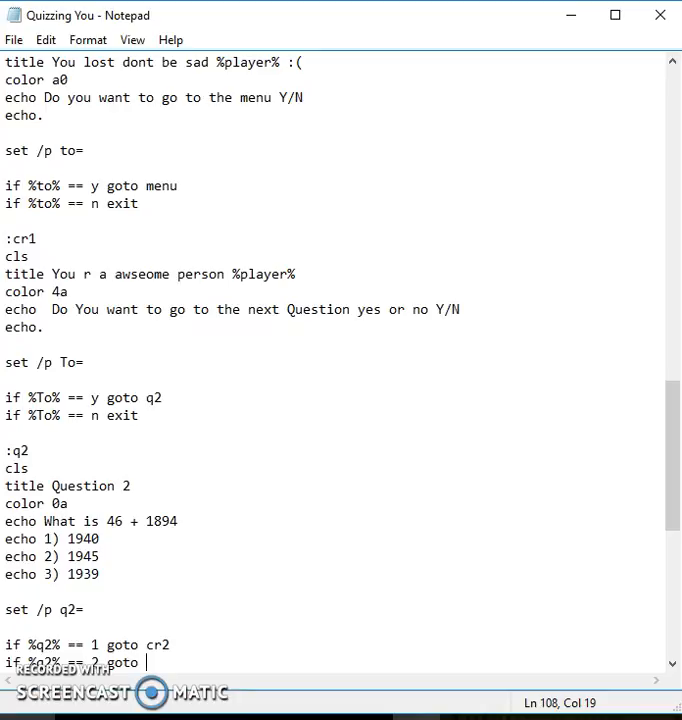
text(wr1)
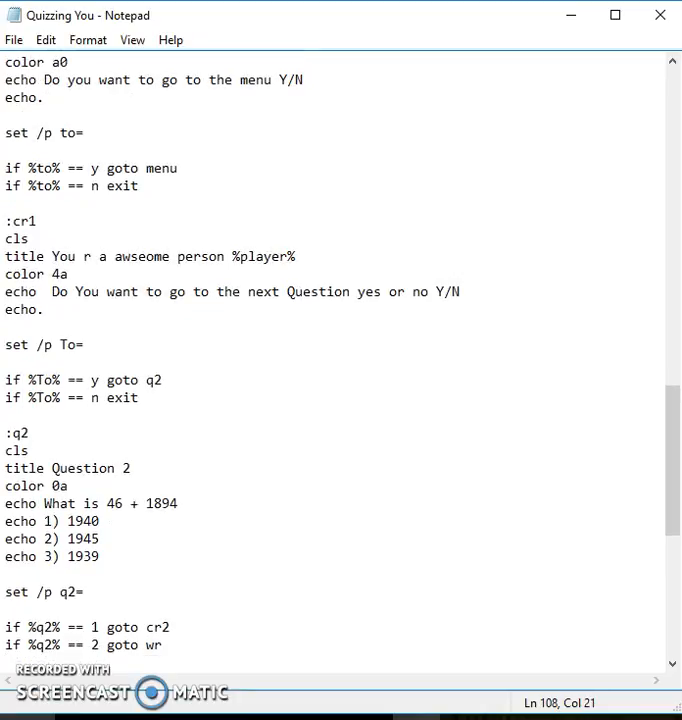
text(1)
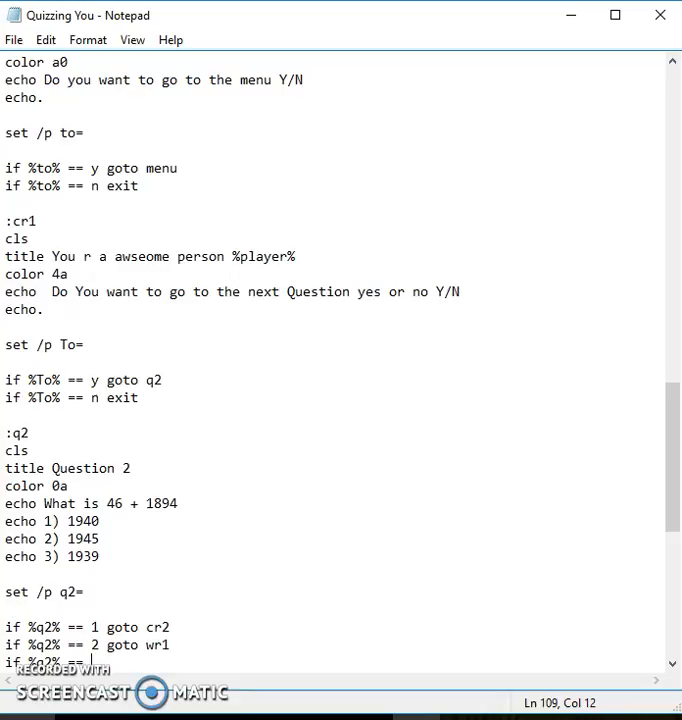
text(3 goto)
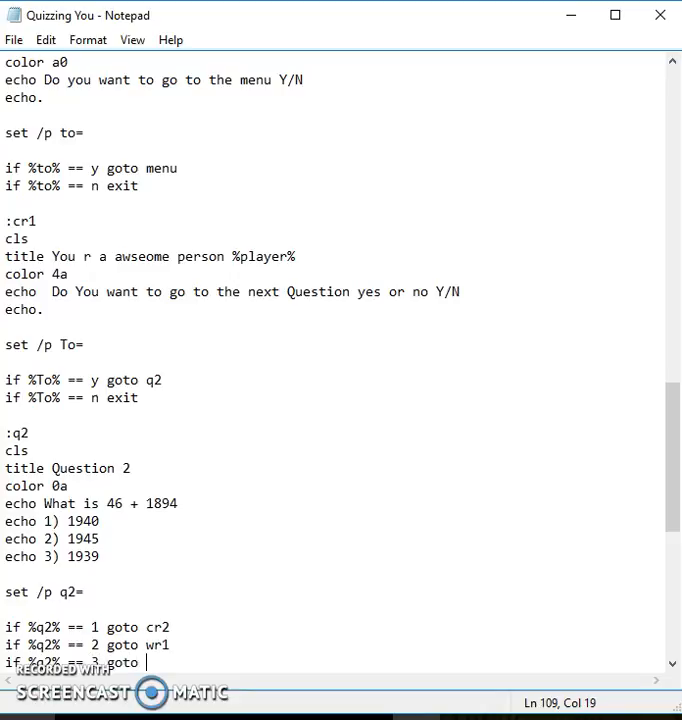
text(wr1)
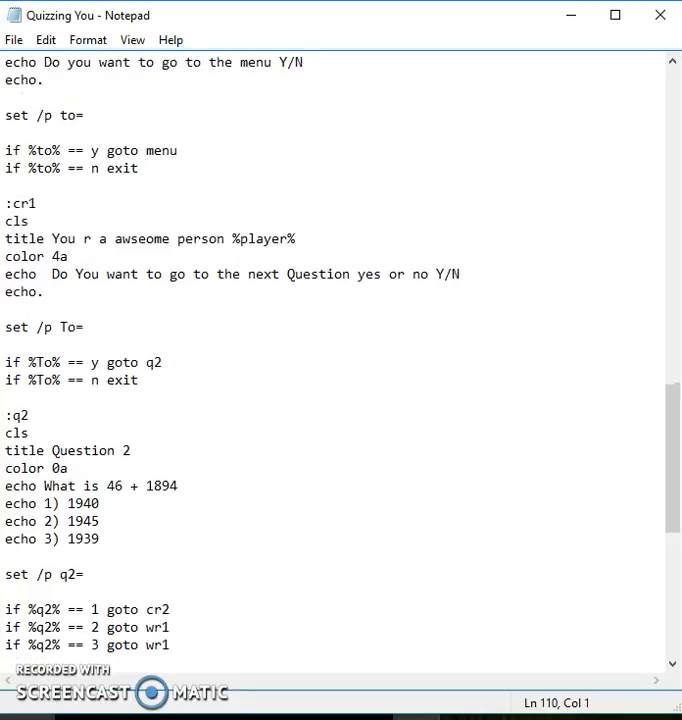
click(14, 40)
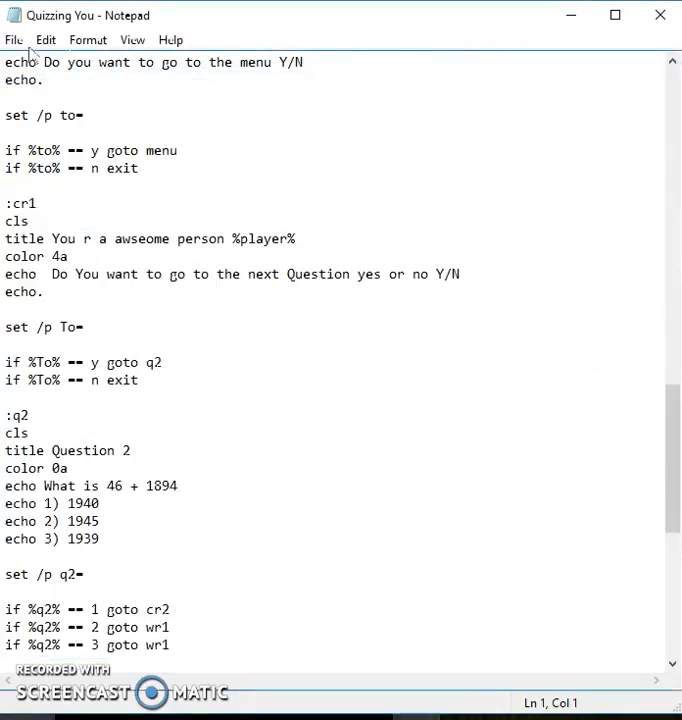
Save As 'Quizzing You.bat' with the file type set to All Files
click(88, 40)
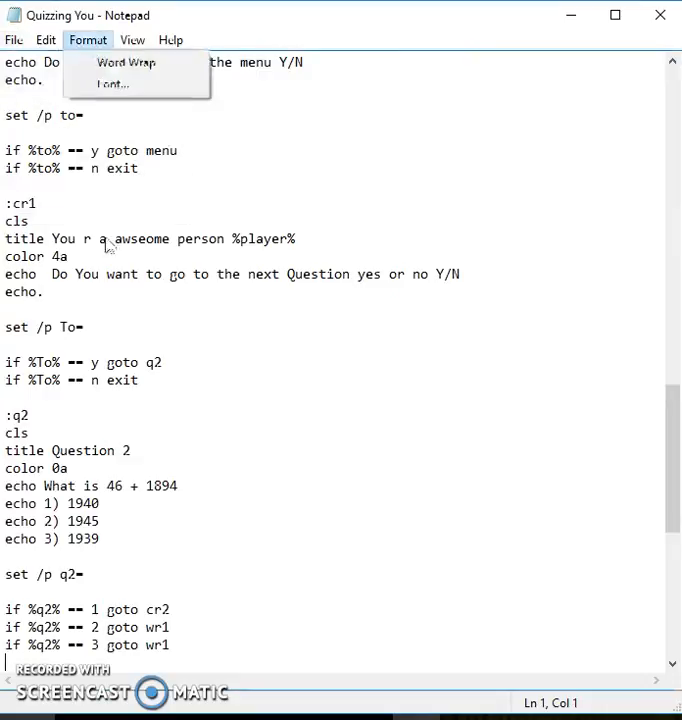
click(14, 40)
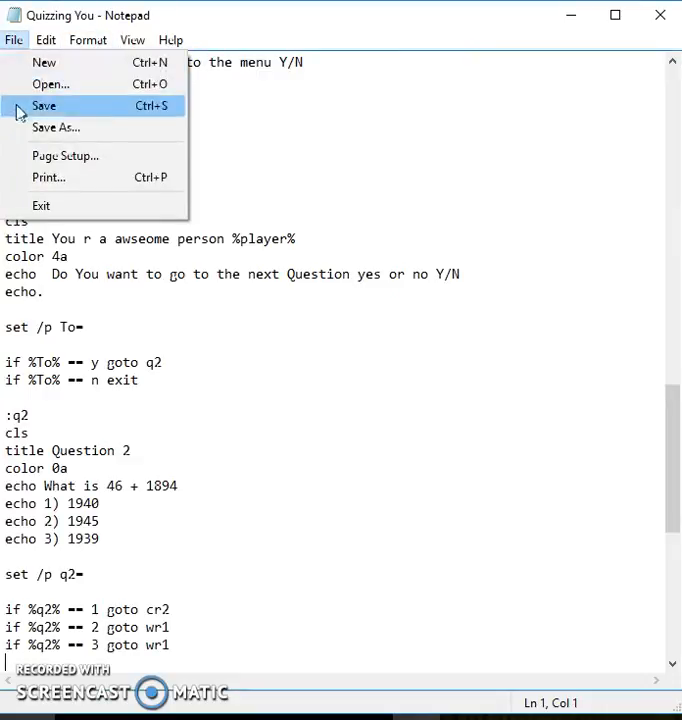
click(55, 127)
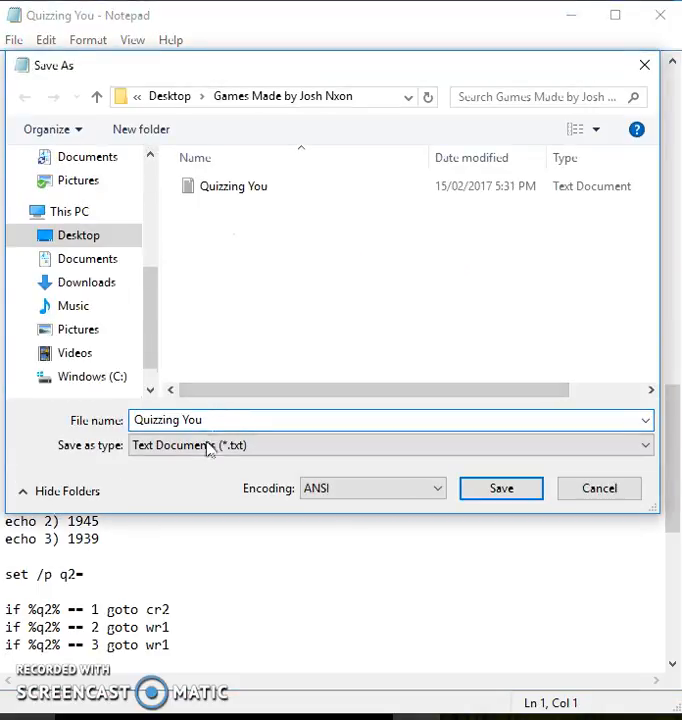
click(390, 445)
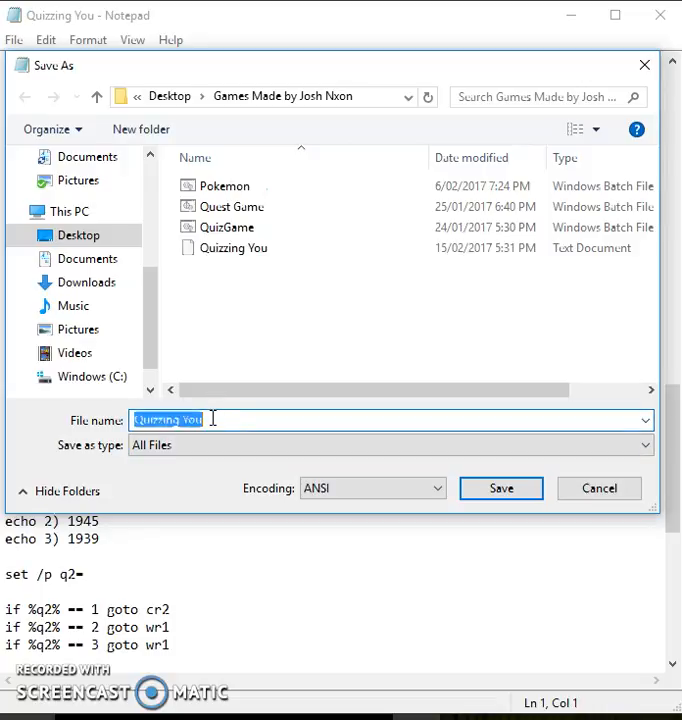
text(.ba)
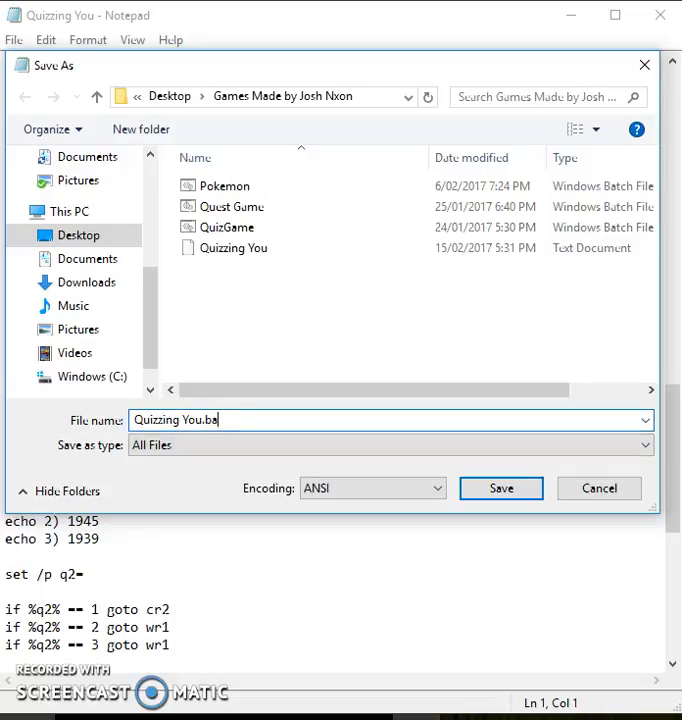
text(t)
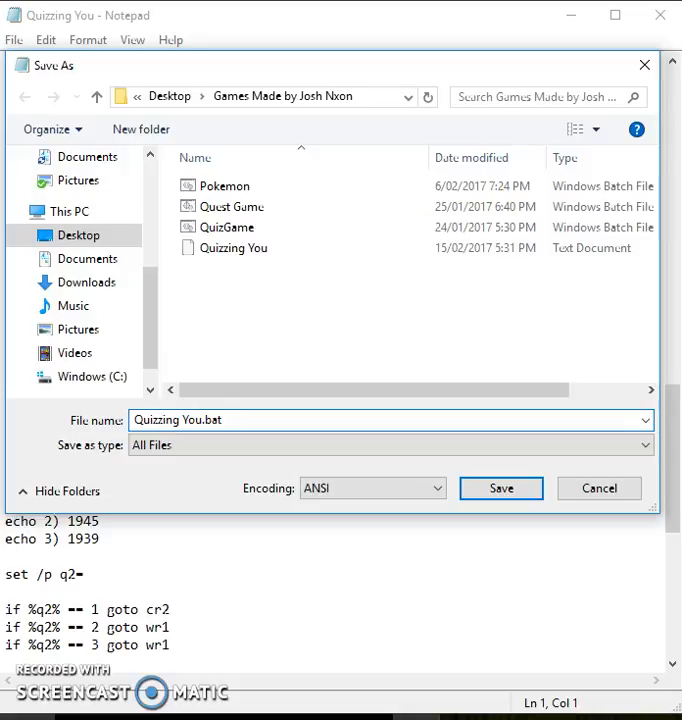
click(500, 488)
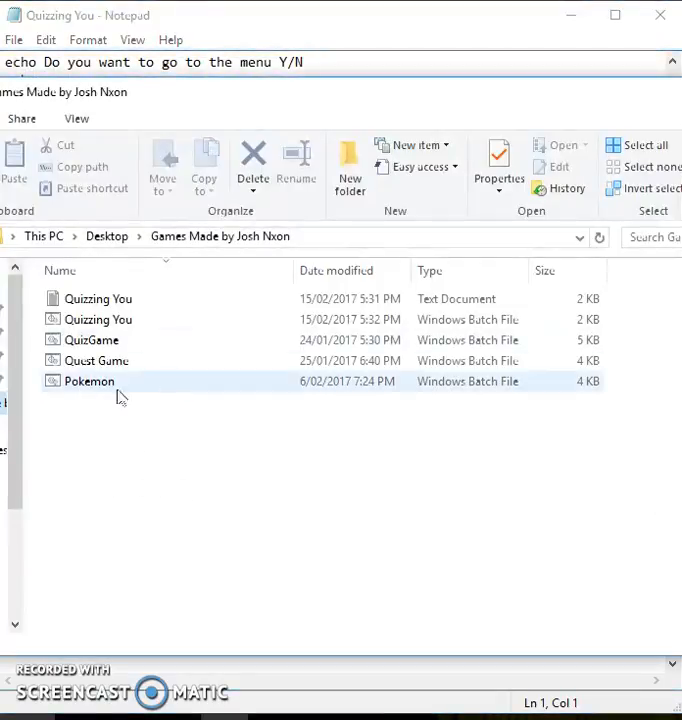
Delete the leftover Quizzing You text-document copy
click(97, 319)
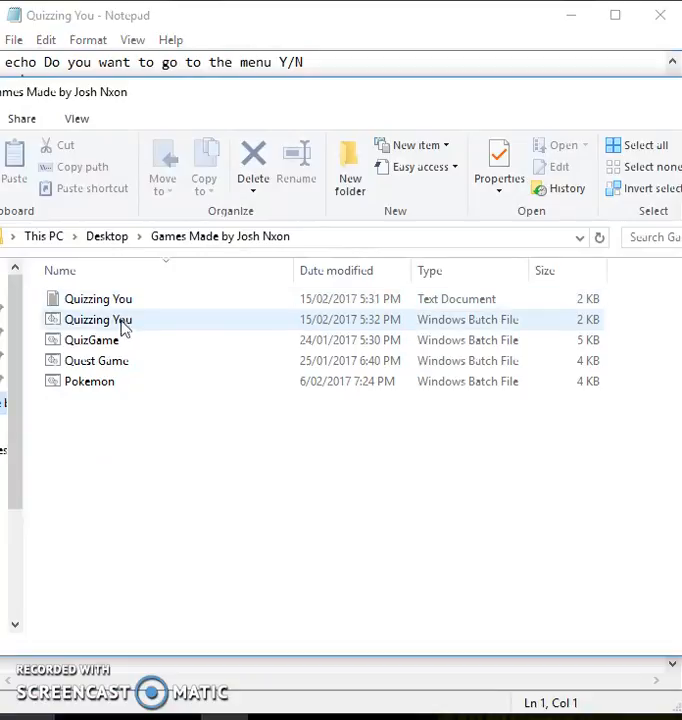
click(97, 298)
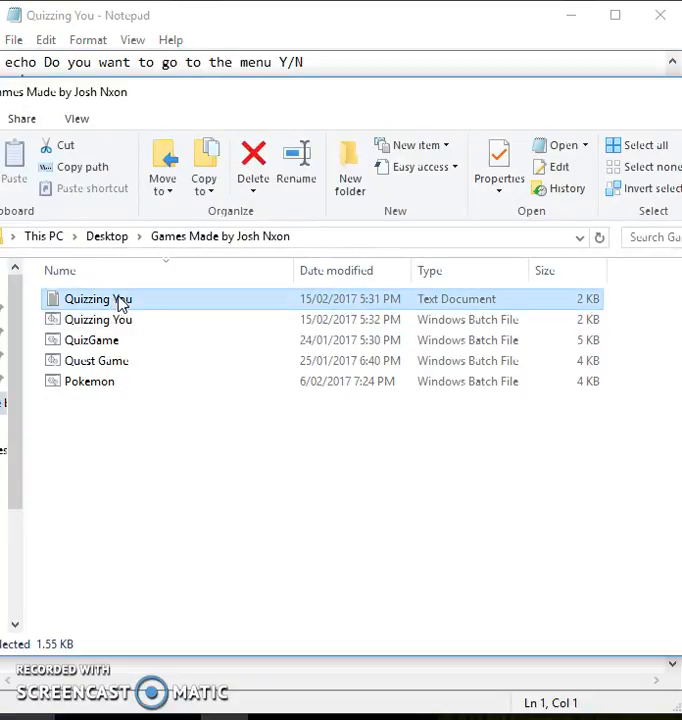
right_click(97, 299)
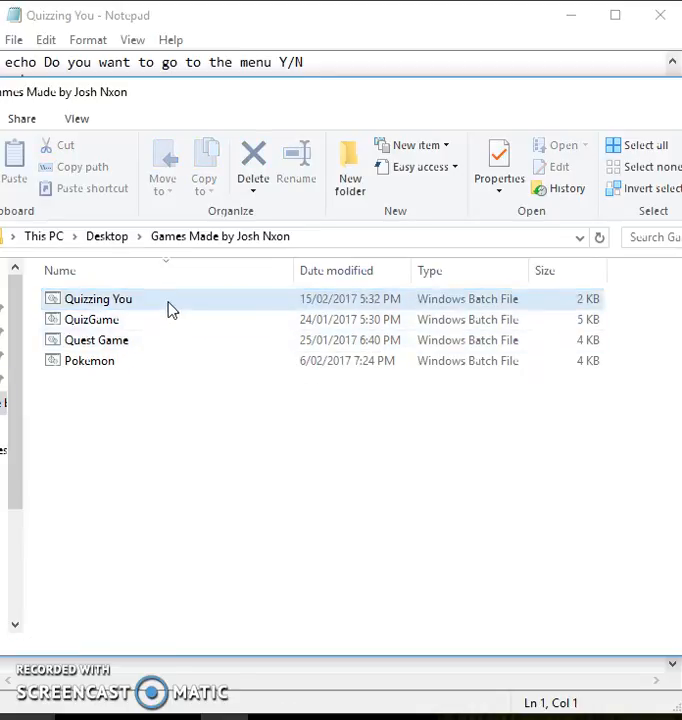
Run the Quizzing You batch file
click(100, 298)
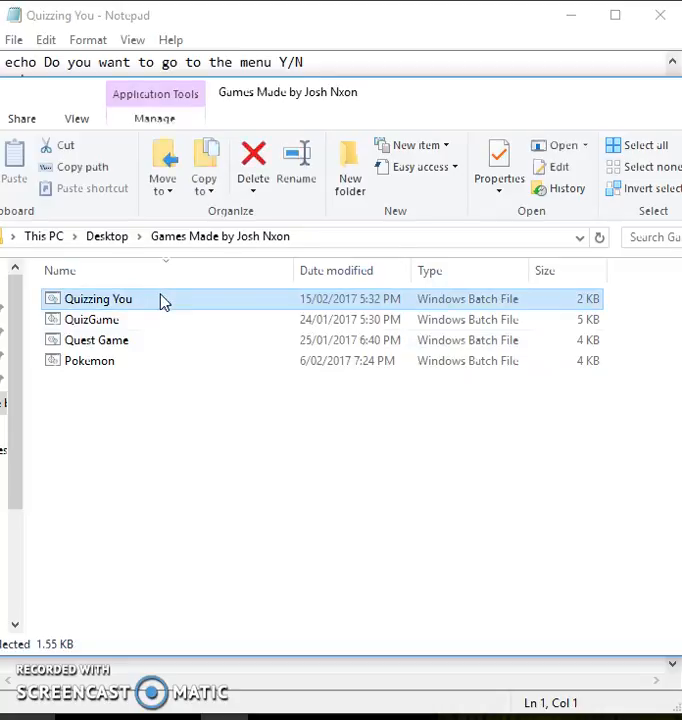
right_click(97, 298)
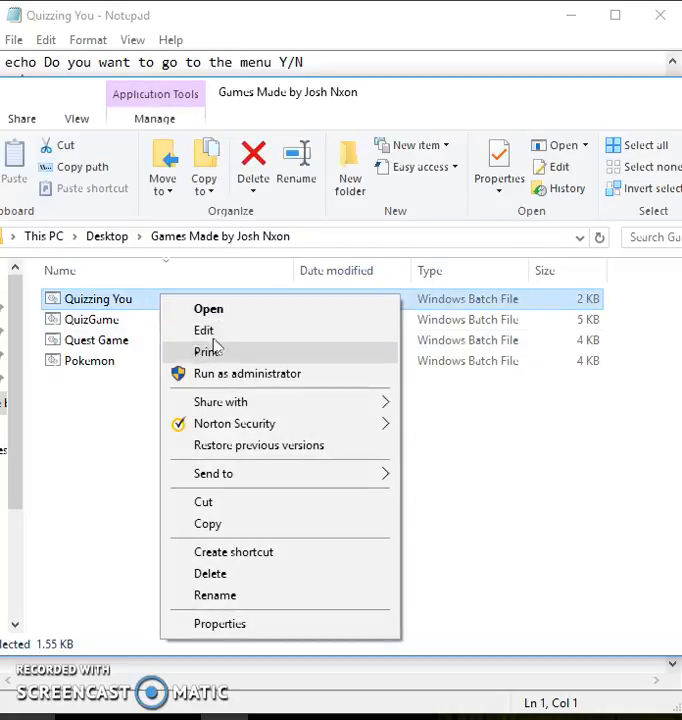
click(95, 340)
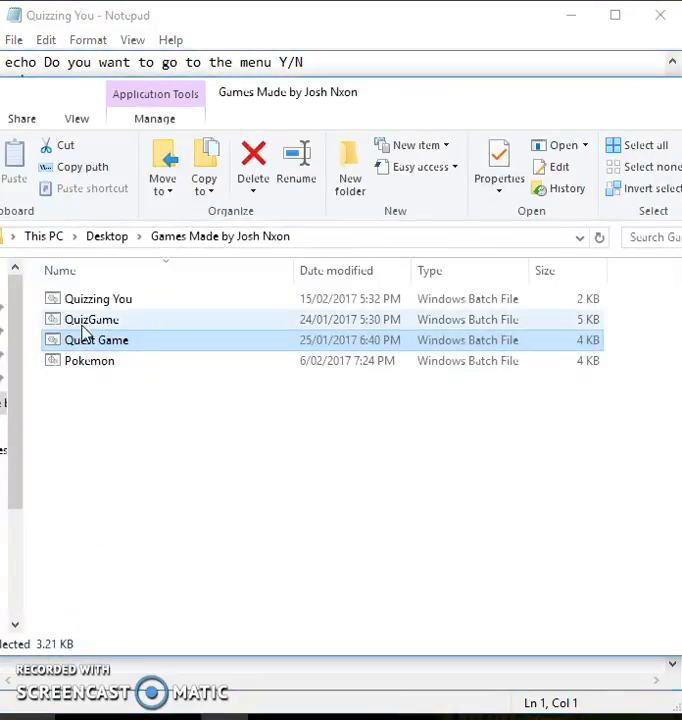
mouse_move(110, 330)
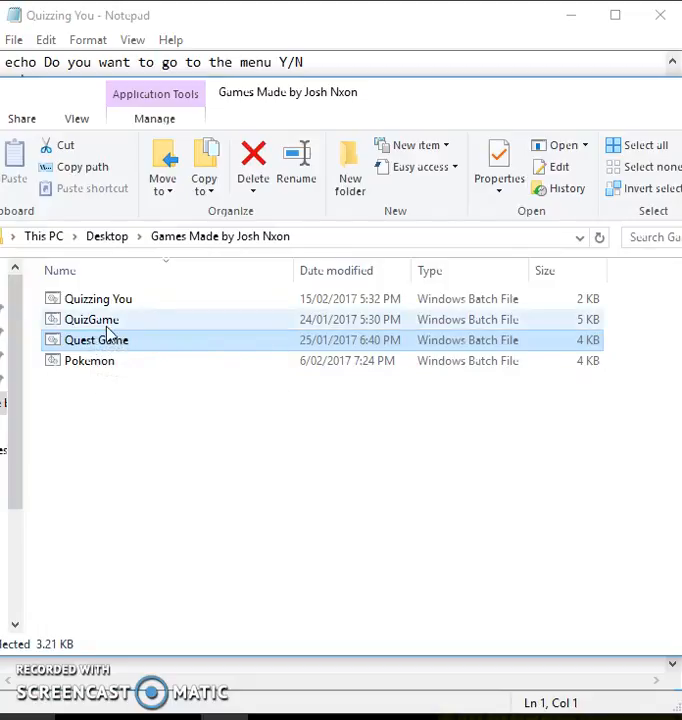
click(98, 298)
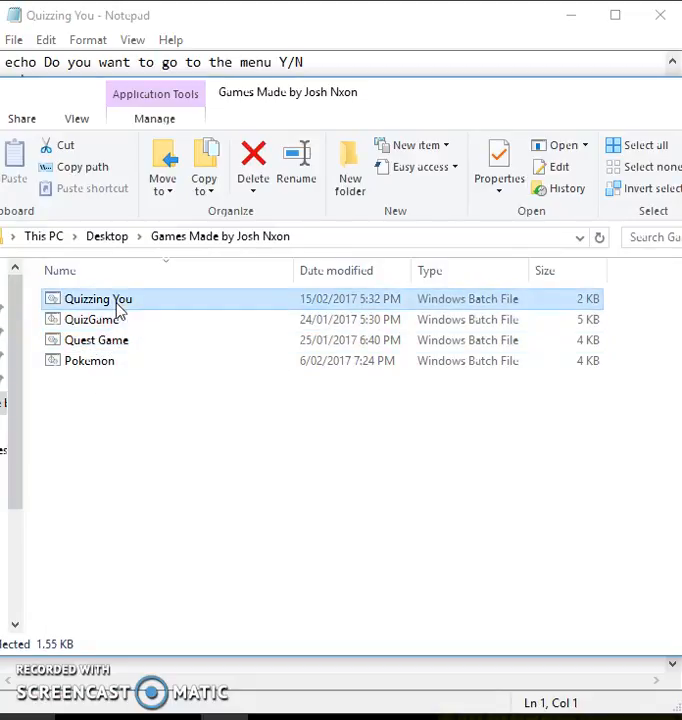
double_click(98, 298)
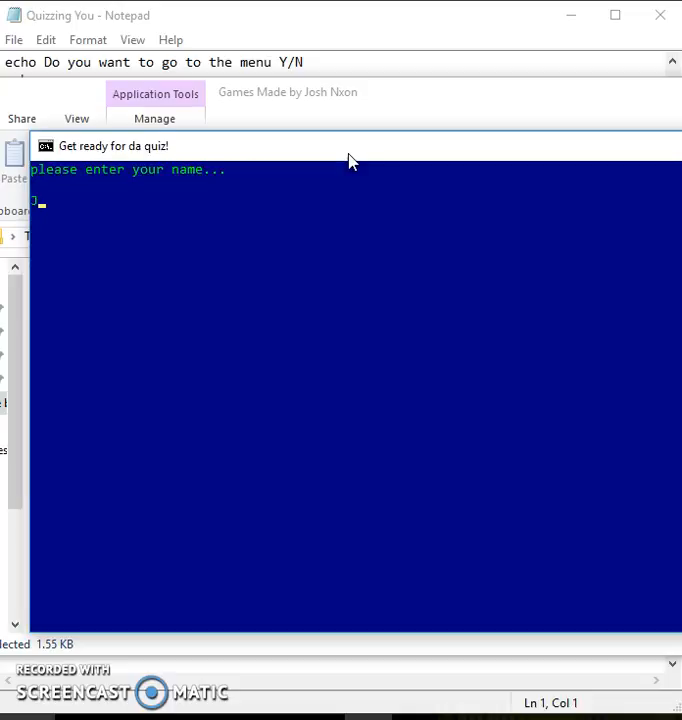
text(Josh)
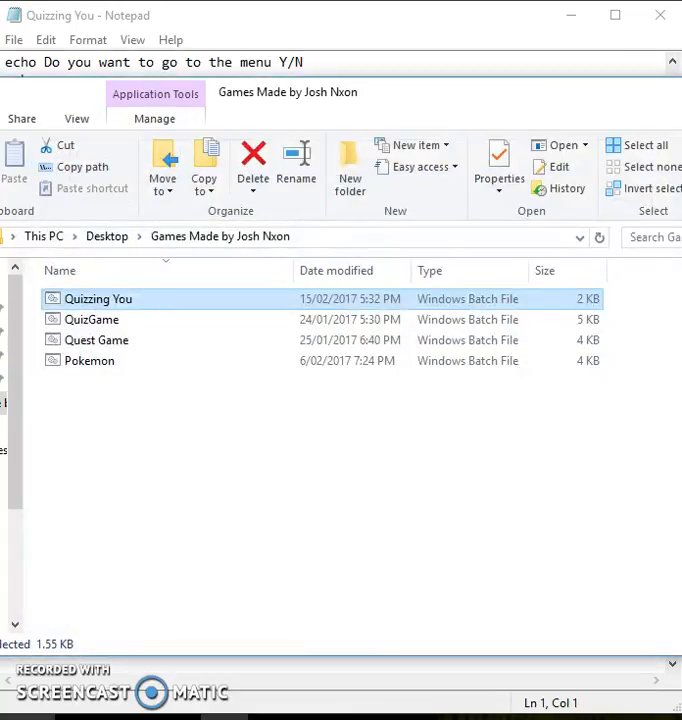
mouse_move(210, 30)
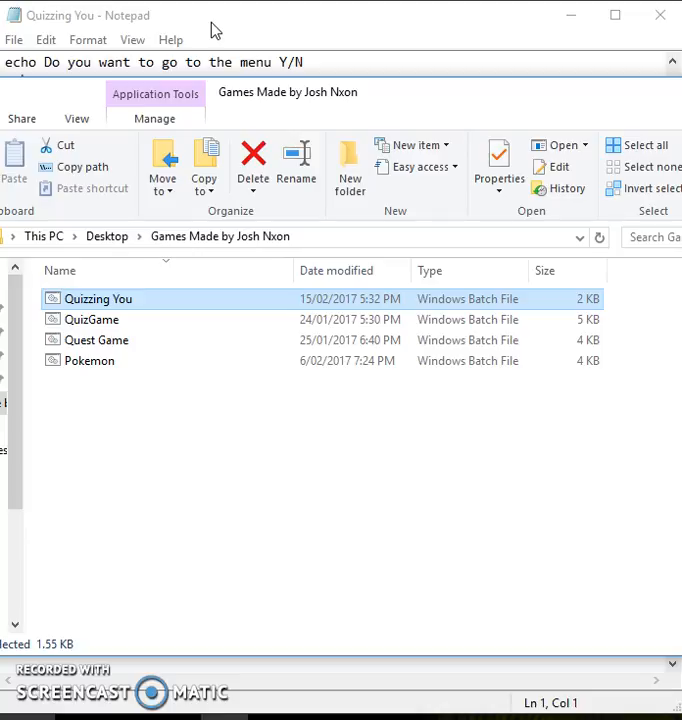
mouse_move(124, 340)
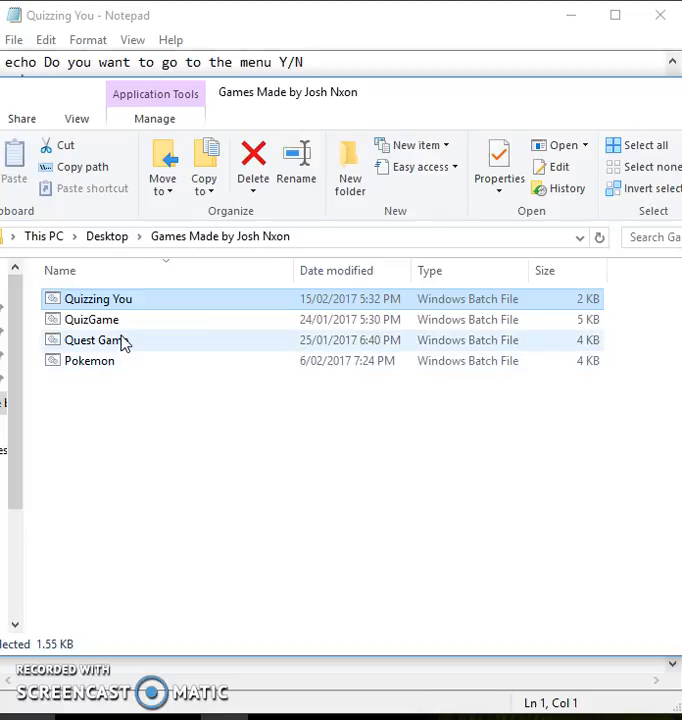
click(90, 319)
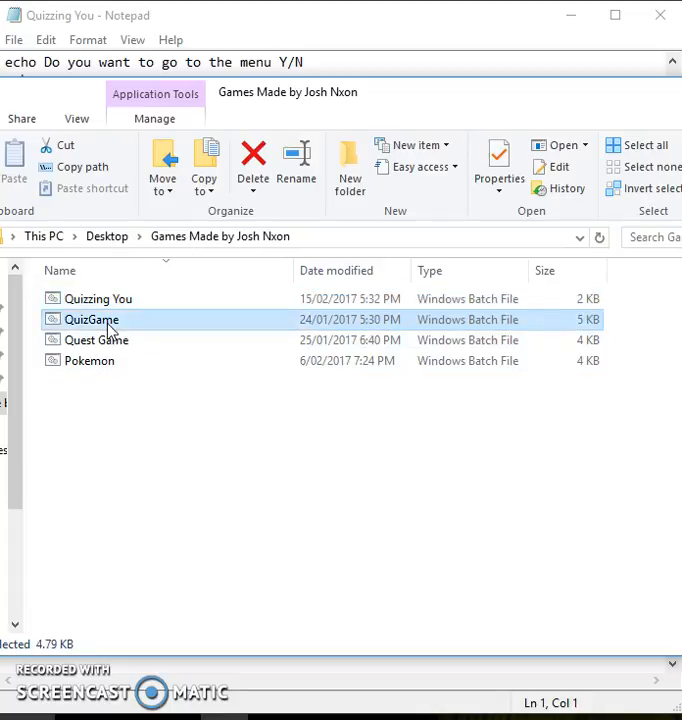
double_click(90, 319)
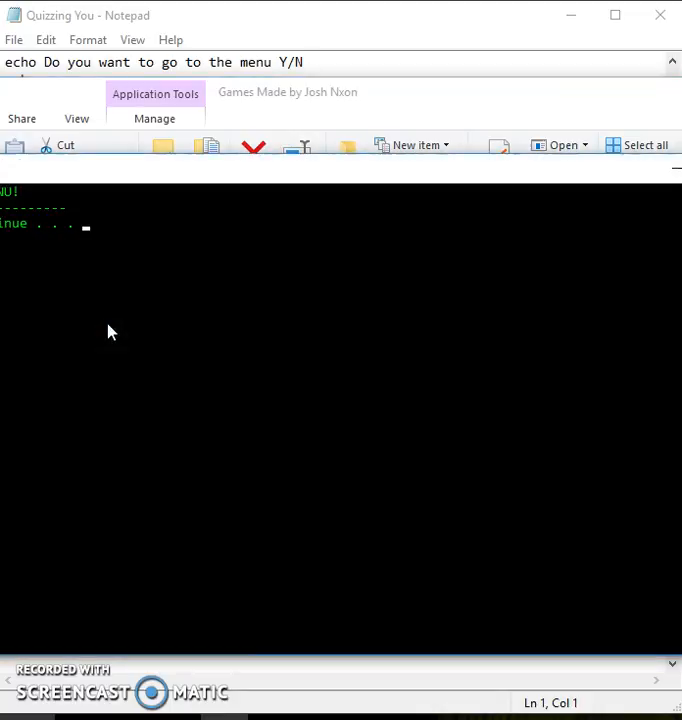
mouse_move(57, 191)
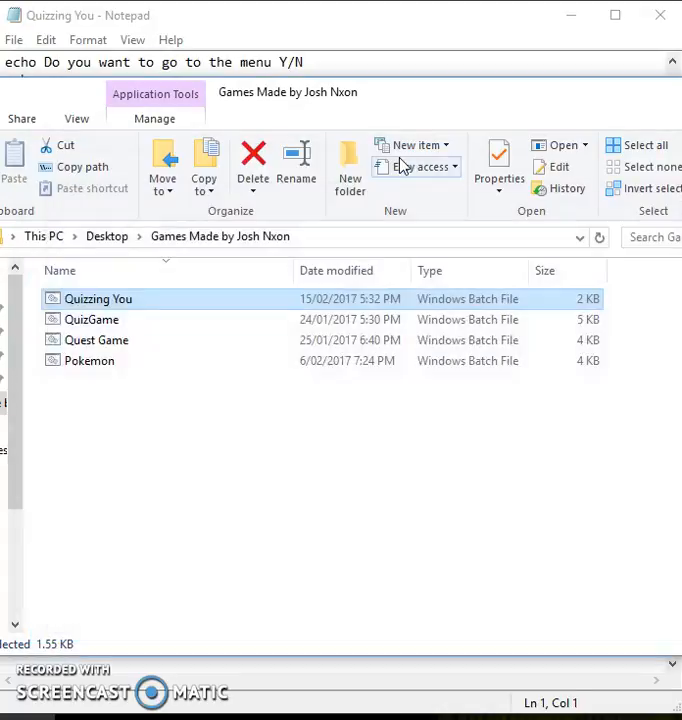
mouse_move(422, 166)
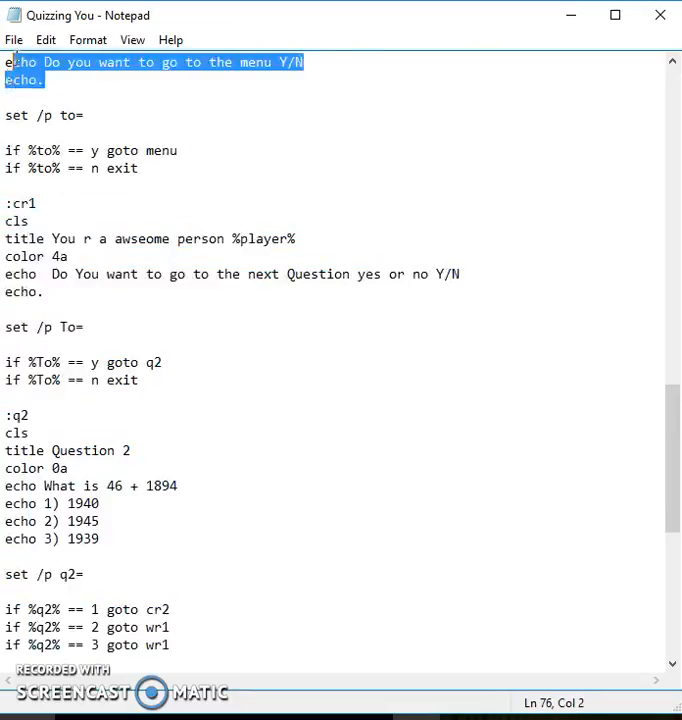
scroll(up, 3)
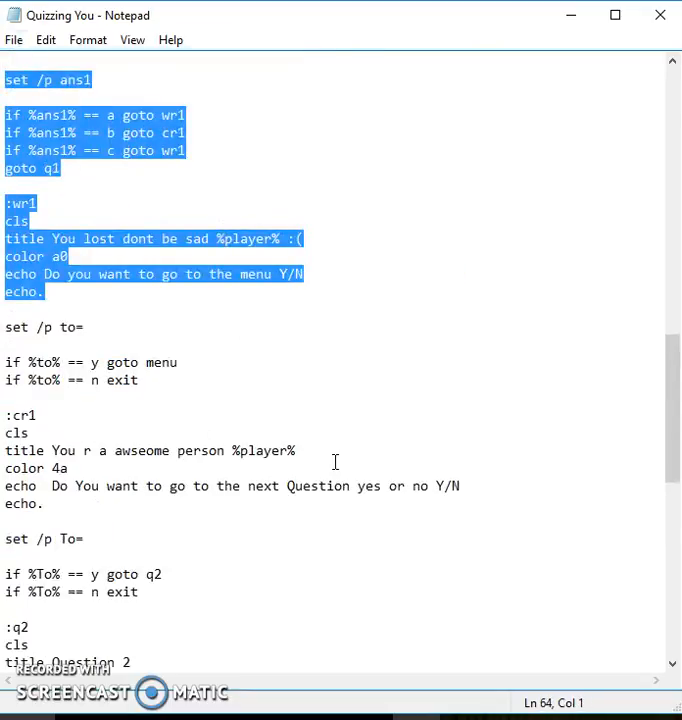
scroll(down, 3)
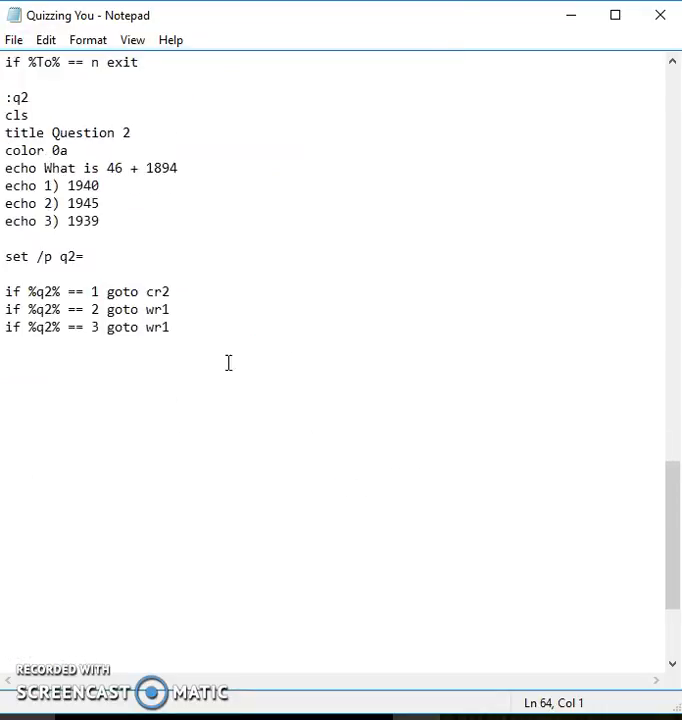
drag(105, 309, 169, 327)
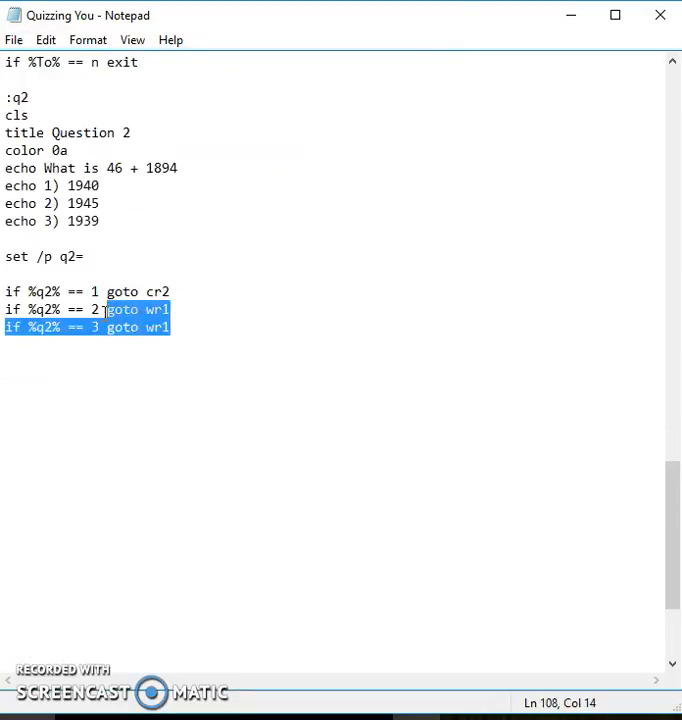
key(ctrl+a)
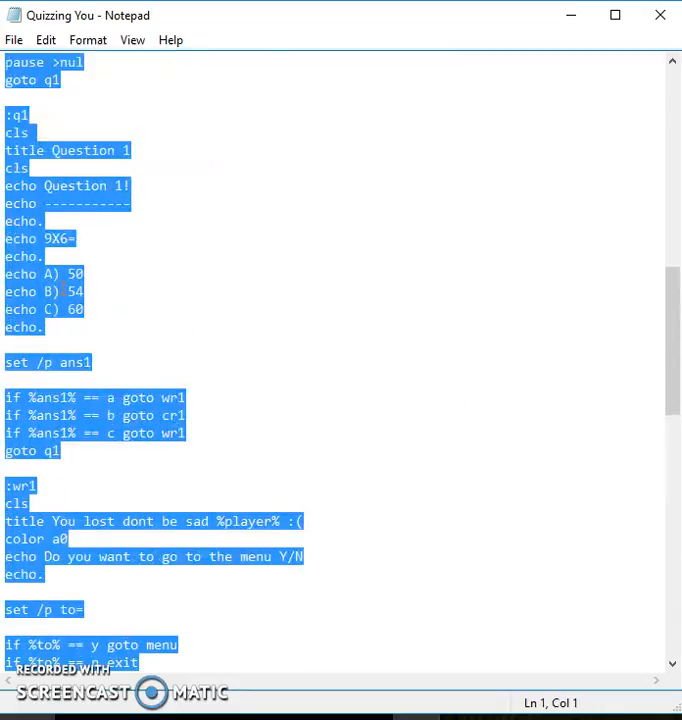
scroll(up, 3)
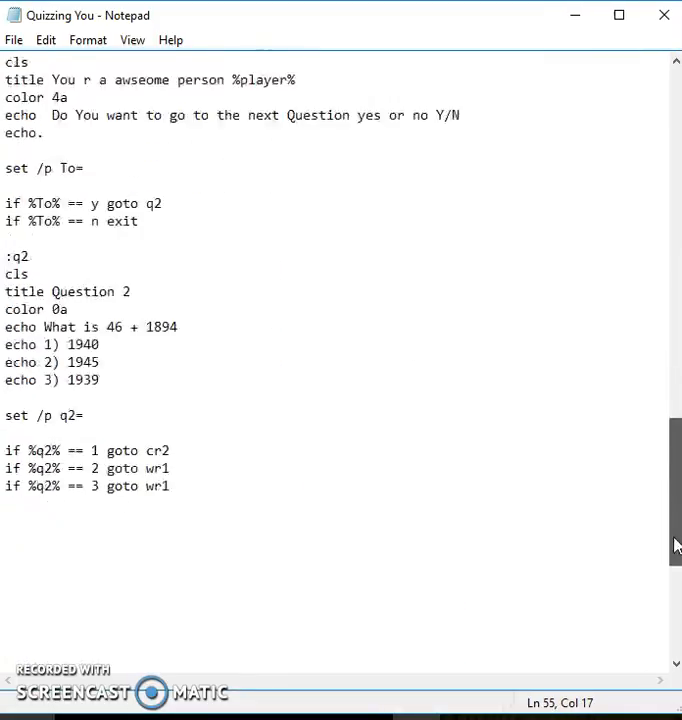
scroll(down, 3)
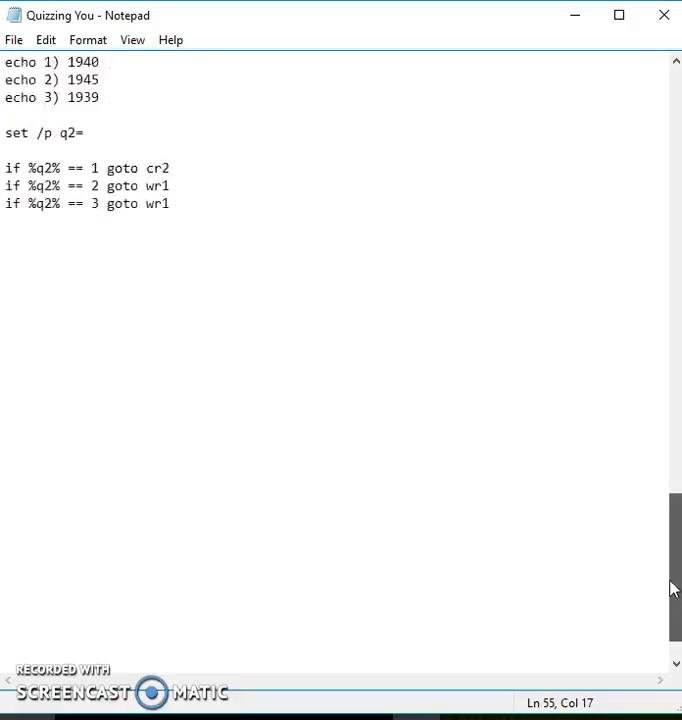
scroll(up, 3)
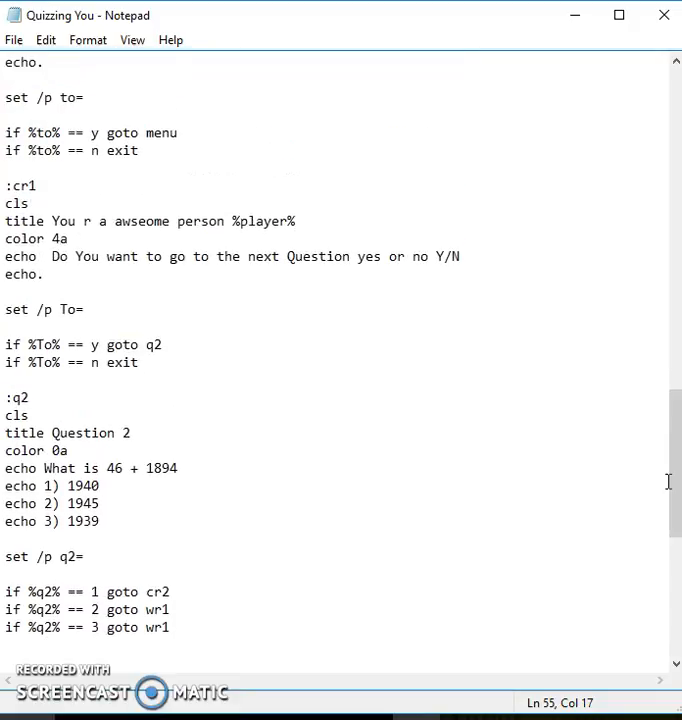
mouse_move(126, 671)
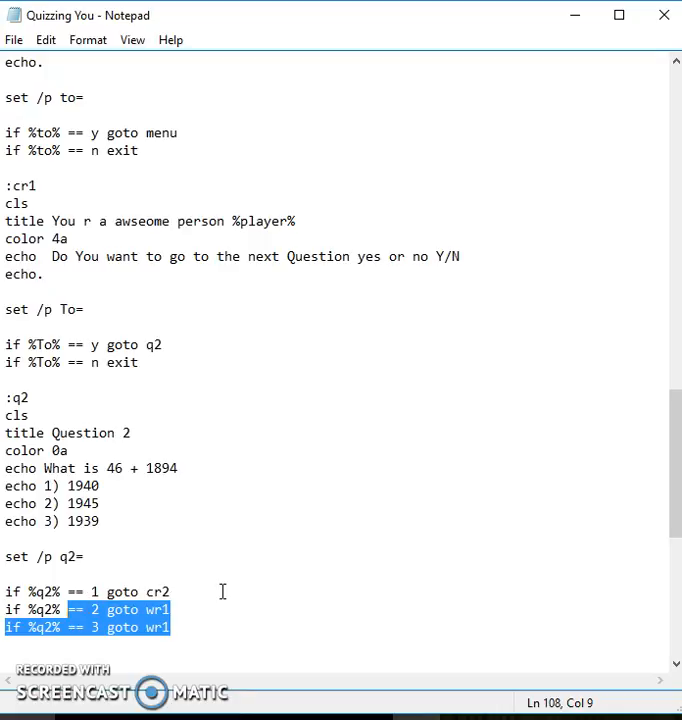
click(601, 581)
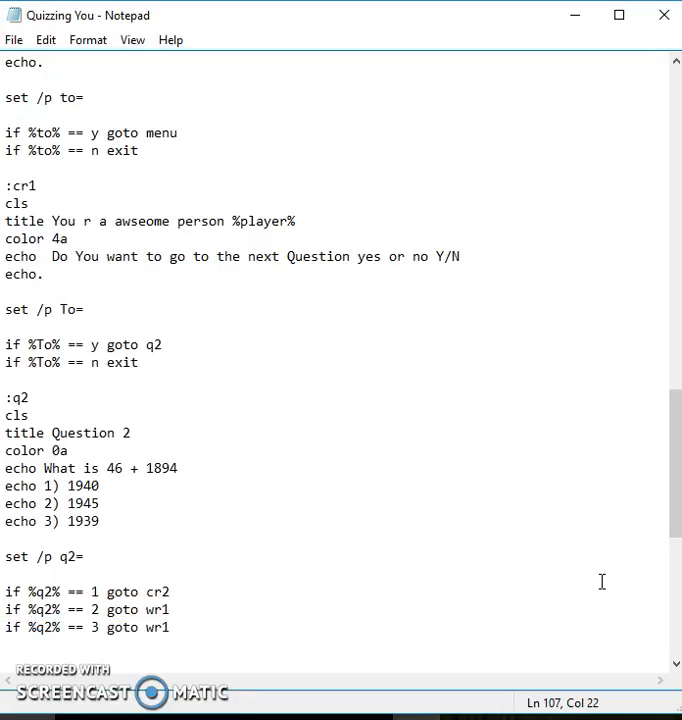
mouse_move(555, 391)
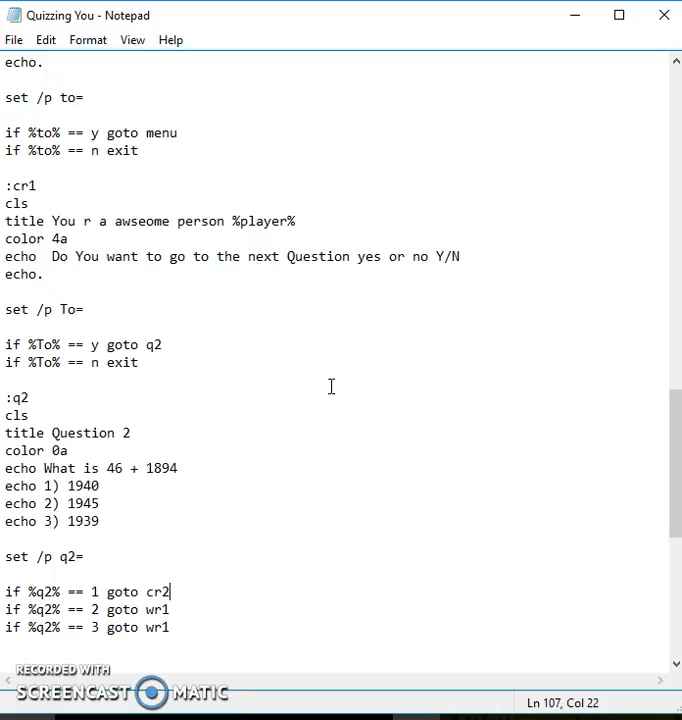
click(87, 40)
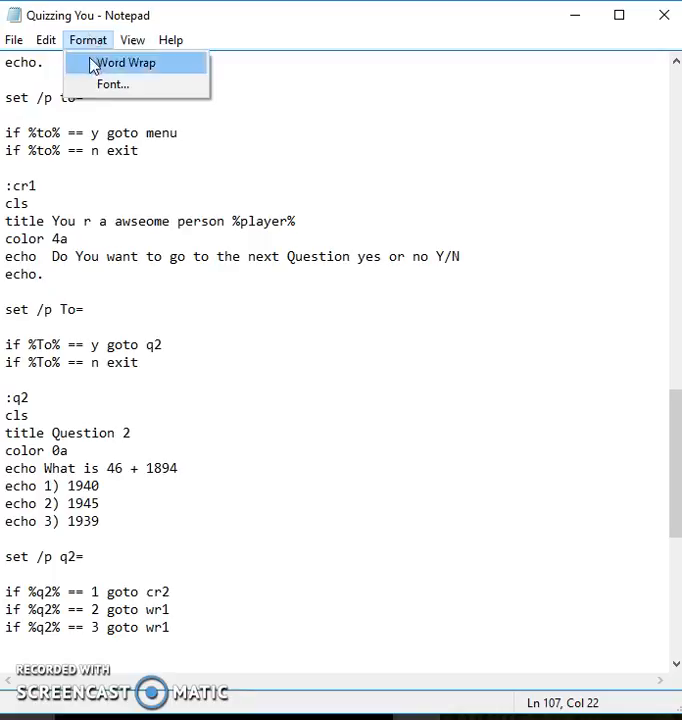
mouse_move(119, 667)
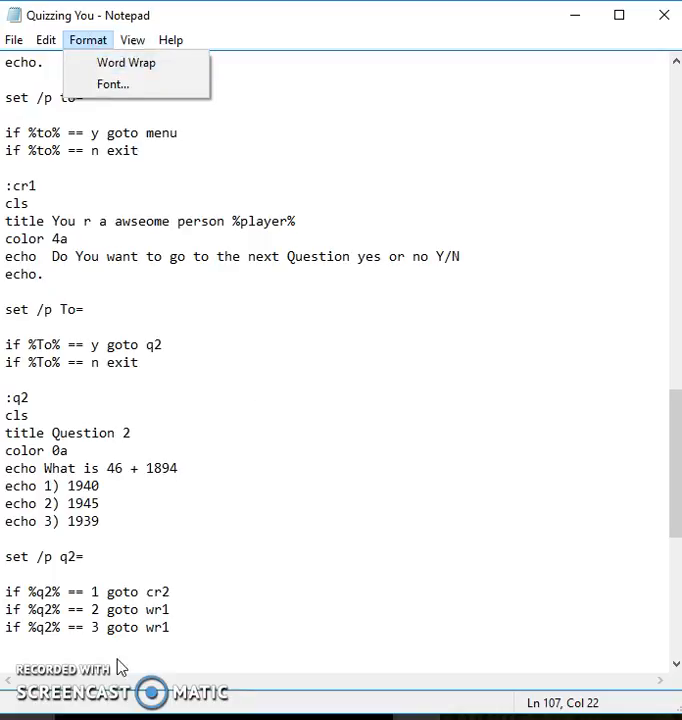